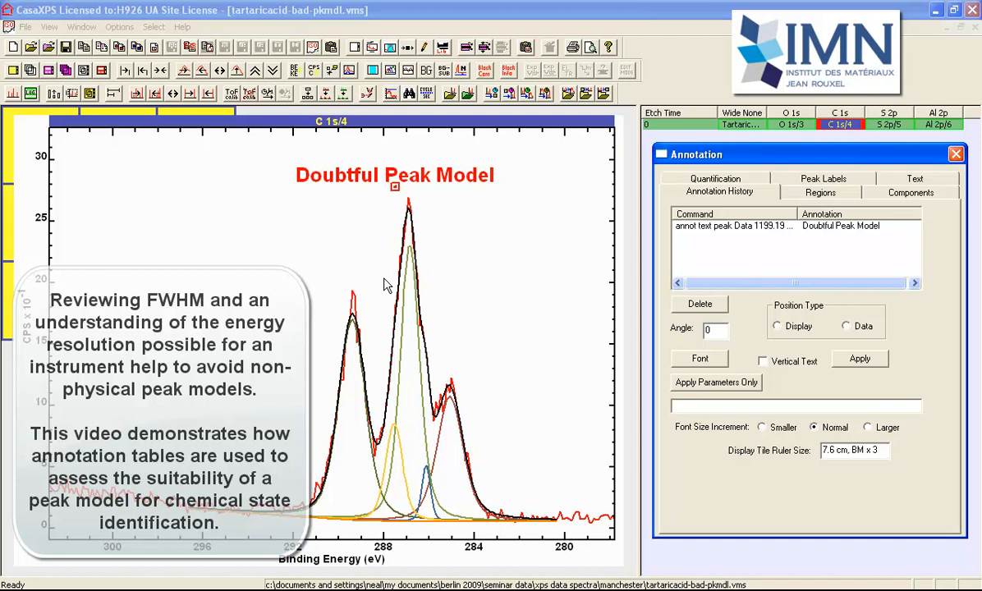
pyautogui.moveTo(443, 381)
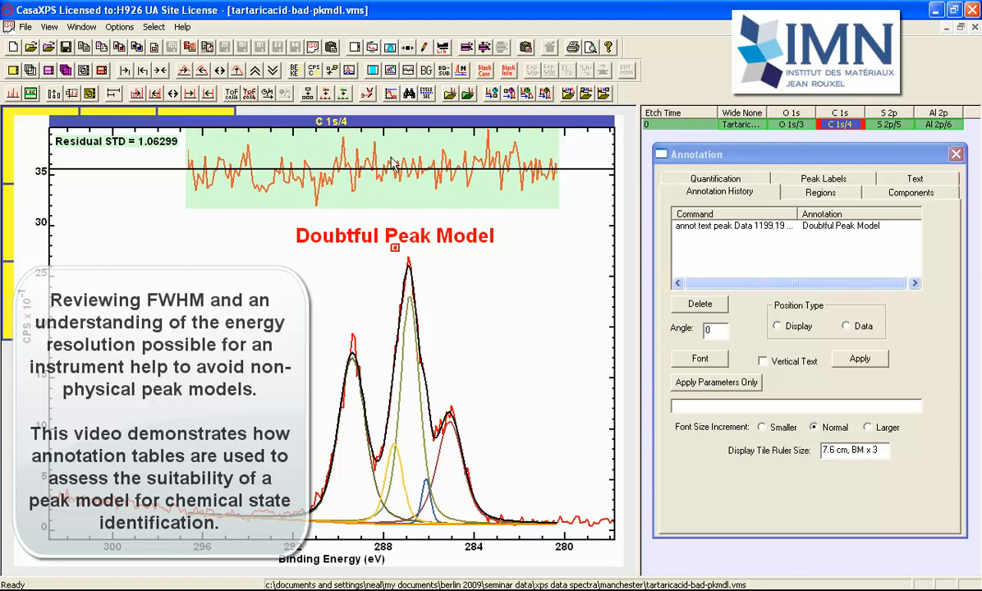
pyautogui.moveTo(259, 169)
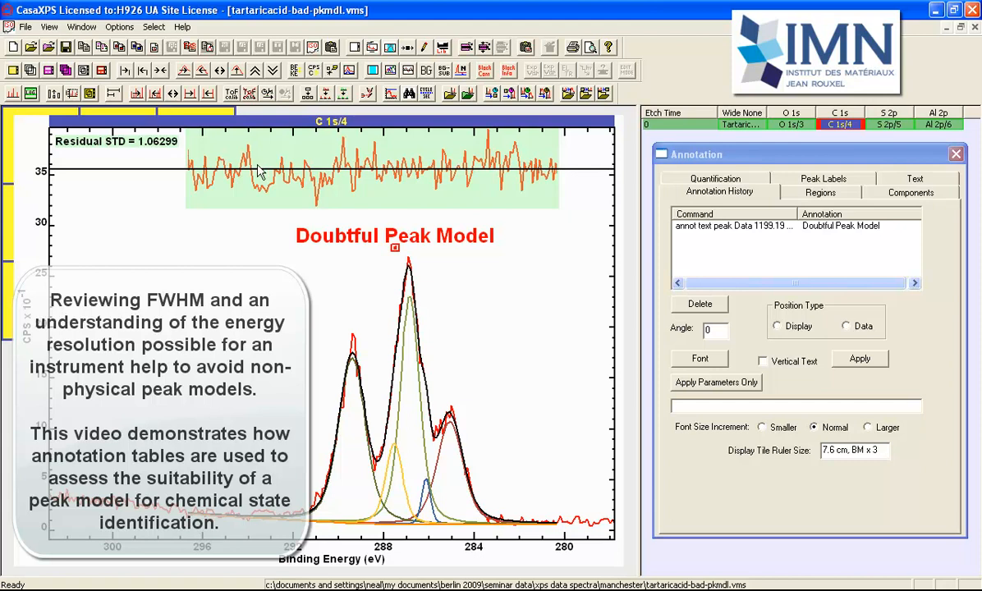
pyautogui.moveTo(108, 158)
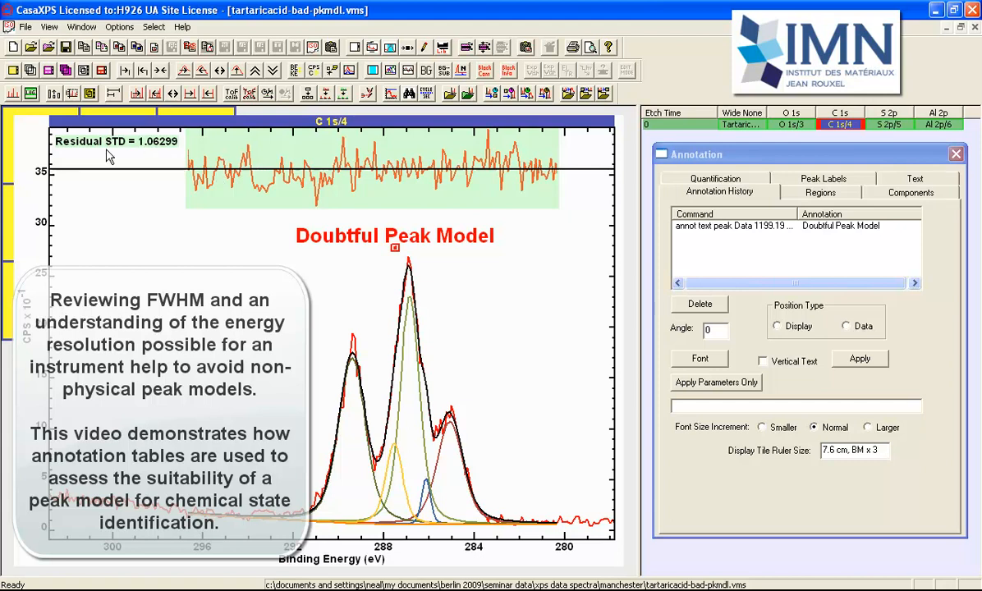
pyautogui.moveTo(146, 158)
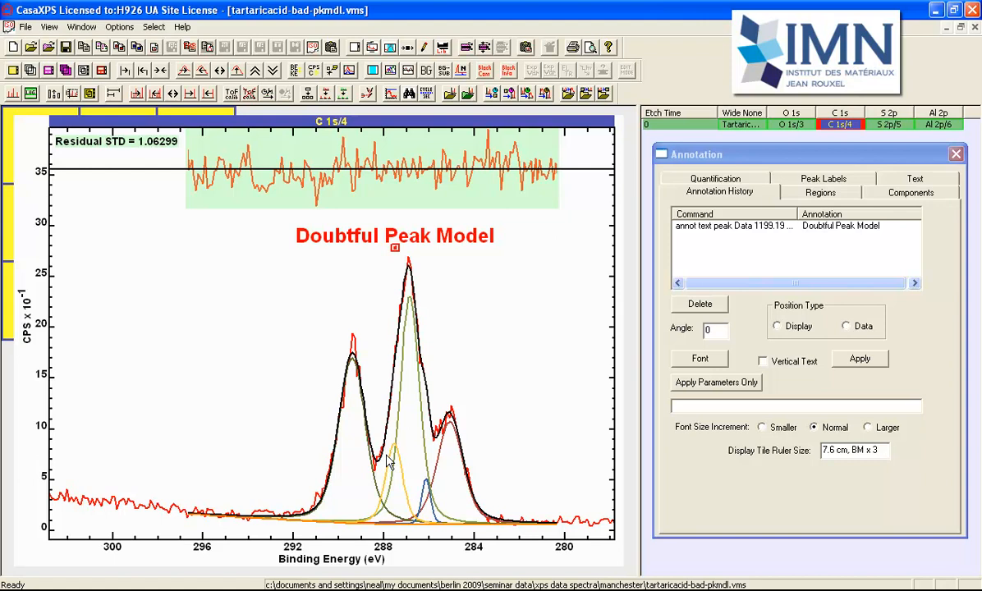
pyautogui.moveTo(397, 496)
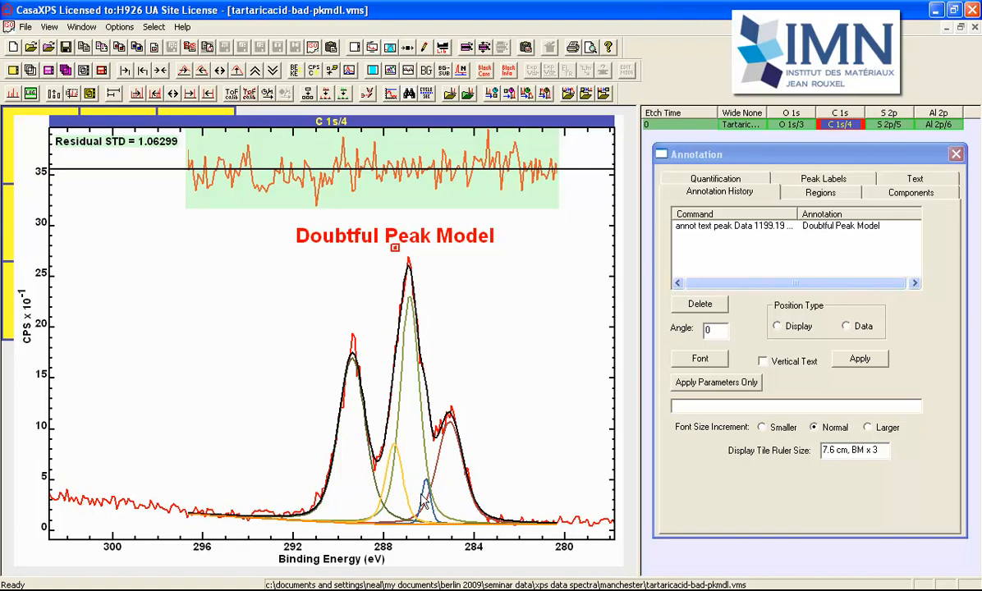
pyautogui.moveTo(428, 525)
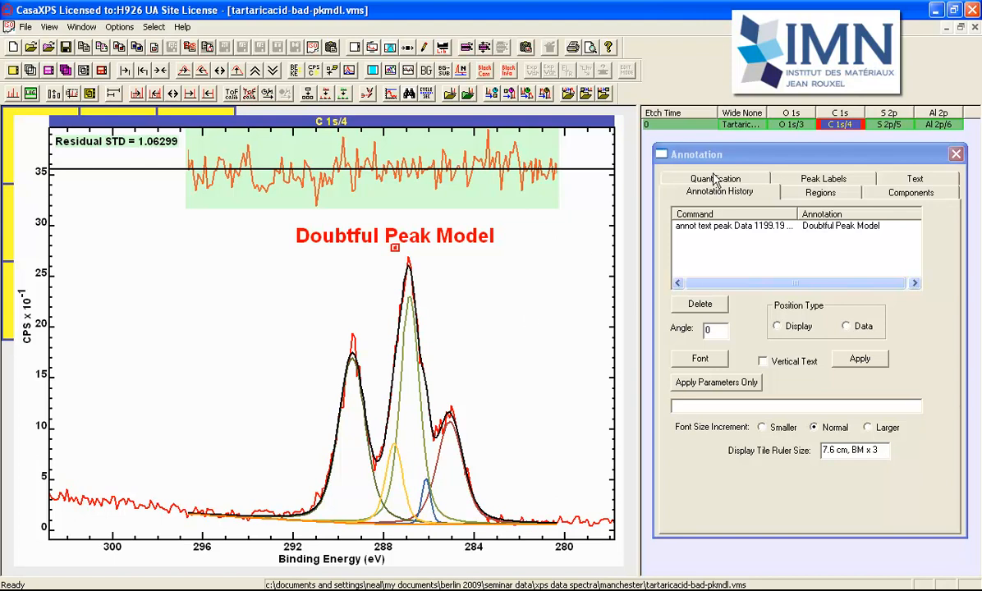
# - Place an FWHM table for fitted components C 1s a to e in profile format on the spectrum
pyautogui.click(712, 178)
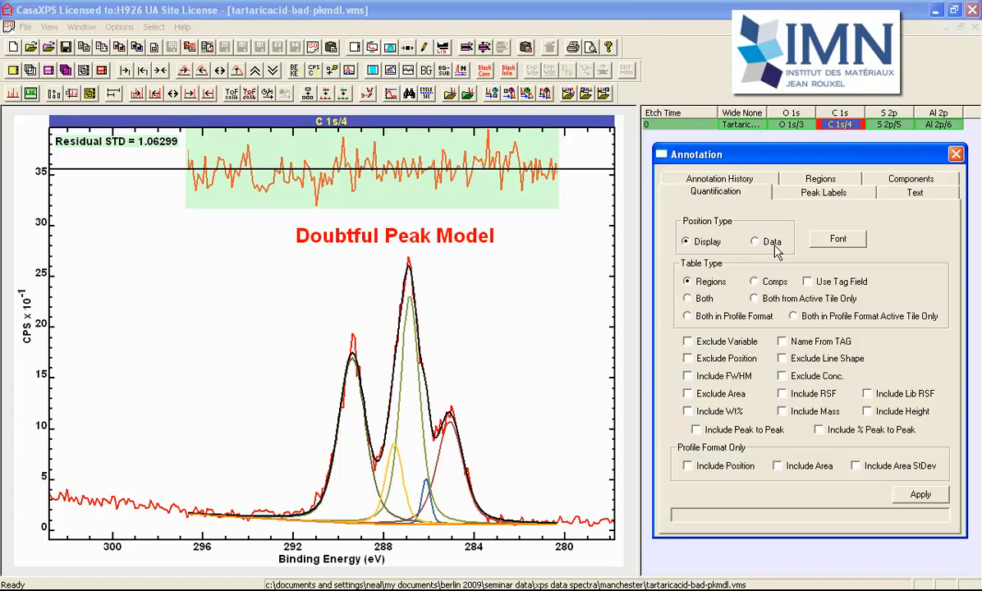
pyautogui.moveTo(714, 321)
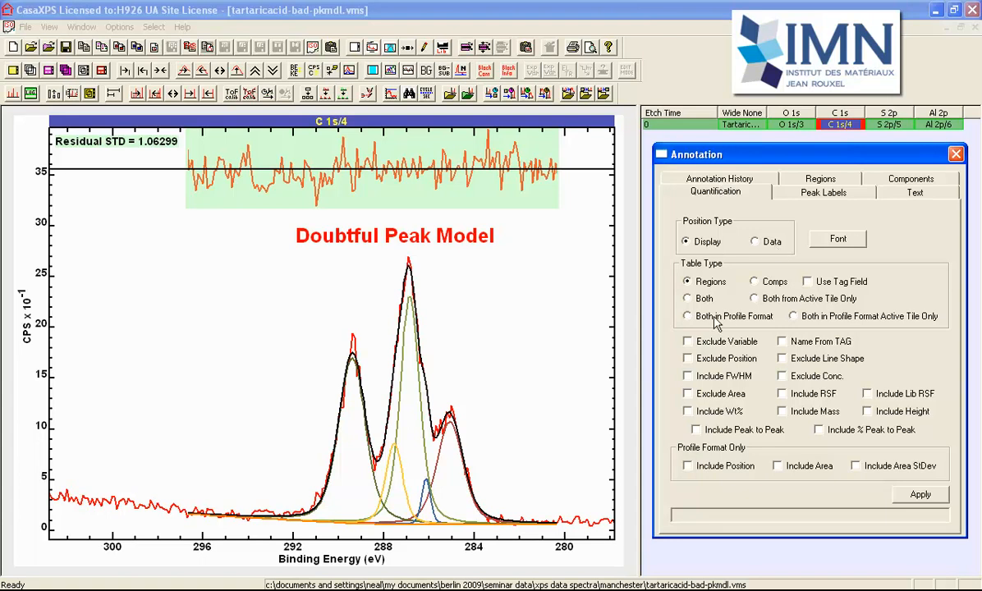
pyautogui.click(686, 315)
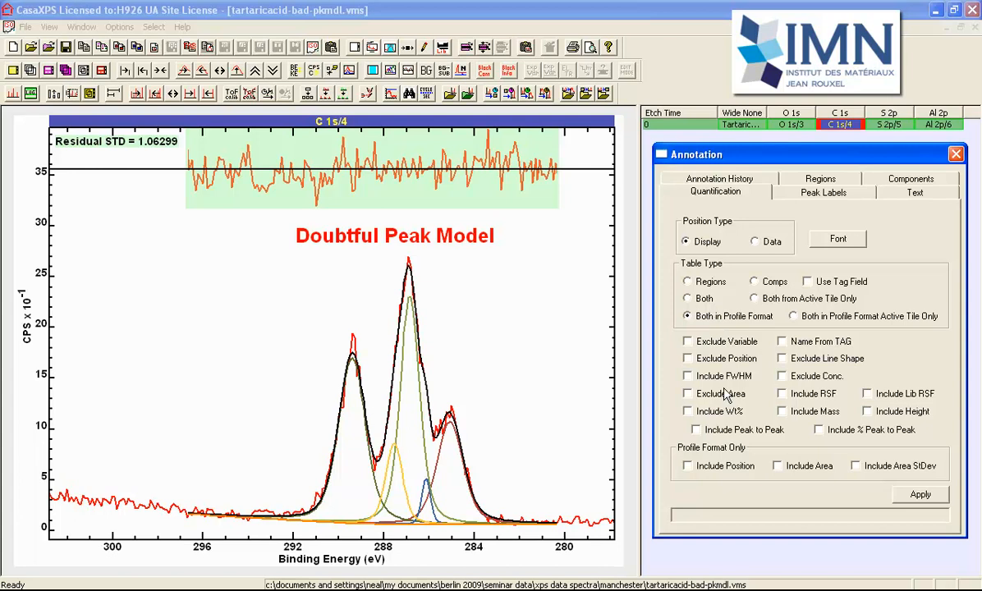
pyautogui.click(686, 376)
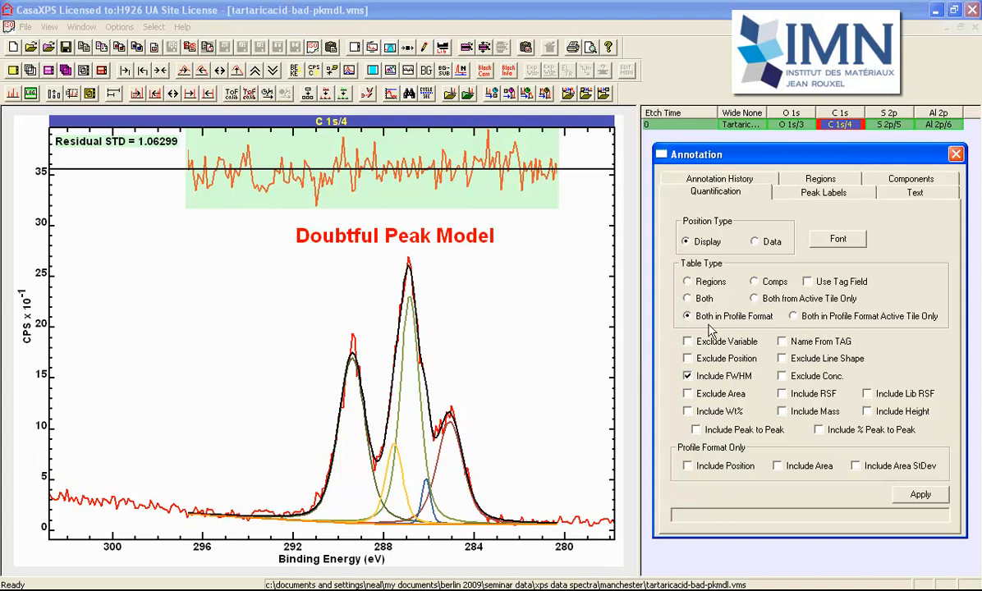
pyautogui.moveTo(762, 329)
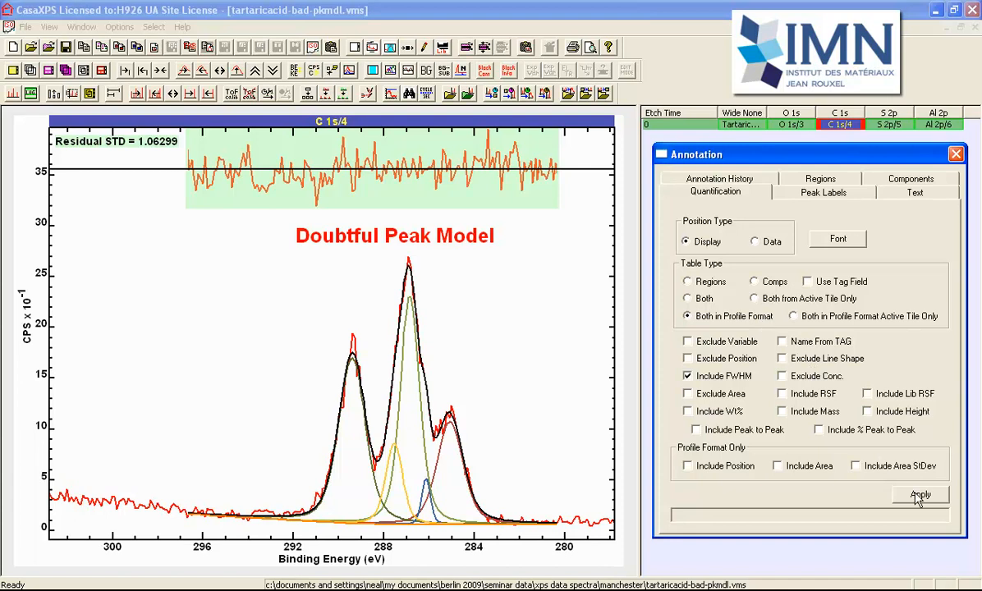
pyautogui.click(916, 492)
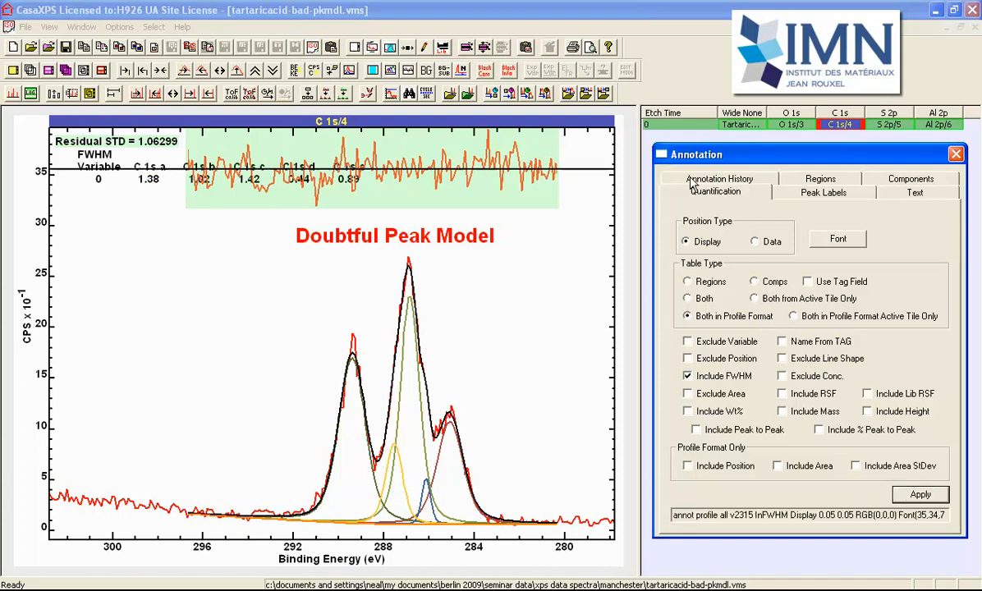
# - Review the annotation list, then inspect the C 1s block's VAMAS fields and analyser resolution
pyautogui.click(718, 177)
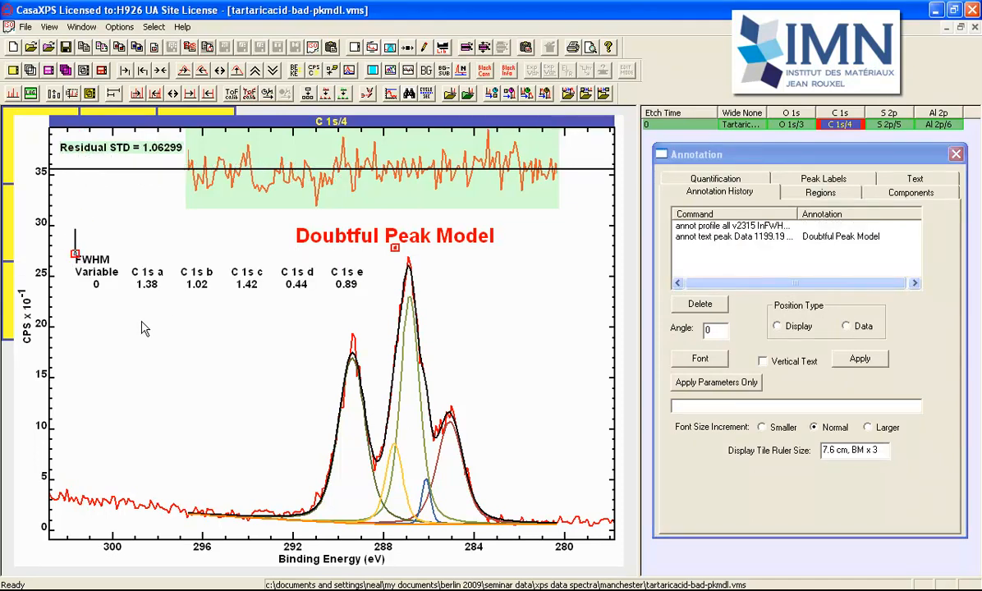
pyautogui.moveTo(373, 302)
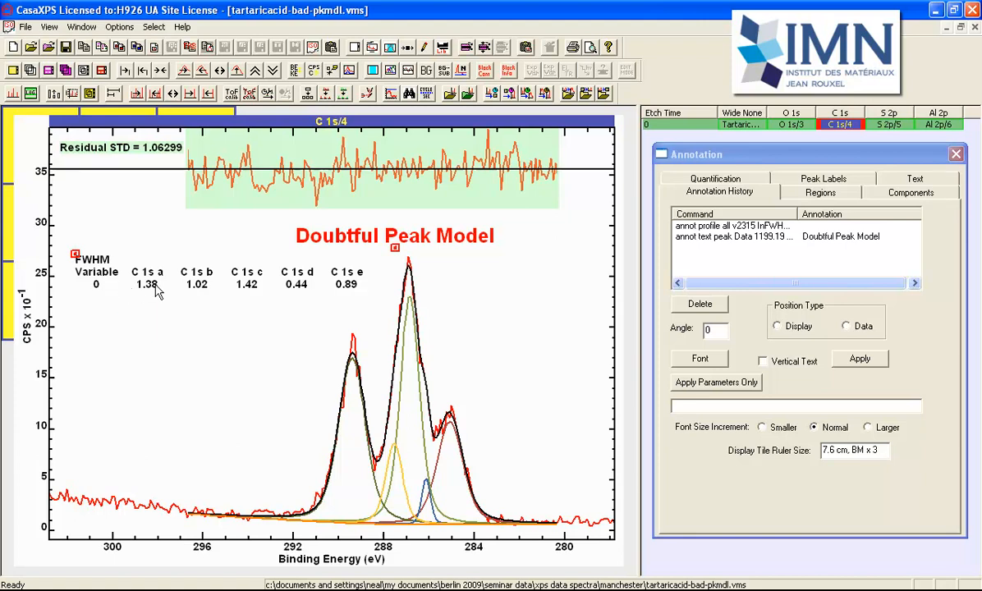
pyautogui.moveTo(164, 298)
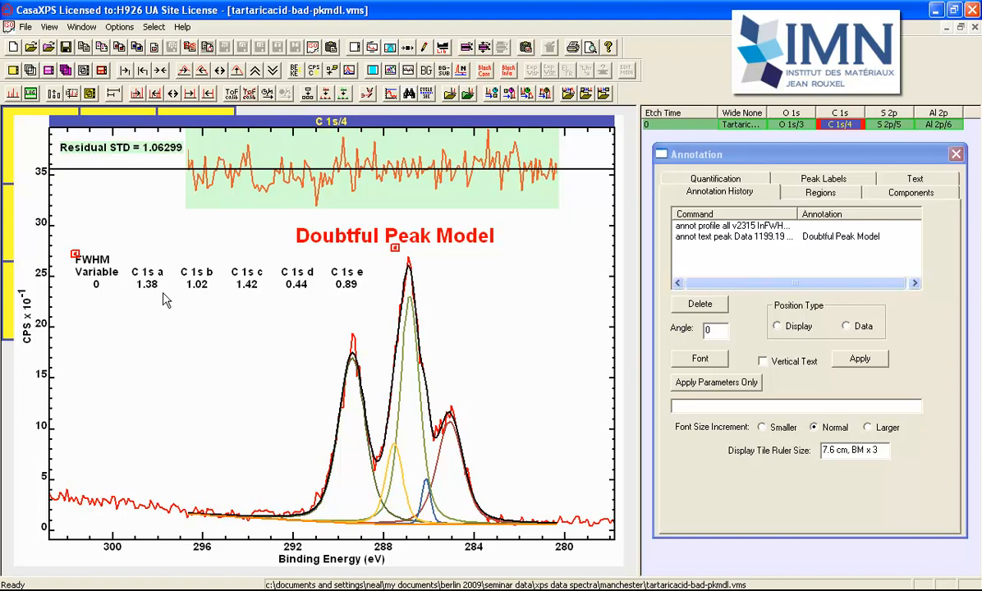
pyautogui.moveTo(276, 299)
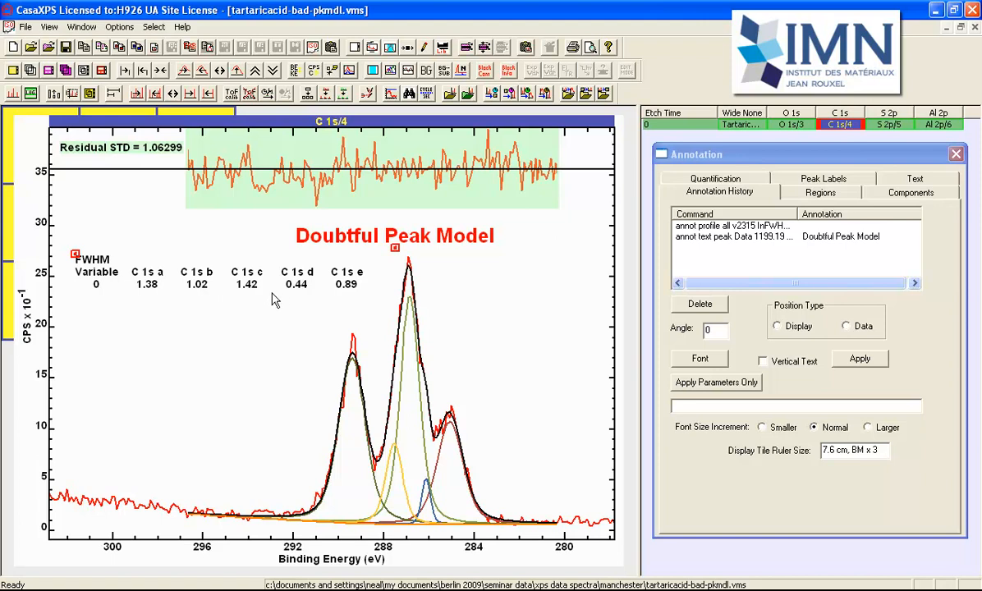
pyautogui.moveTo(294, 297)
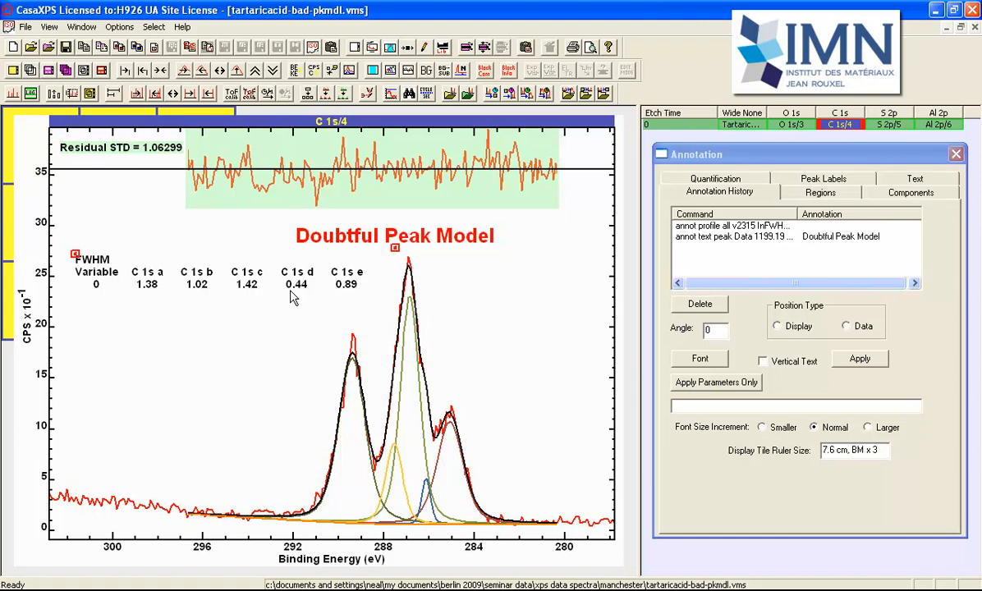
pyautogui.moveTo(420, 517)
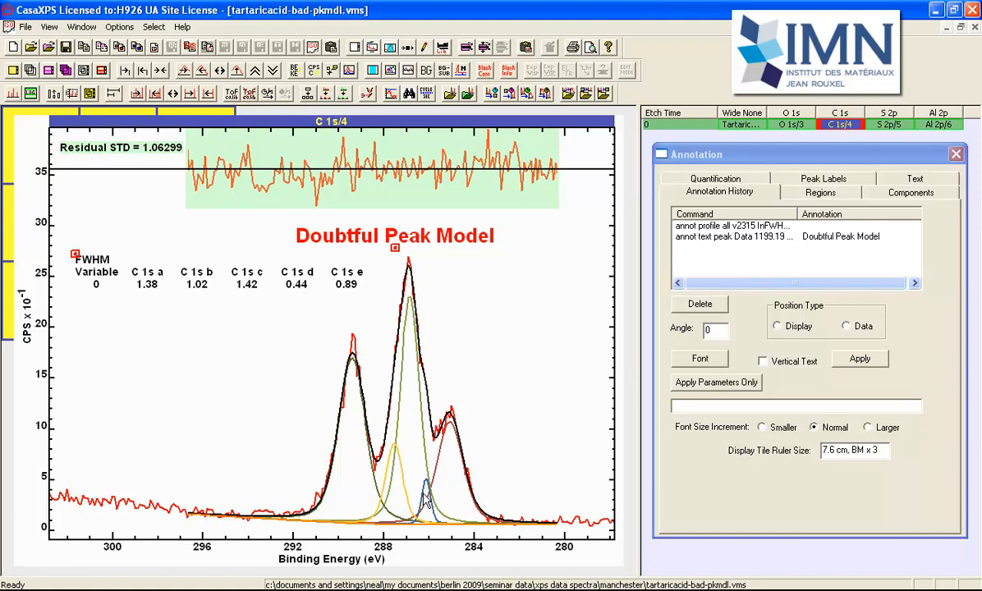
pyautogui.moveTo(289, 310)
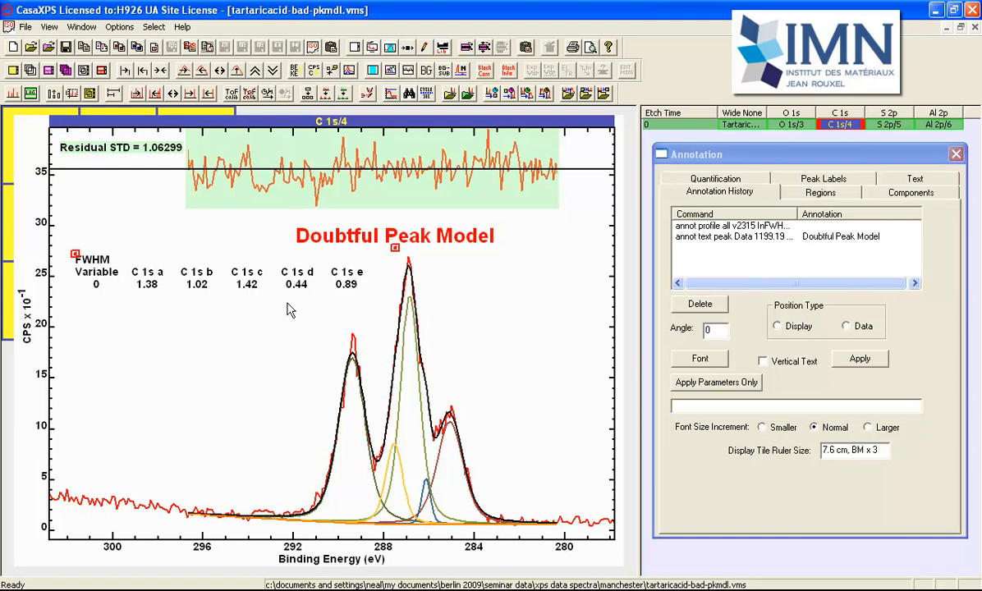
pyautogui.click(502, 69)
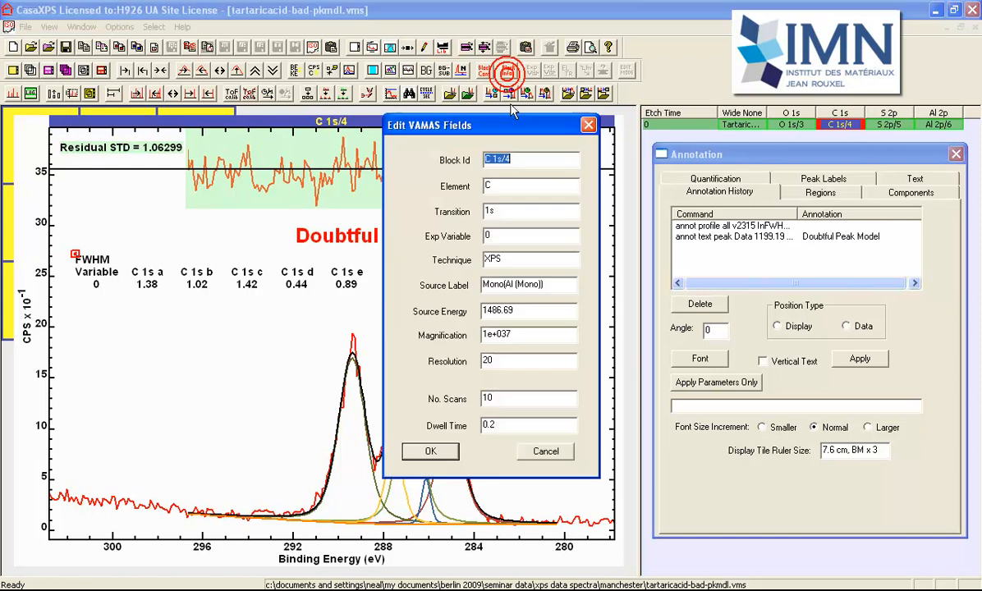
pyautogui.click(529, 361)
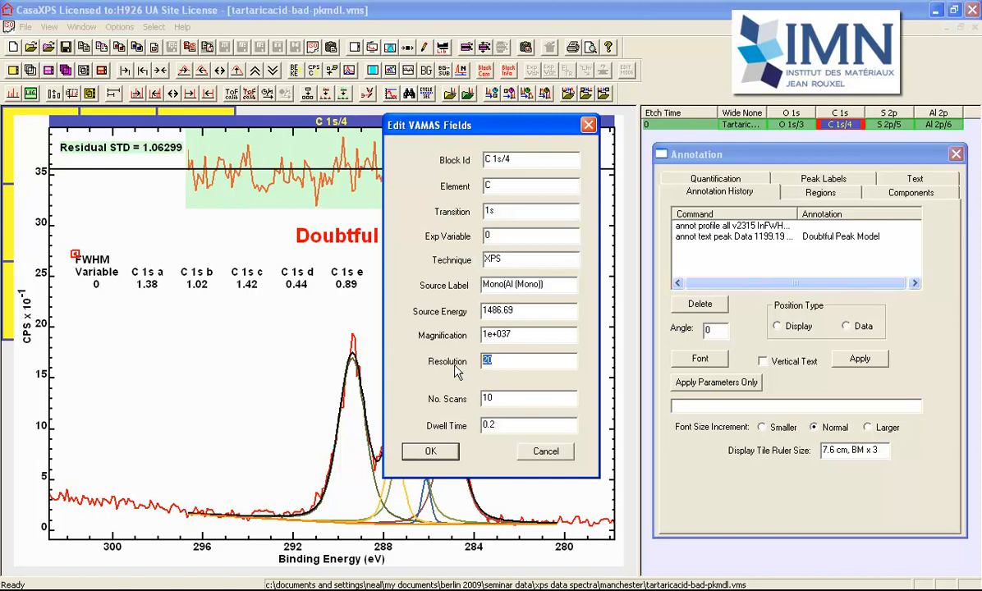
pyautogui.moveTo(429, 370)
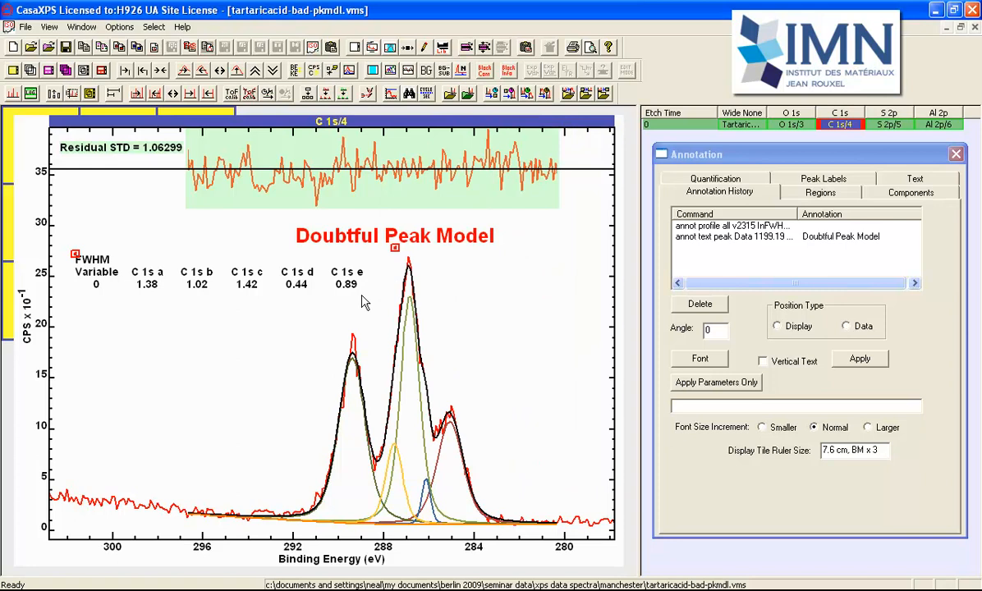
pyautogui.moveTo(314, 306)
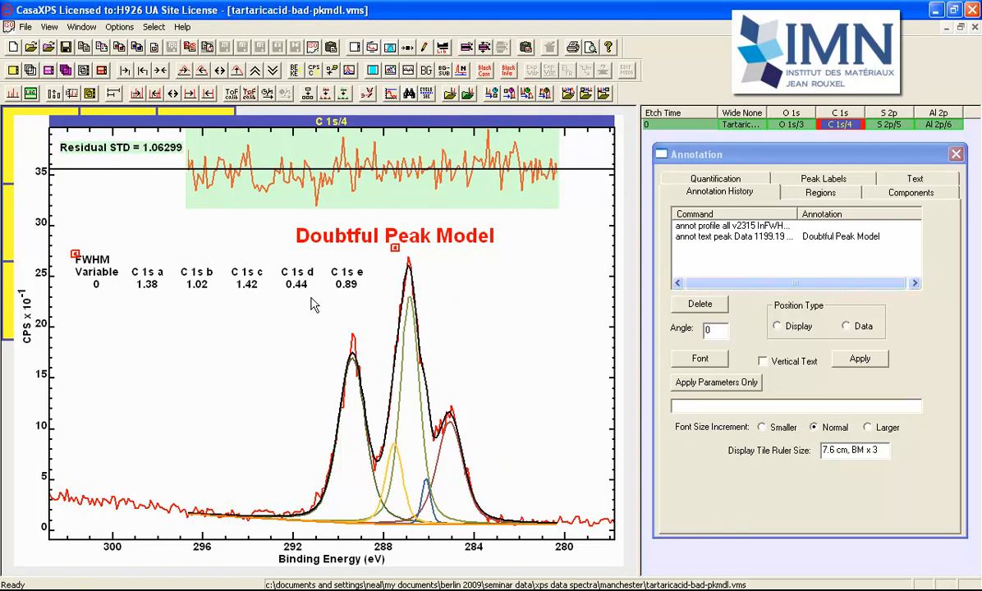
pyautogui.moveTo(305, 352)
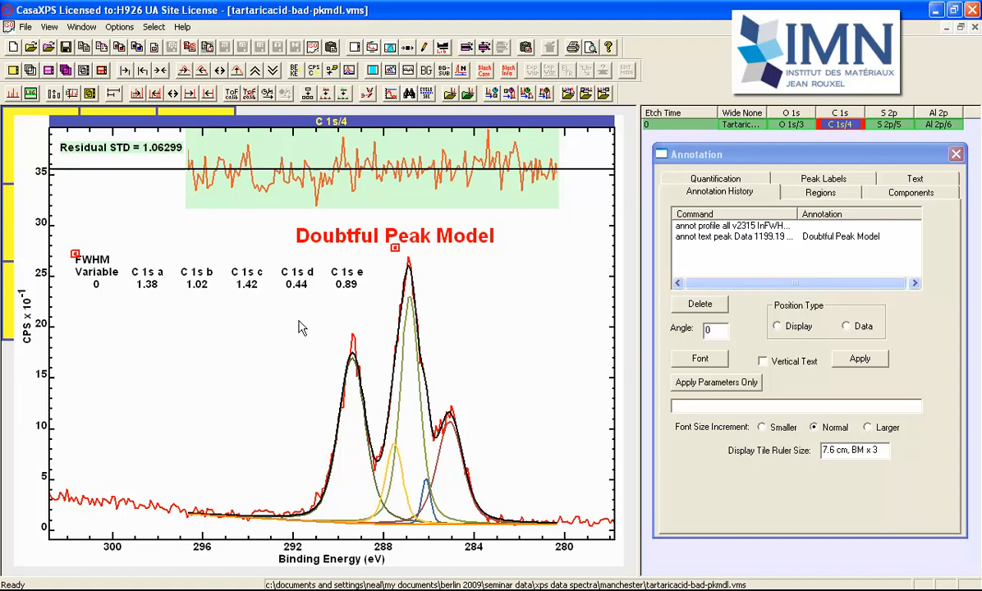
pyautogui.moveTo(296, 307)
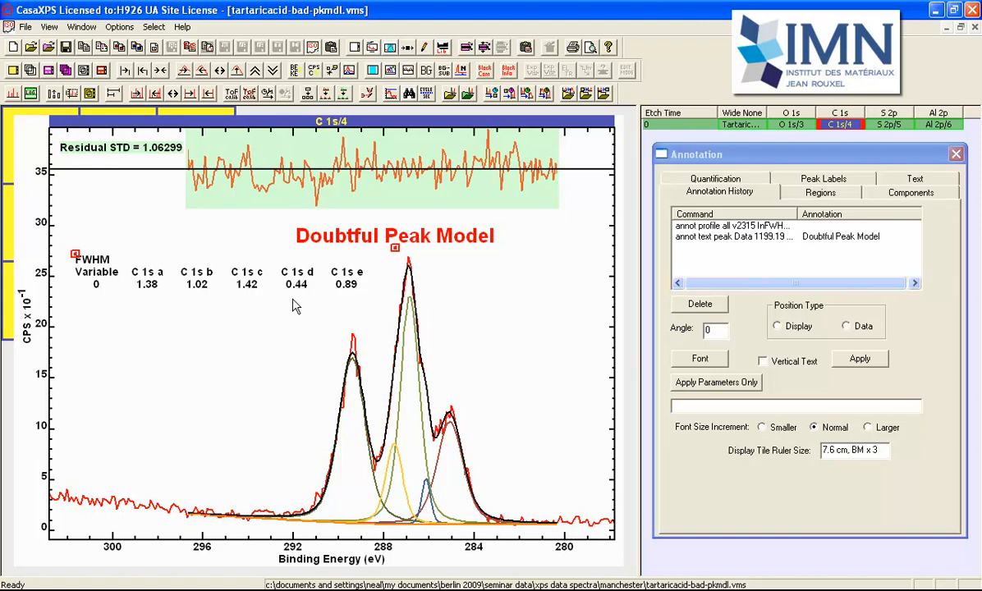
pyautogui.moveTo(293, 301)
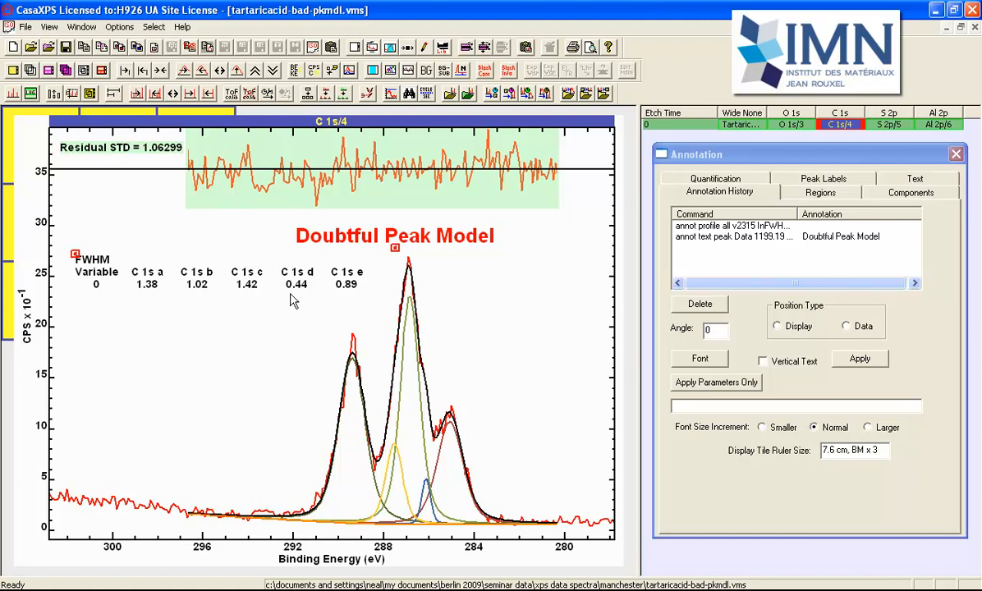
pyautogui.moveTo(306, 299)
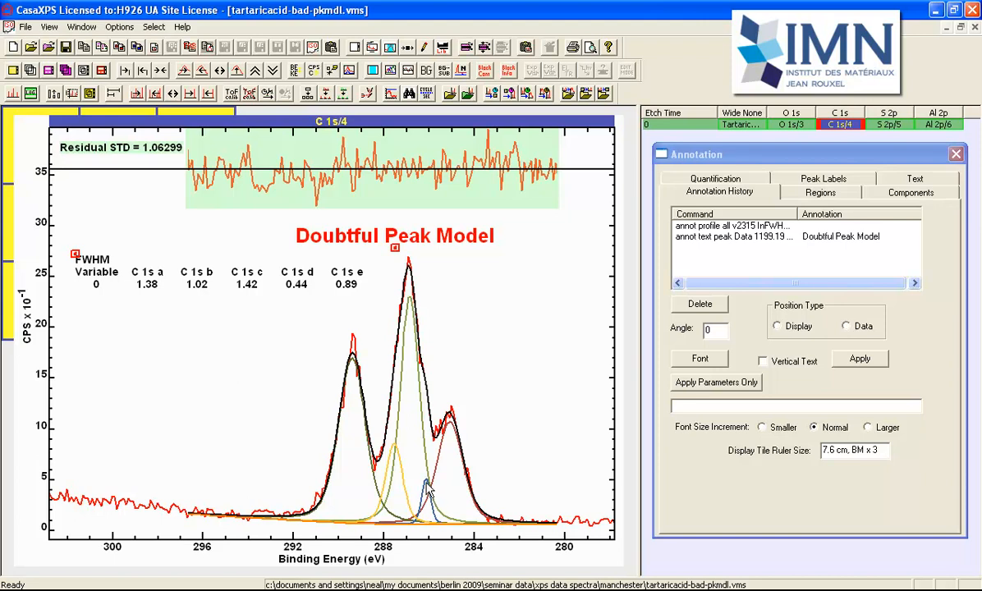
pyautogui.moveTo(420, 482)
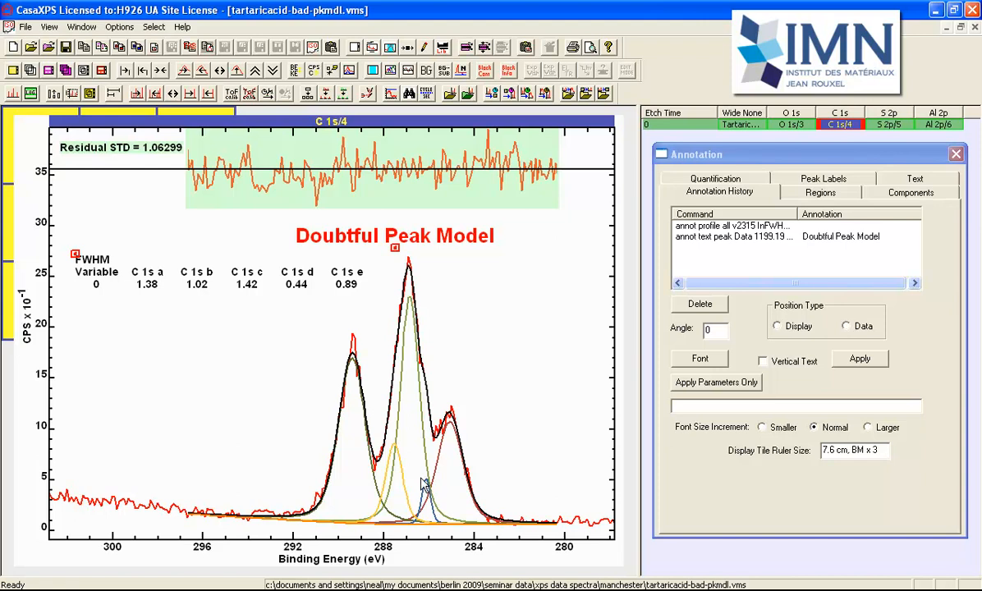
pyautogui.moveTo(279, 406)
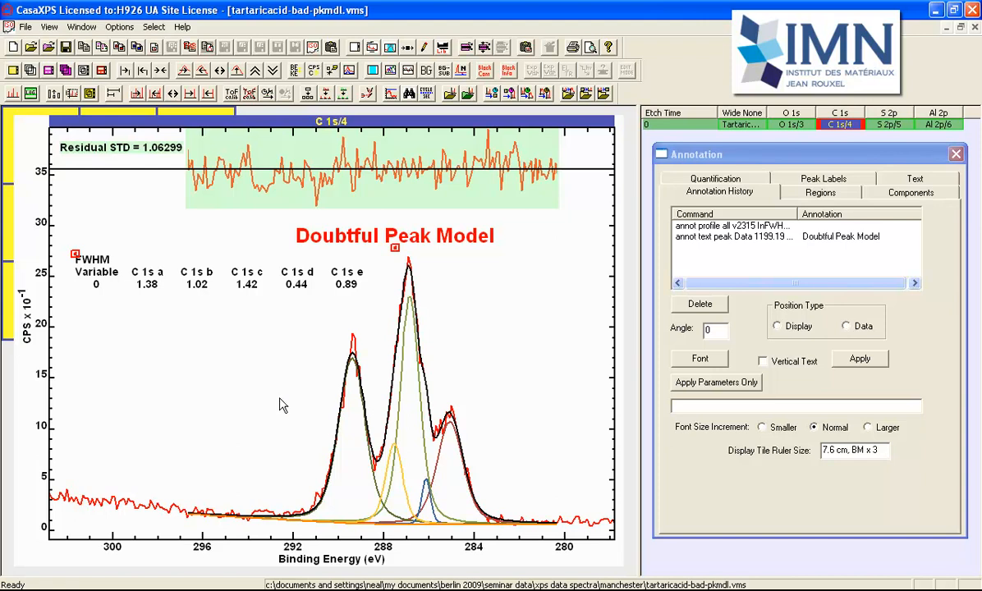
# - Review the Quantification settings with Both in Profile Format, Include FWHM and Exclude Area
pyautogui.click(712, 177)
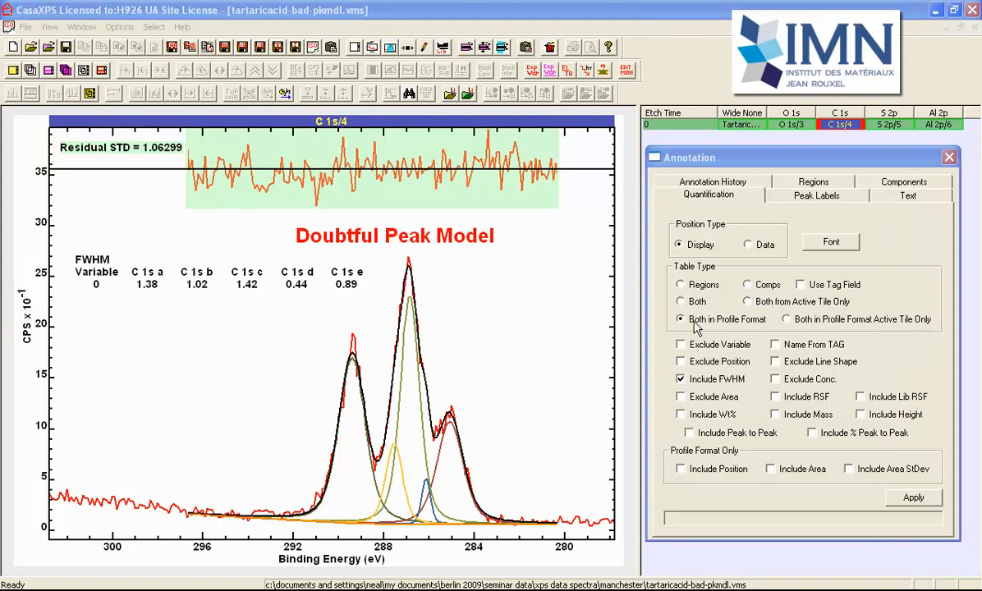
pyautogui.moveTo(817, 328)
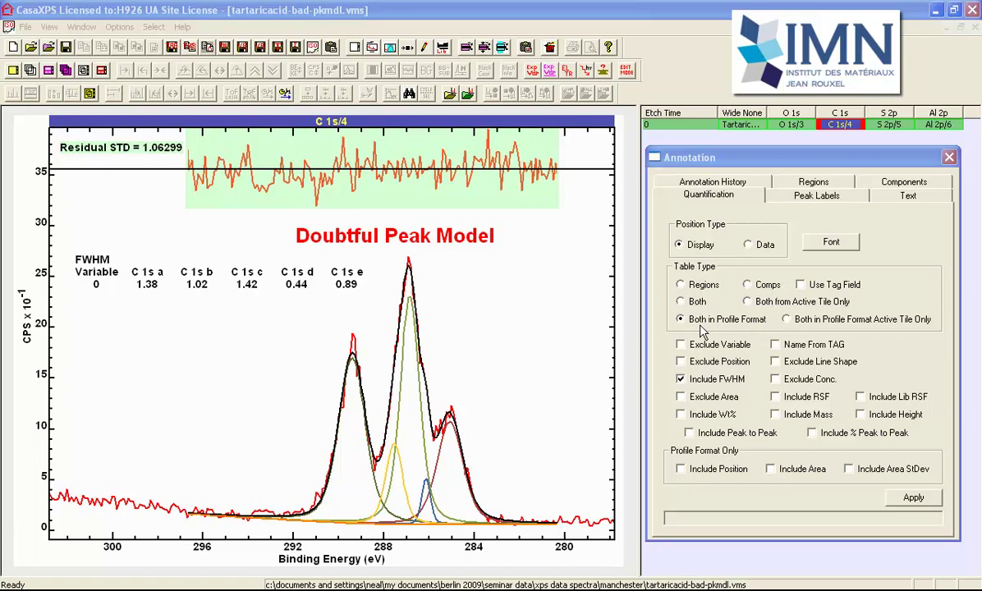
pyautogui.moveTo(732, 329)
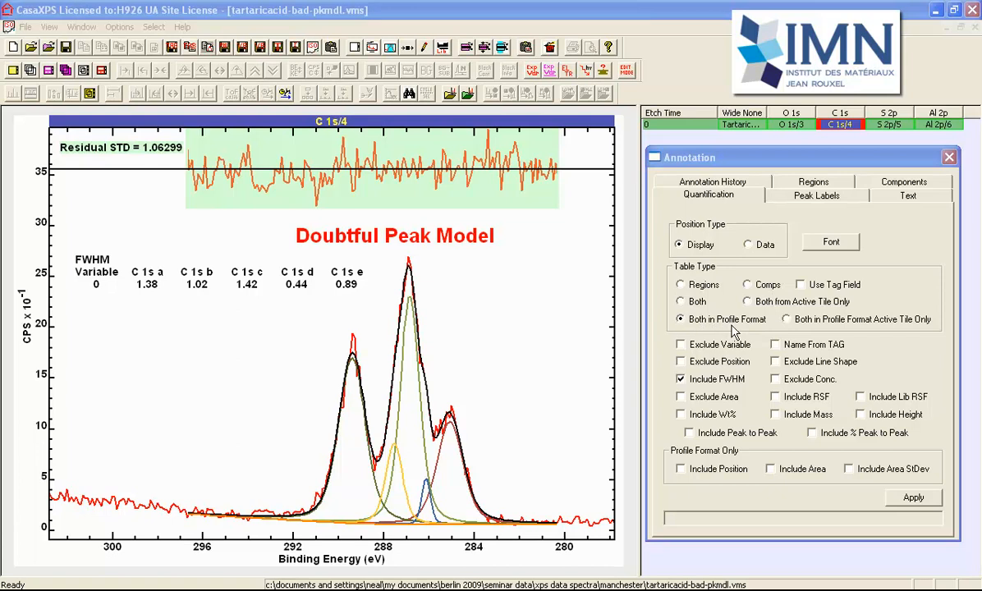
pyautogui.moveTo(814, 330)
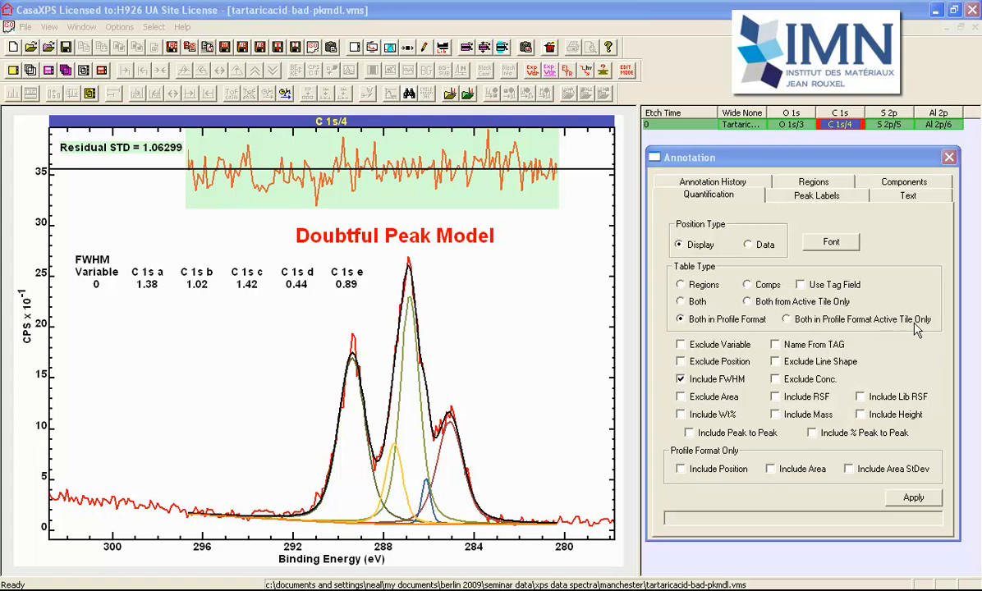
pyautogui.moveTo(821, 331)
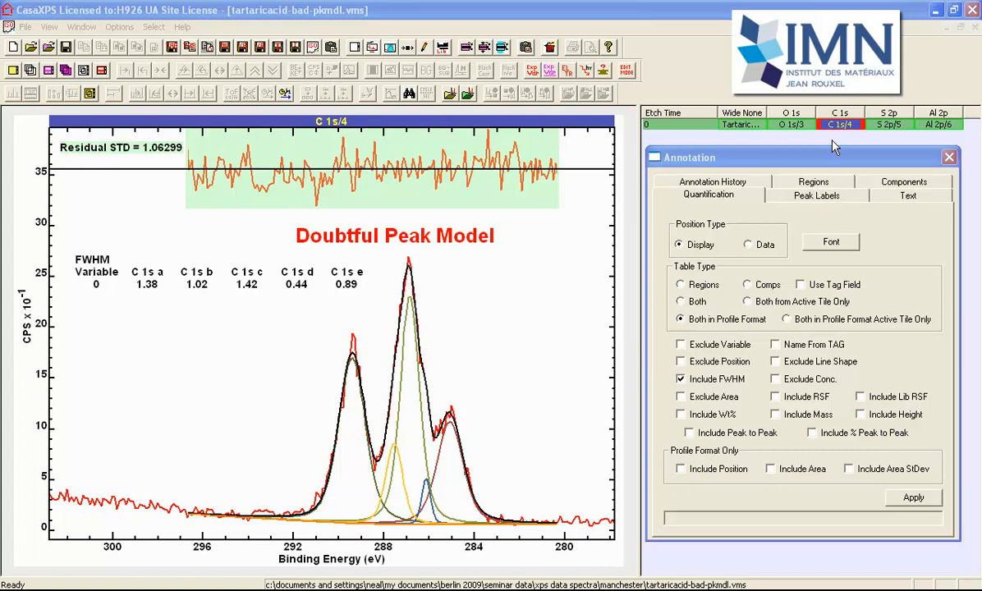
pyautogui.moveTo(689, 345)
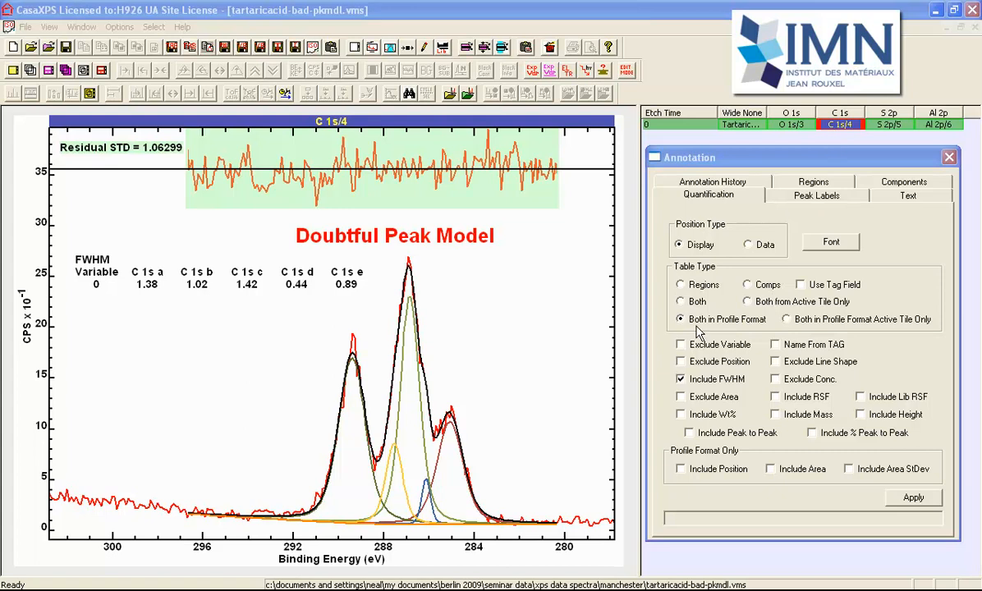
pyautogui.moveTo(725, 330)
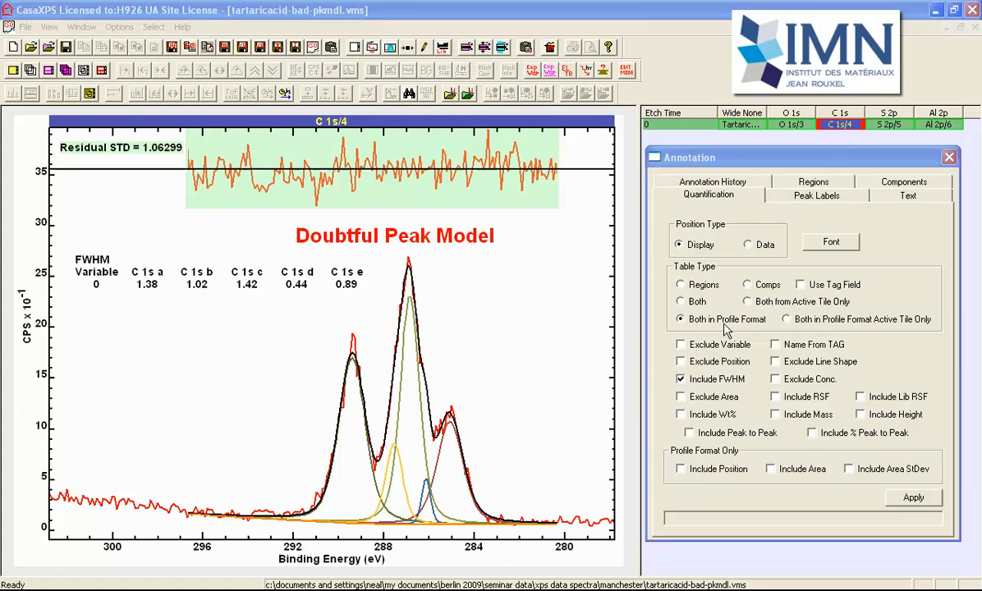
pyautogui.moveTo(577, 235)
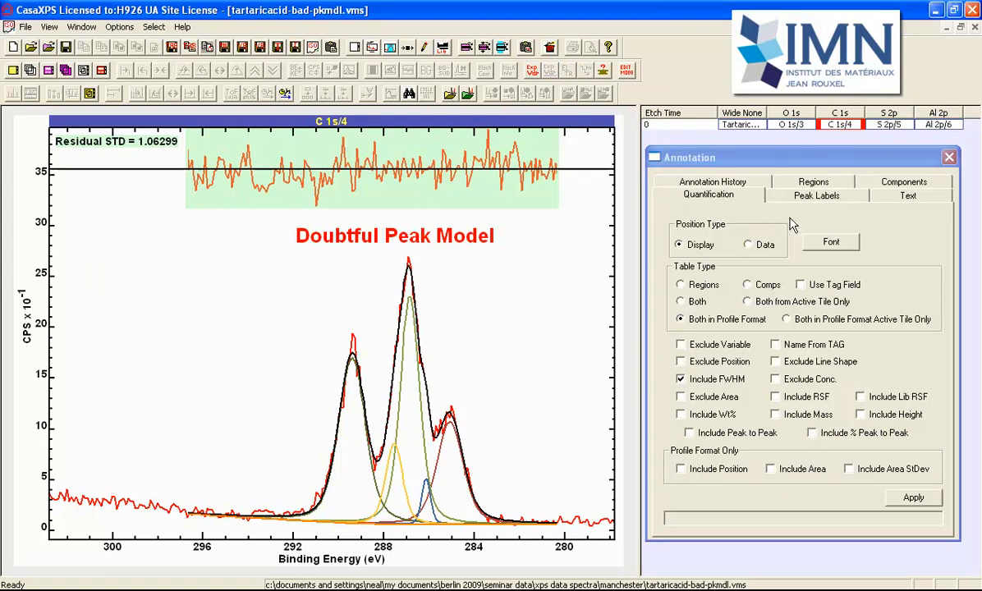
pyautogui.click(713, 193)
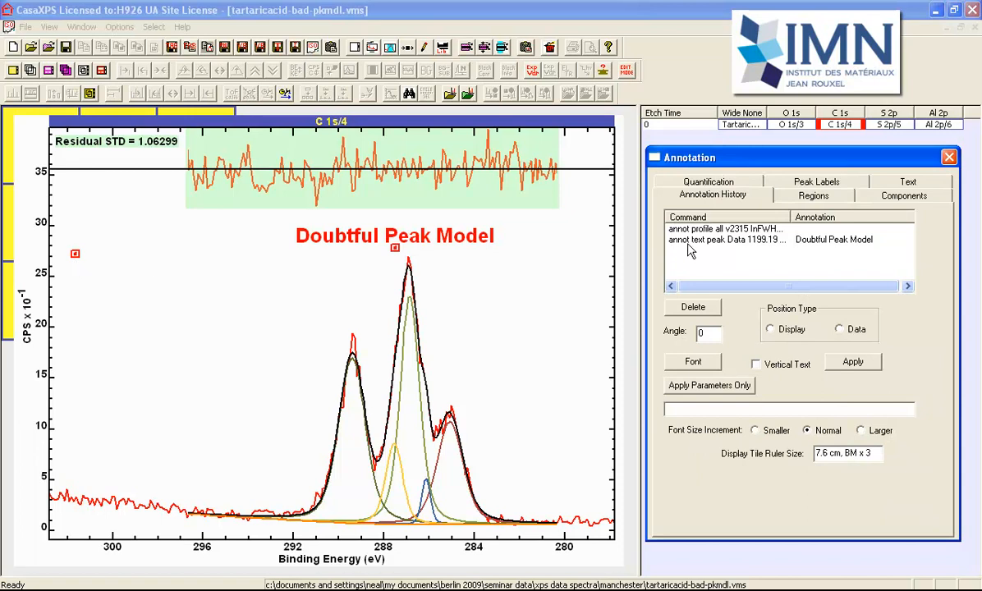
pyautogui.moveTo(863, 177)
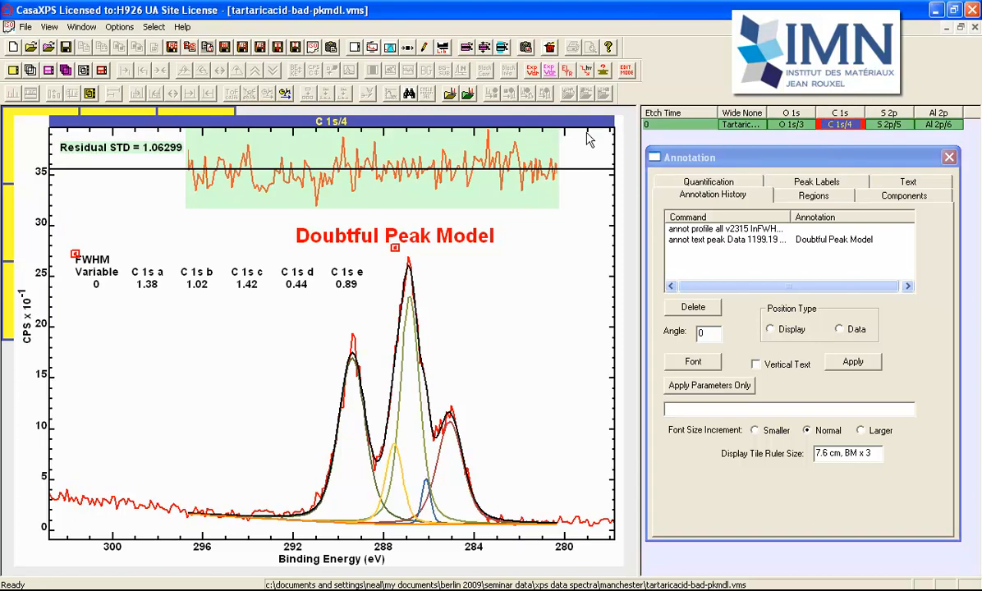
pyautogui.moveTo(101, 302)
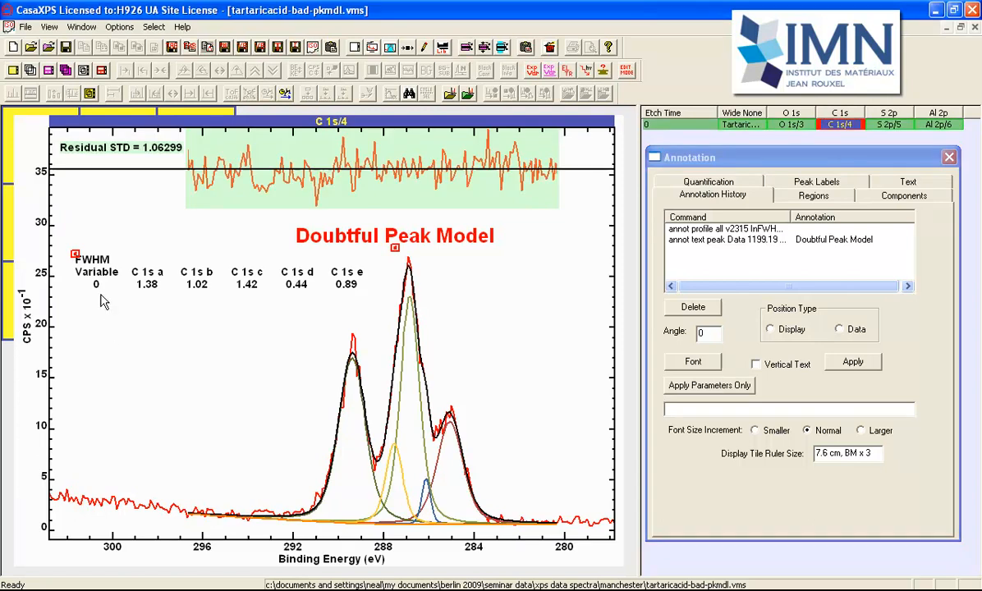
pyautogui.moveTo(326, 308)
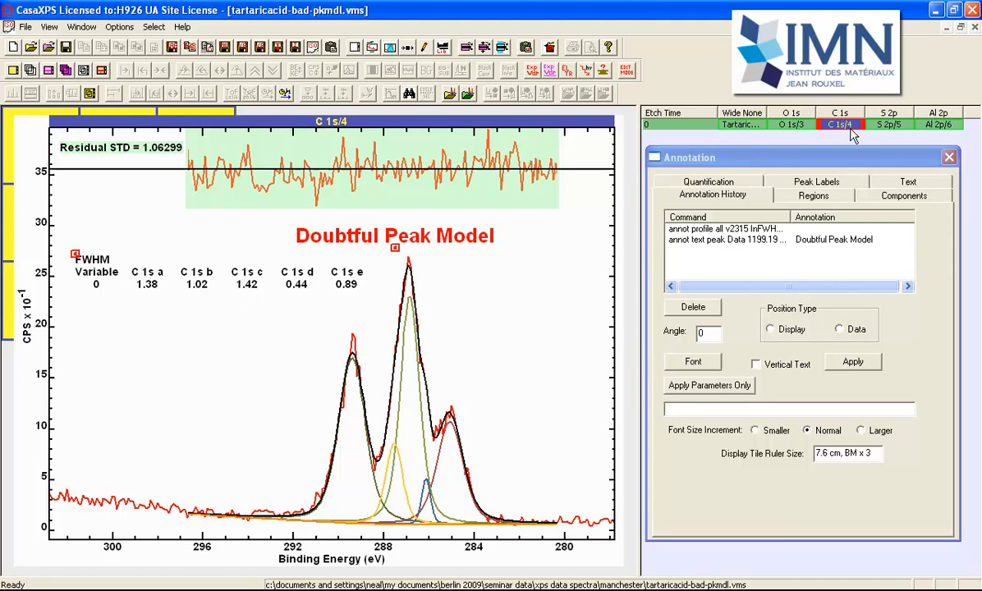
pyautogui.click(707, 196)
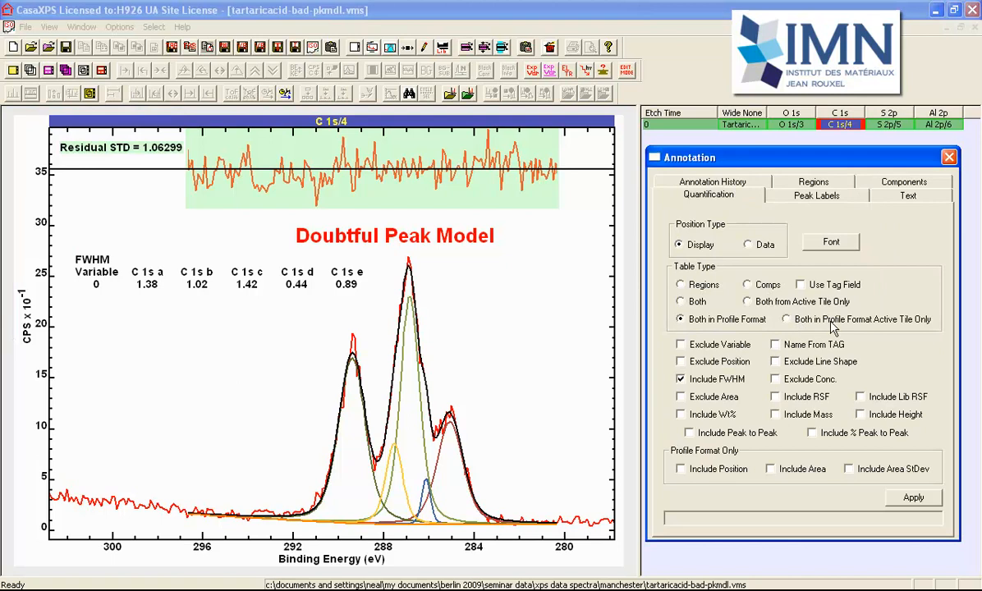
pyautogui.moveTo(922, 329)
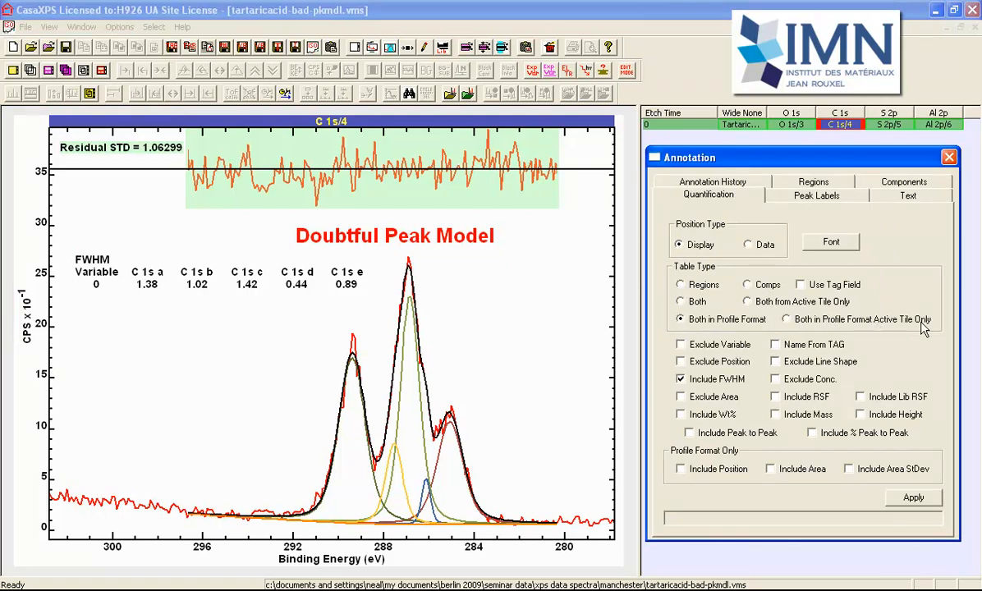
pyautogui.moveTo(924, 332)
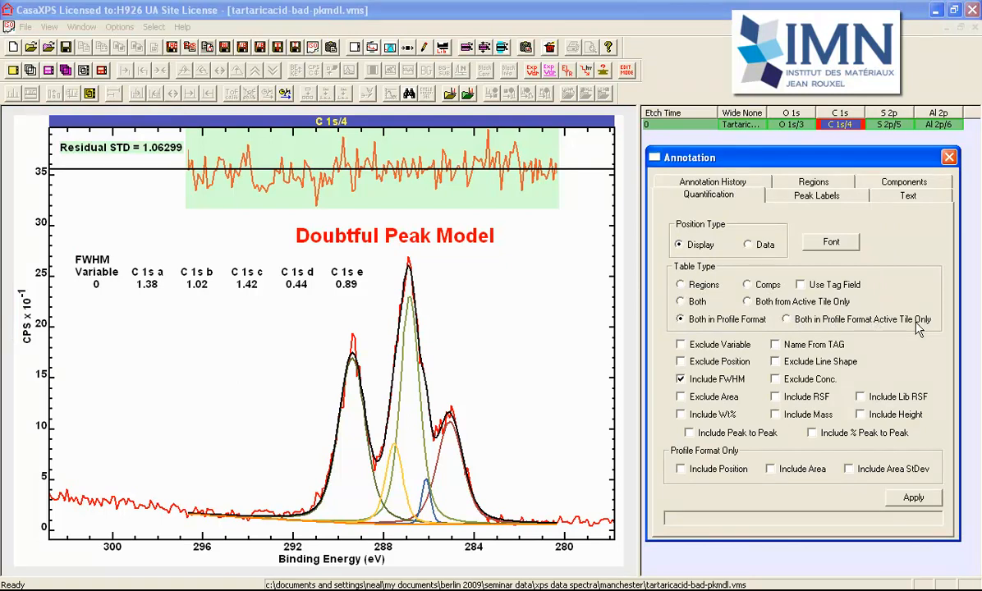
pyautogui.moveTo(174, 297)
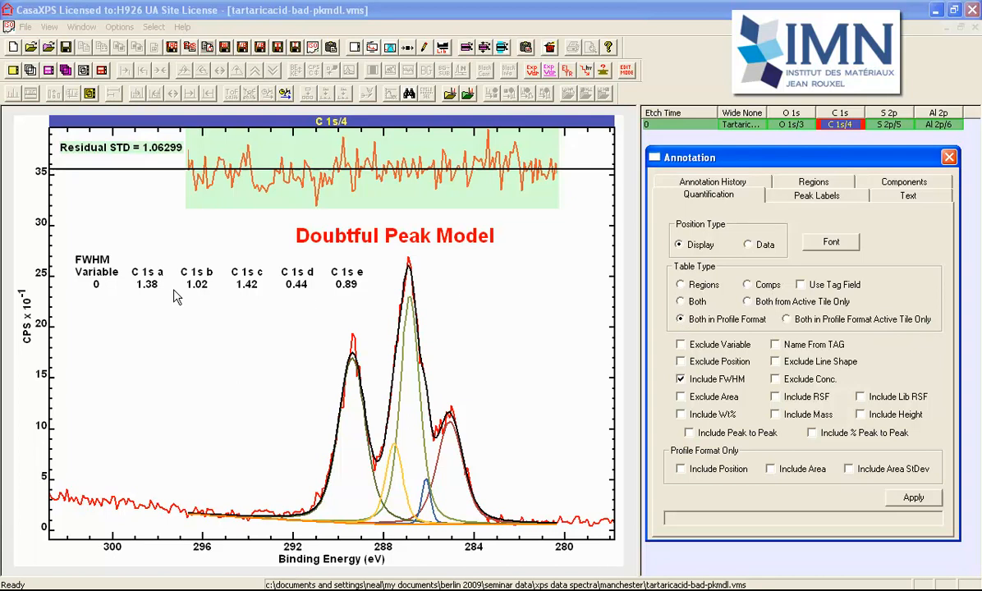
pyautogui.moveTo(297, 302)
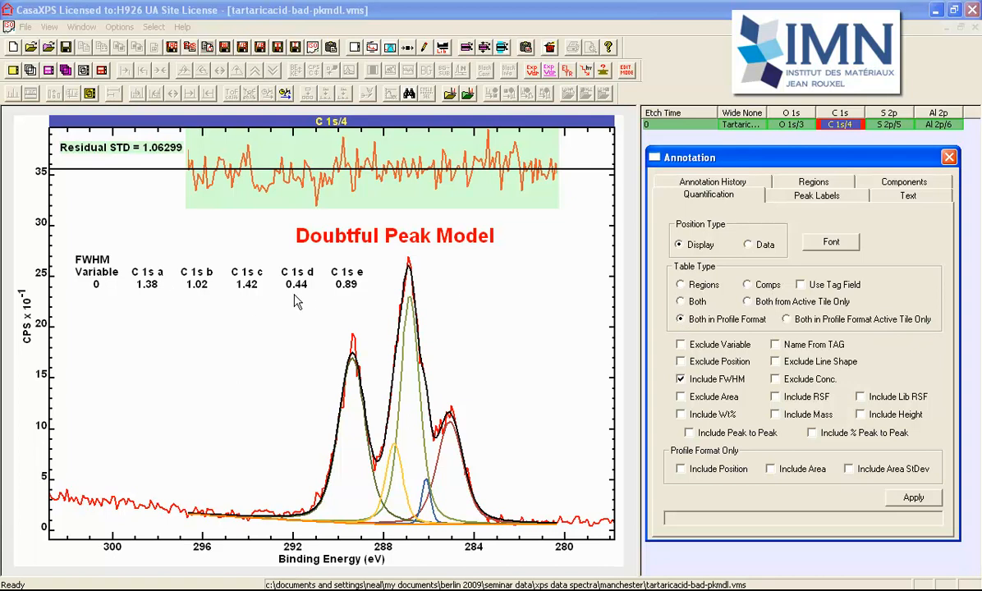
pyautogui.moveTo(157, 180)
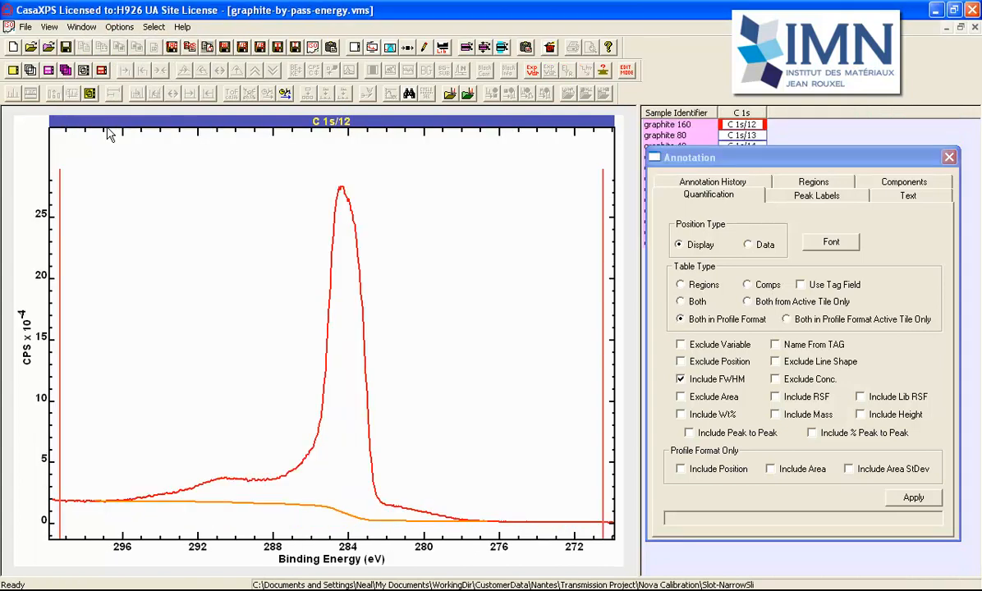
pyautogui.moveTo(681, 154)
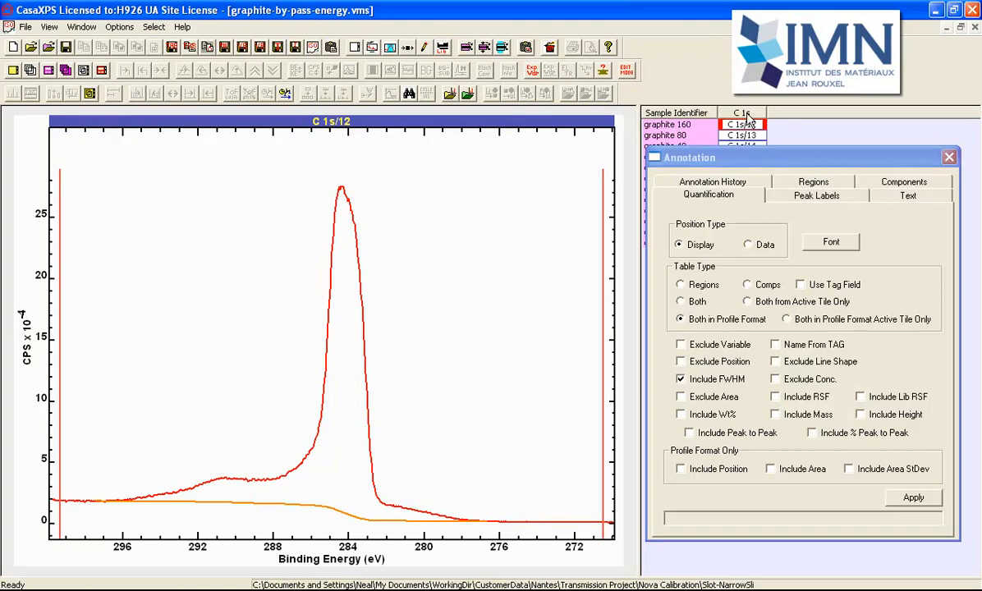
# - Display the graphite 160 C 1s block from the pass-energy dataset
pyautogui.click(34, 73)
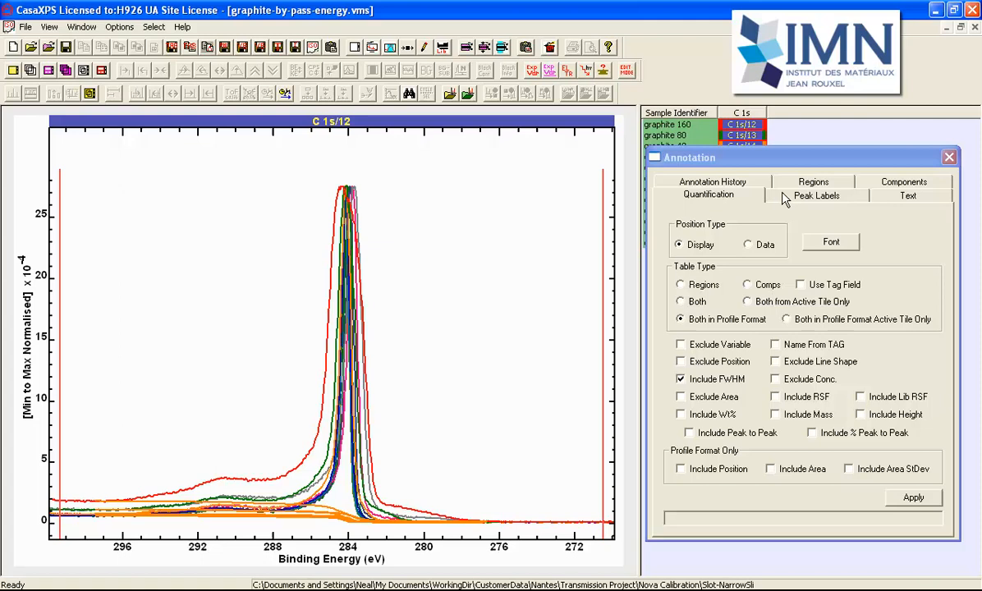
pyautogui.moveTo(712, 168)
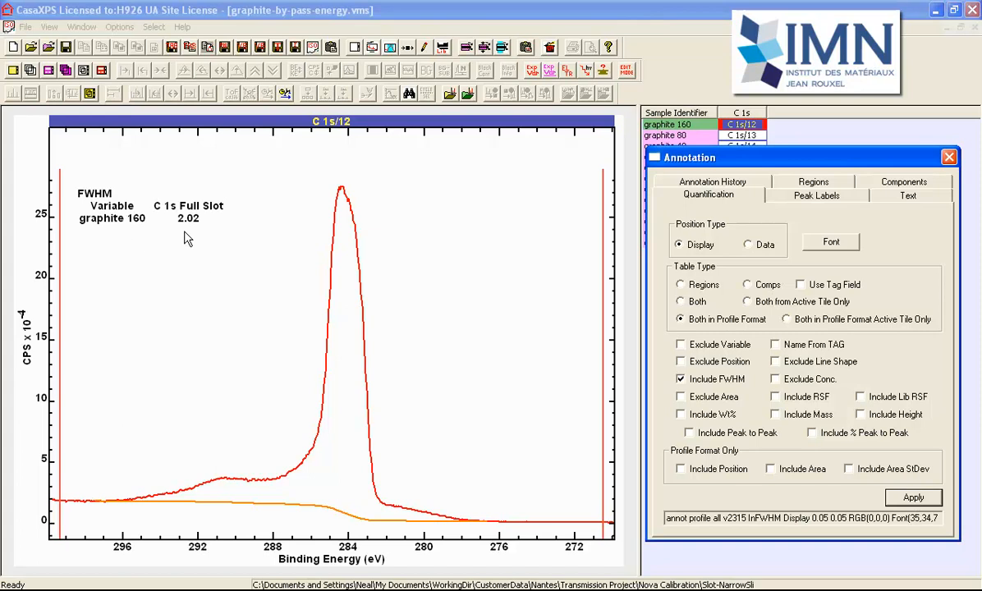
pyautogui.moveTo(739, 130)
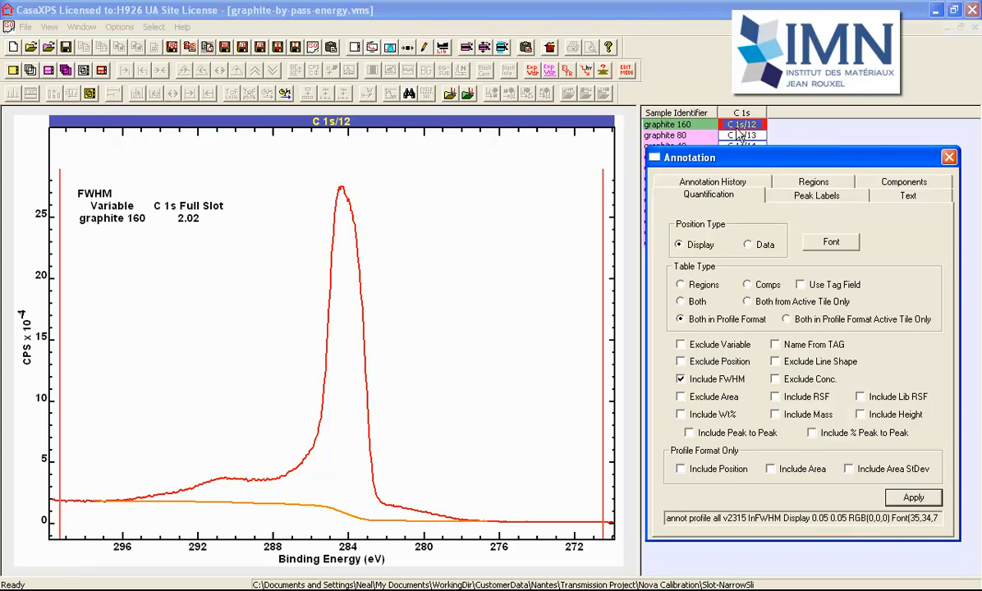
pyautogui.moveTo(347, 375)
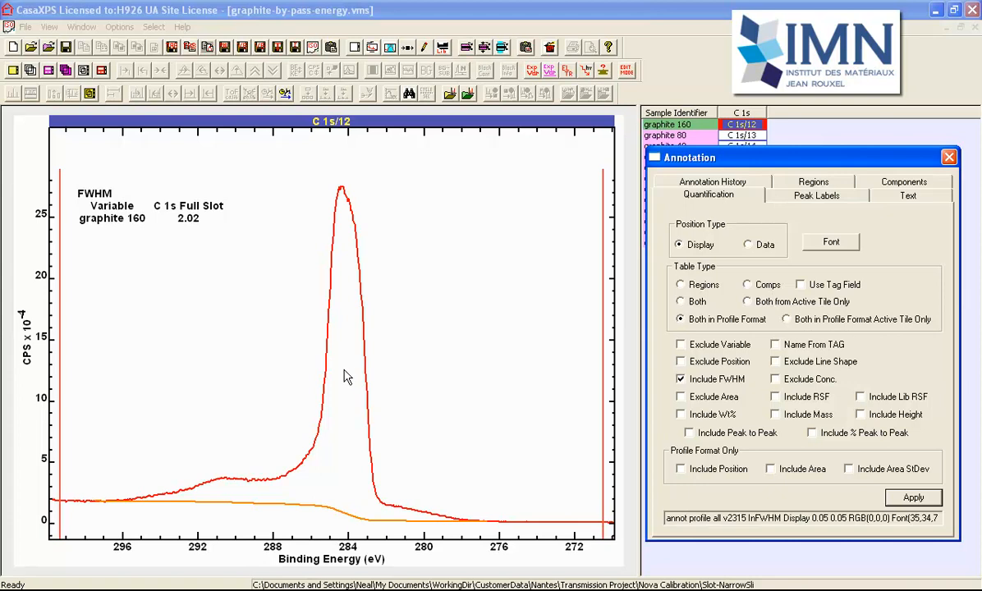
pyautogui.moveTo(745, 125)
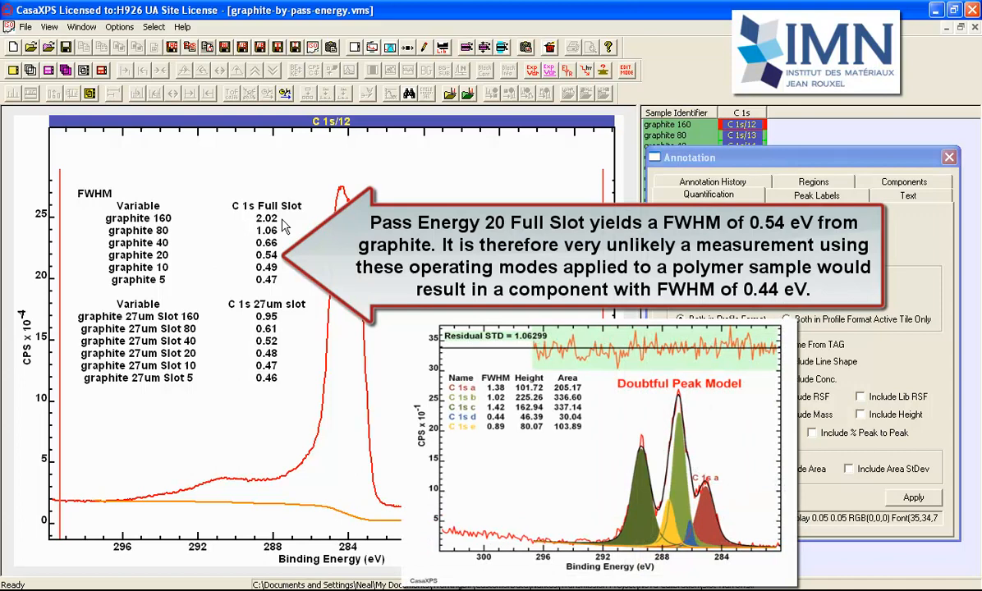
pyautogui.moveTo(183, 230)
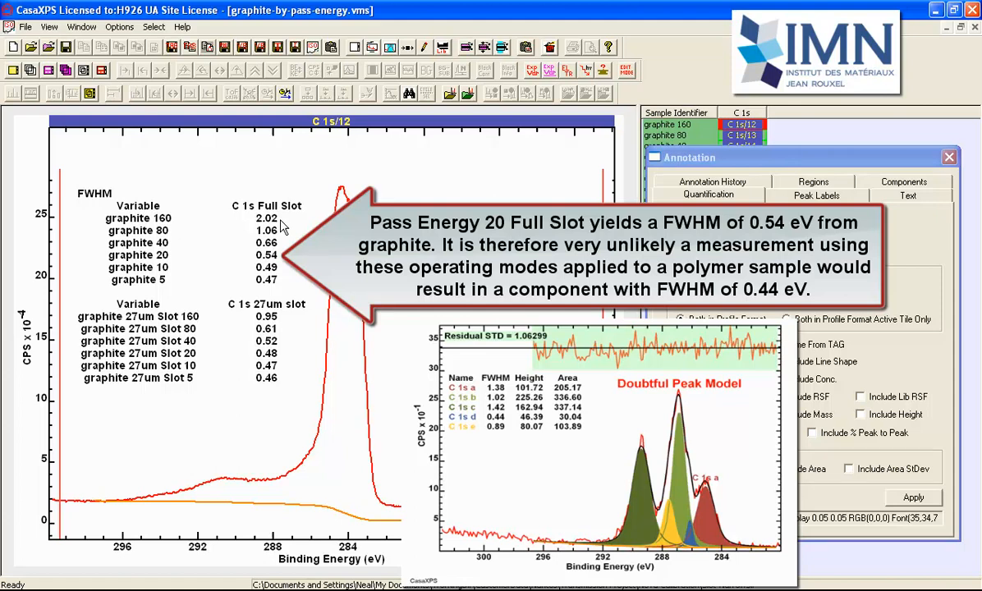
pyautogui.moveTo(293, 212)
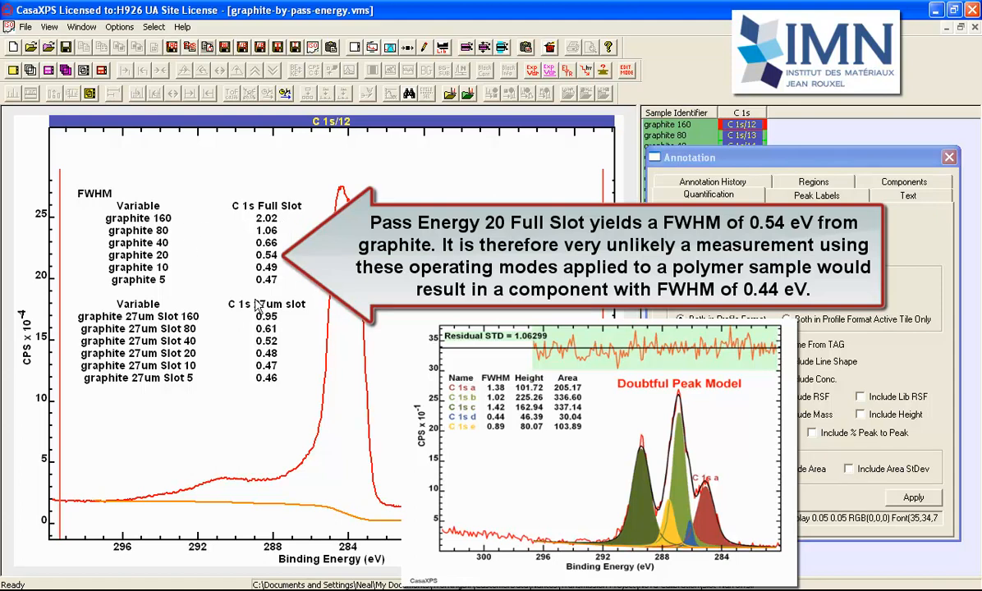
pyautogui.moveTo(289, 315)
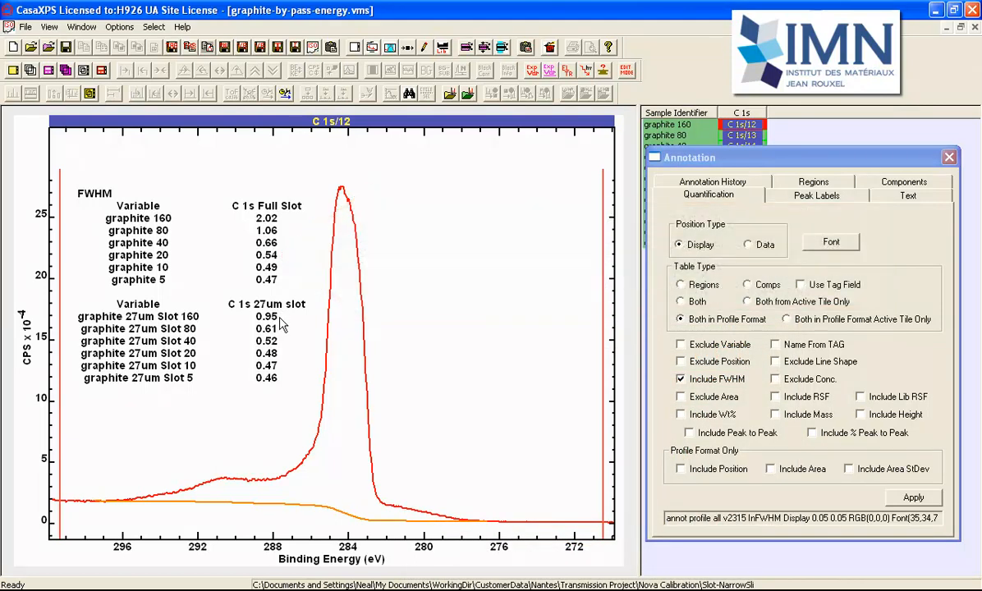
pyautogui.moveTo(284, 387)
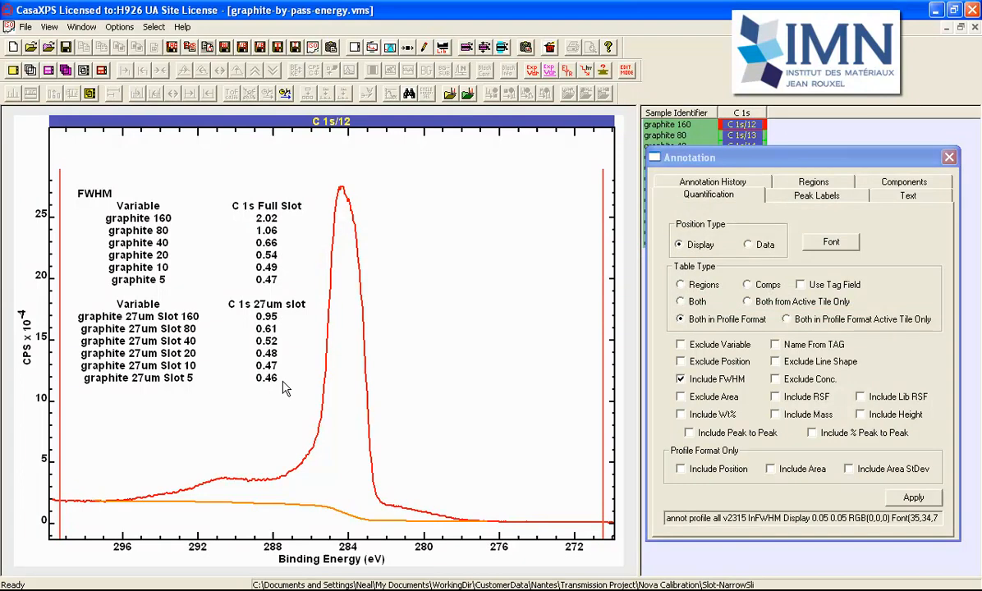
pyautogui.moveTo(245, 215)
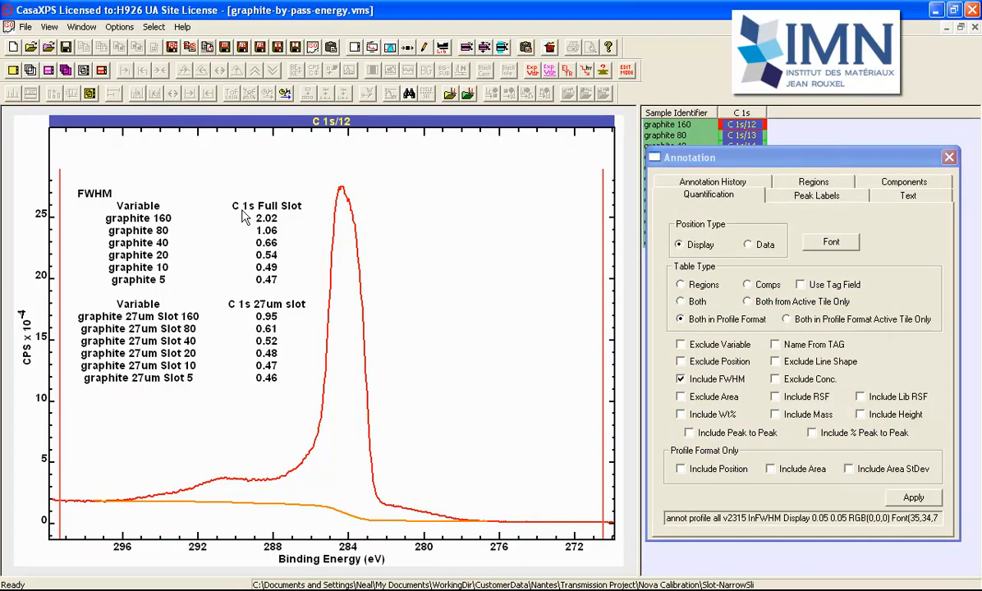
pyautogui.moveTo(249, 313)
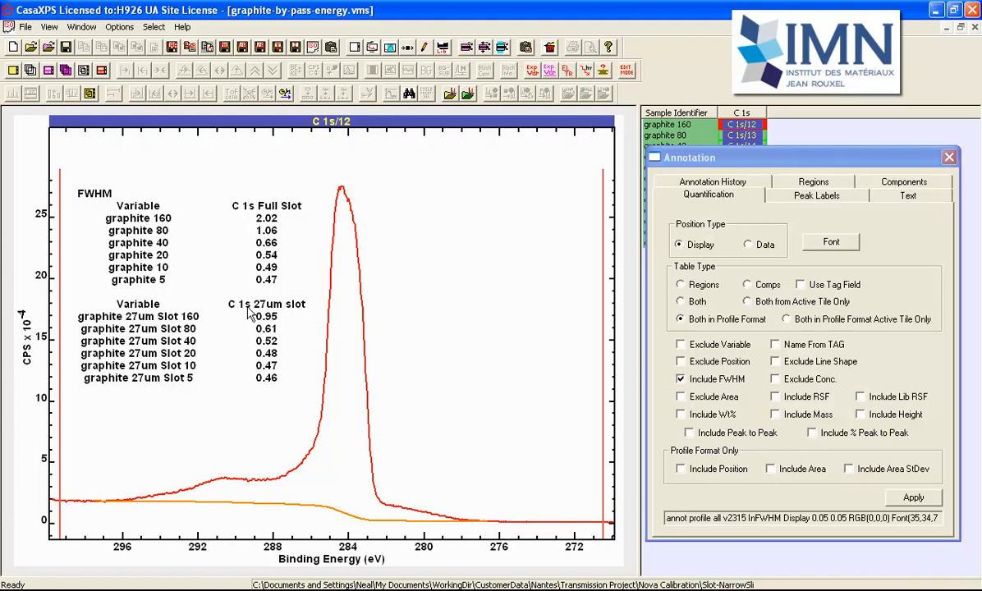
pyautogui.moveTo(279, 327)
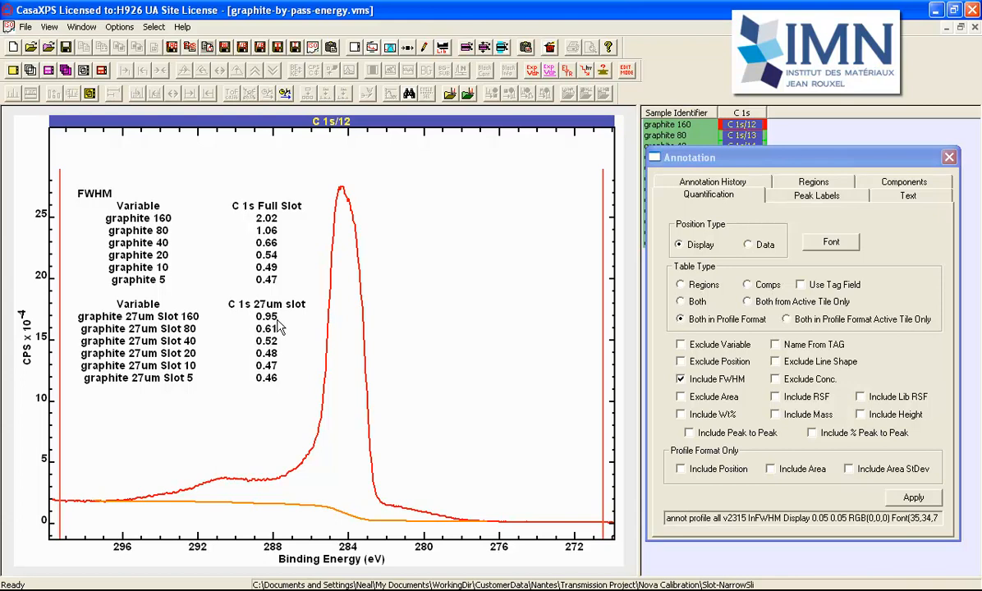
pyautogui.moveTo(282, 316)
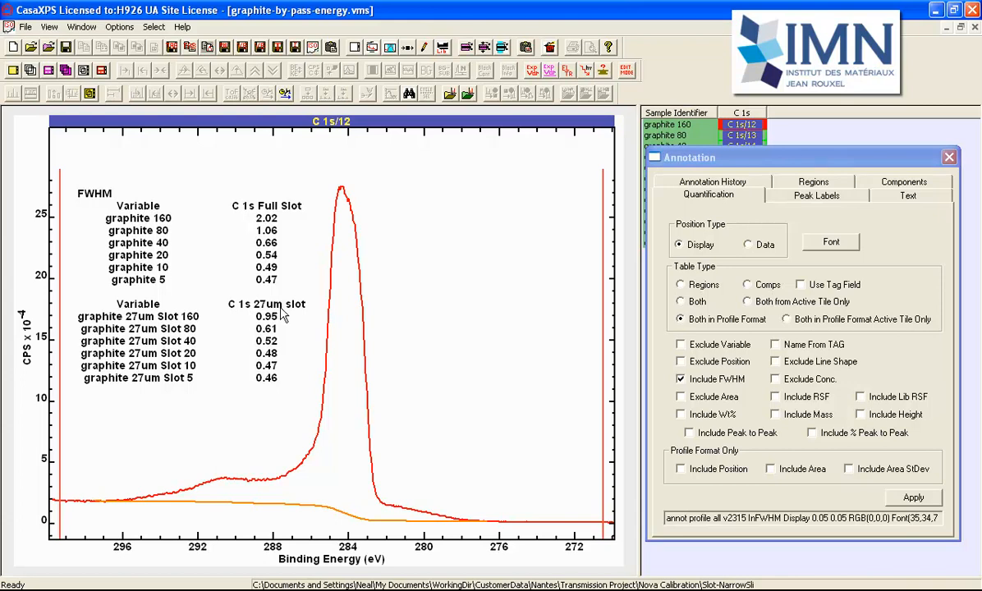
pyautogui.moveTo(266, 230)
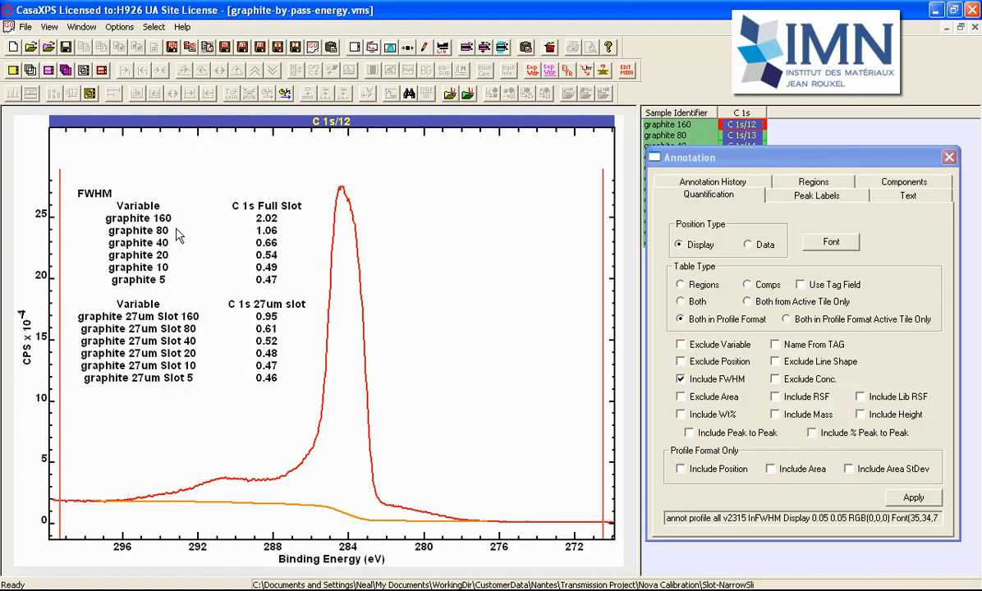
pyautogui.moveTo(164, 230)
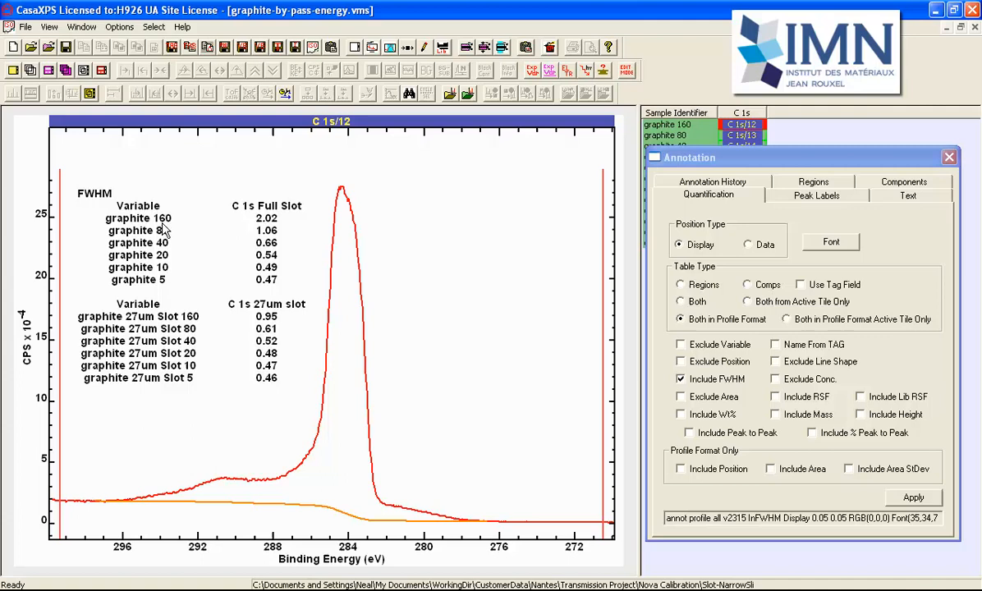
pyautogui.moveTo(167, 285)
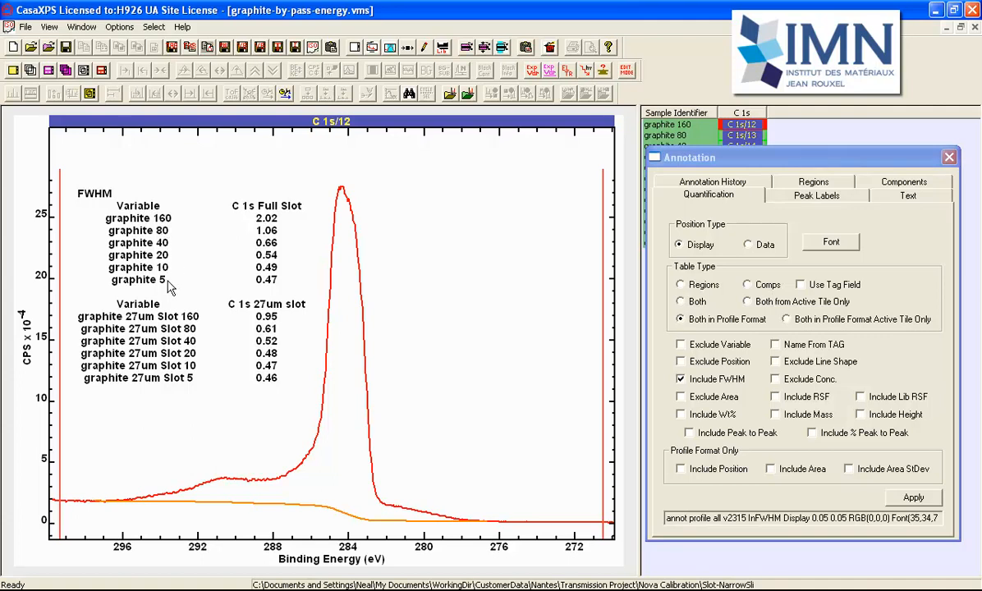
pyautogui.moveTo(273, 230)
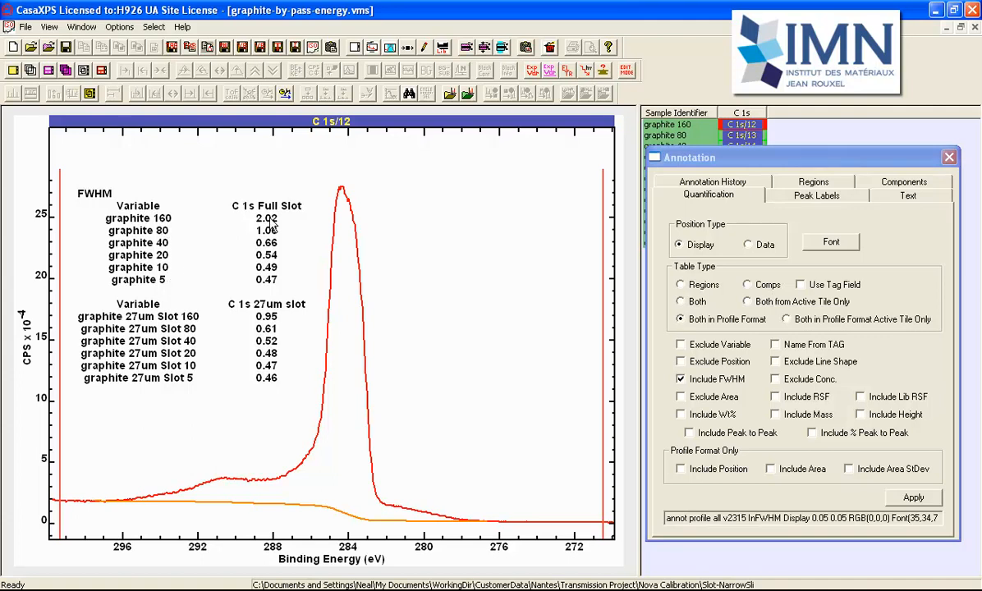
pyautogui.moveTo(266, 287)
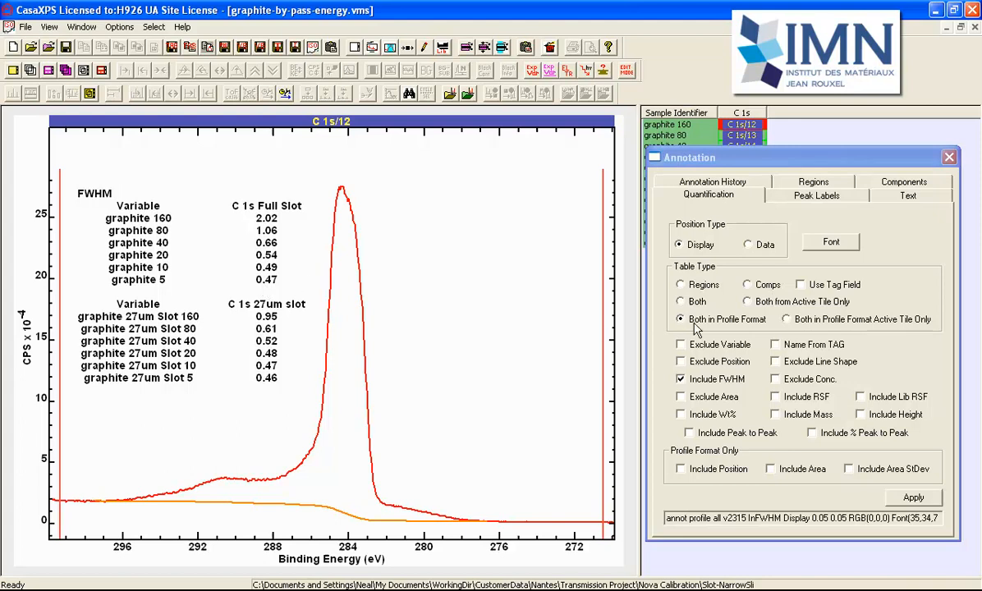
pyautogui.click(712, 194)
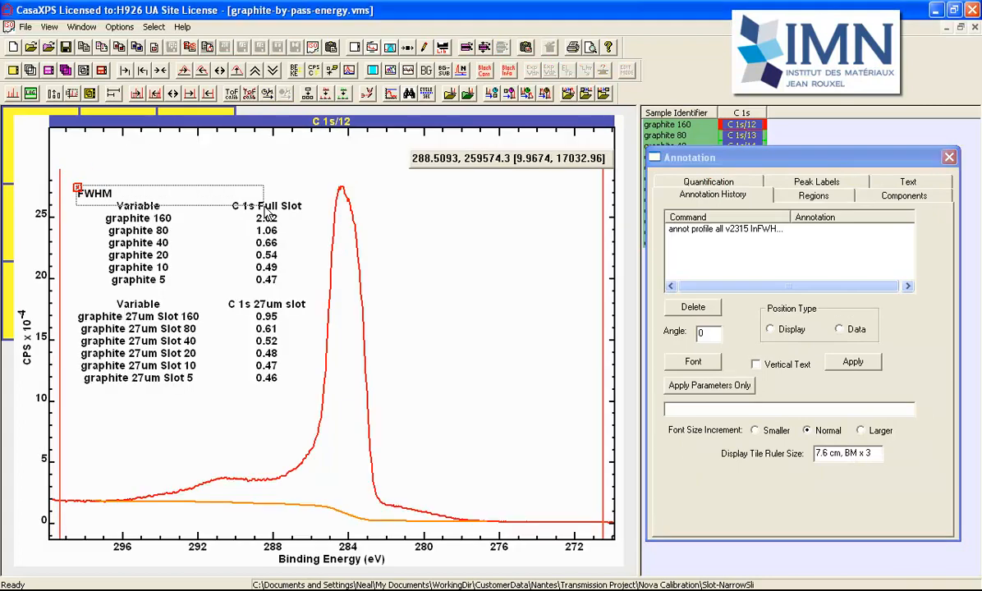
# - Shift the FWHM tables right of the peak and add a Peak Height CPS table at top left
pyautogui.moveTo(167, 193); pyautogui.dragTo(312, 194)
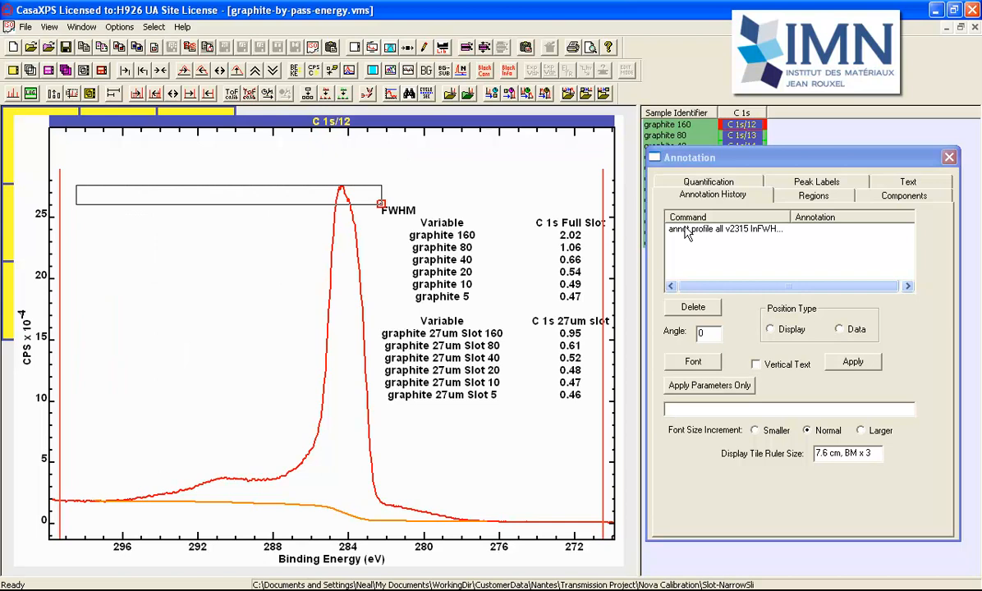
pyautogui.click(707, 180)
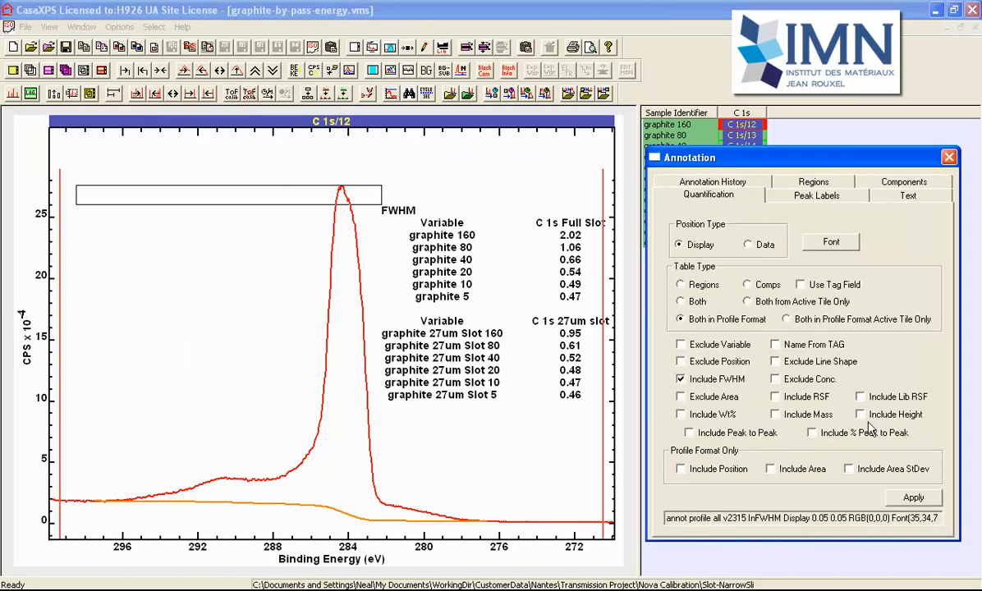
pyautogui.click(859, 414)
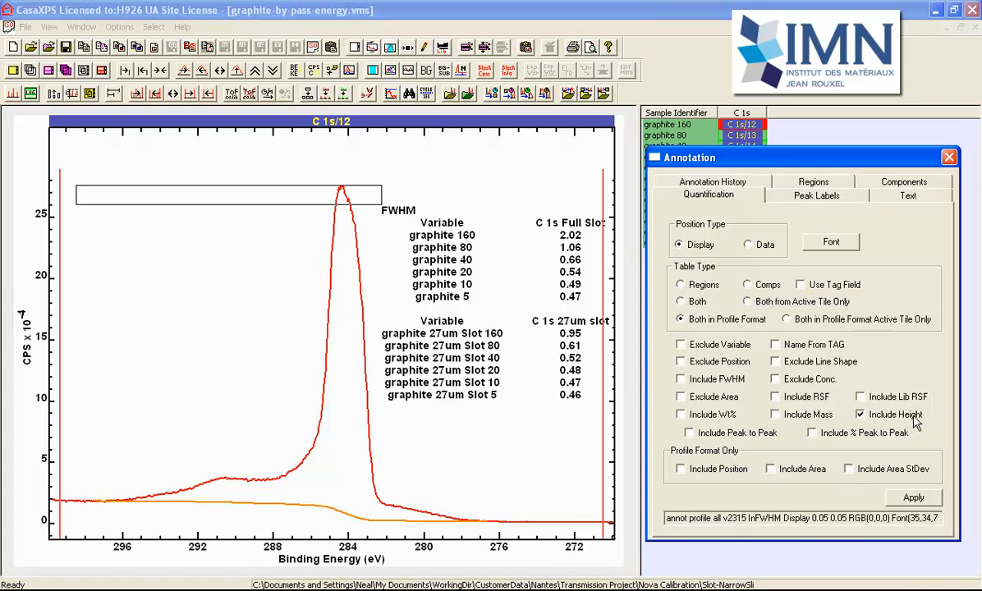
pyautogui.moveTo(706, 322)
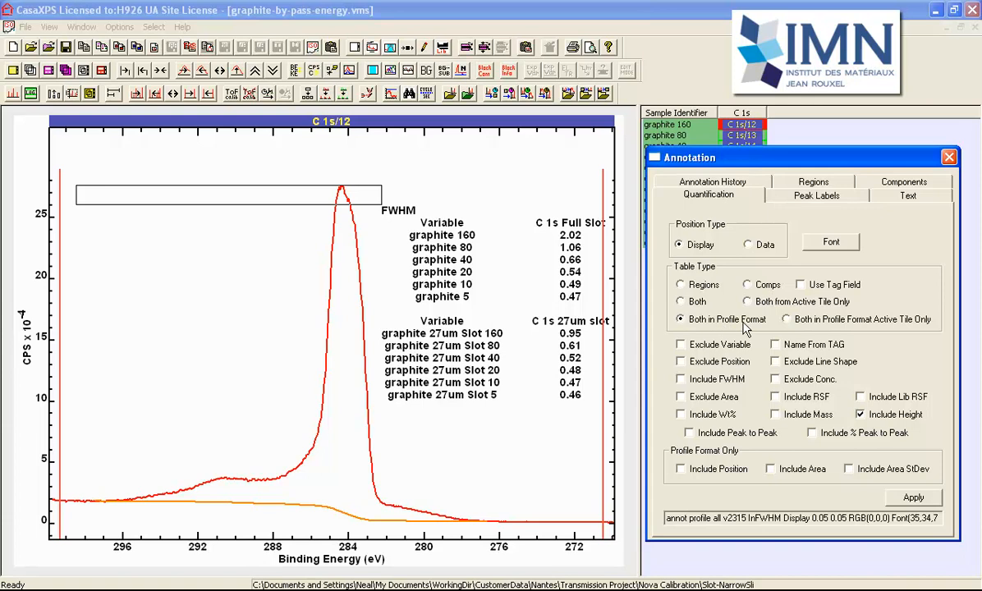
pyautogui.moveTo(781, 228)
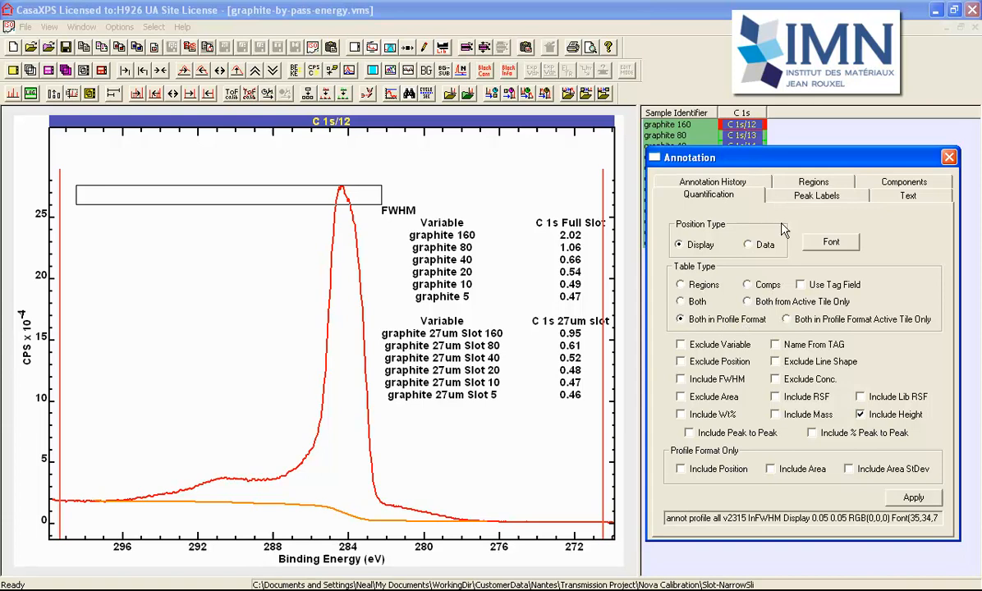
pyautogui.moveTo(892, 492)
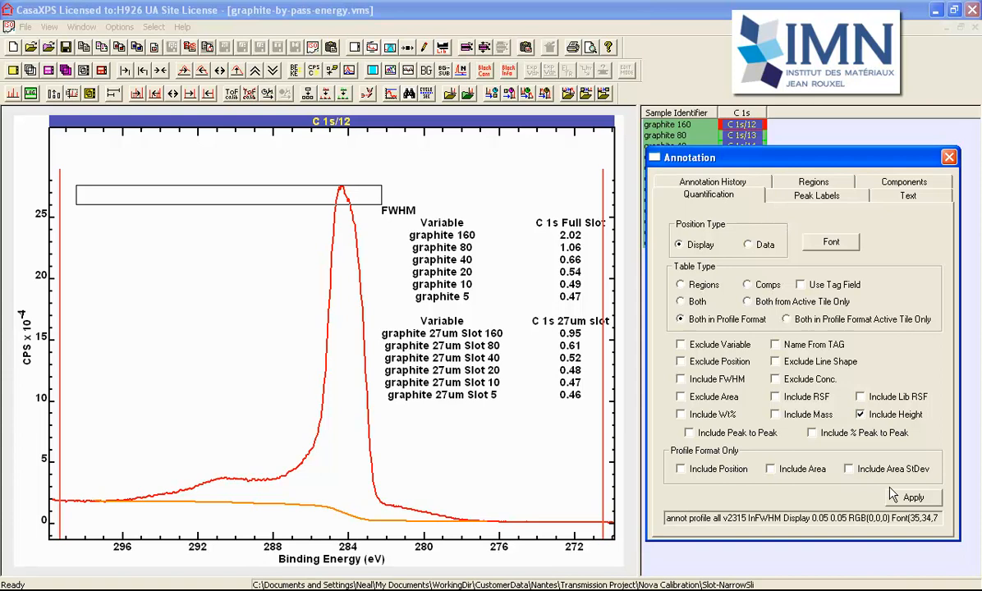
pyautogui.click(912, 496)
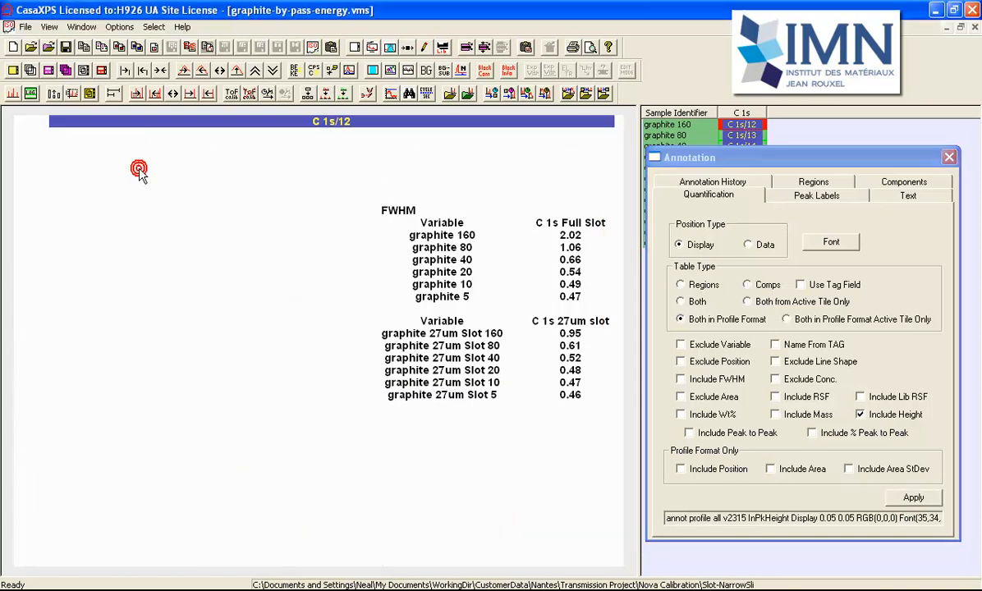
pyautogui.click(922, 496)
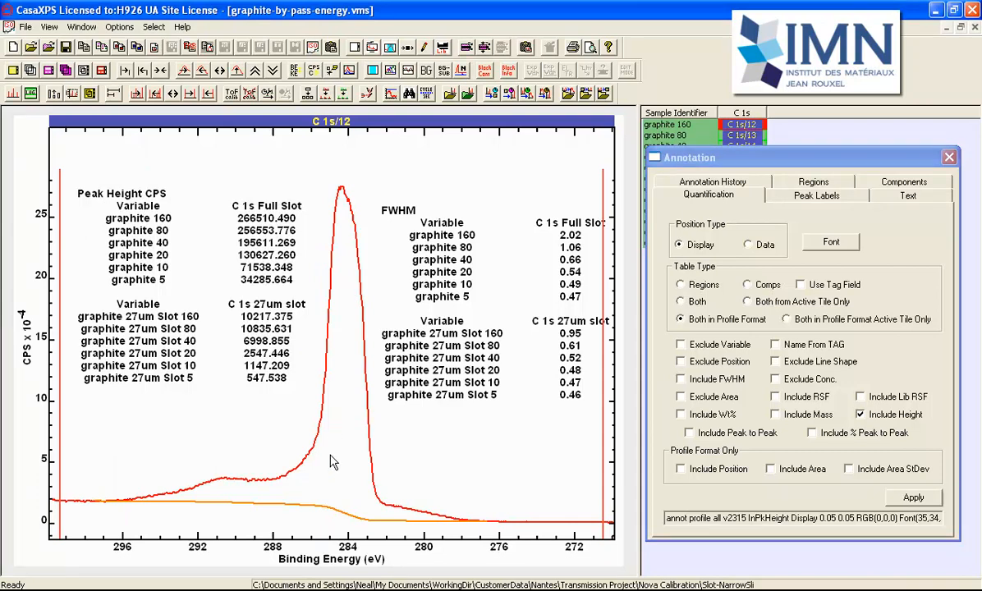
pyautogui.moveTo(407, 528)
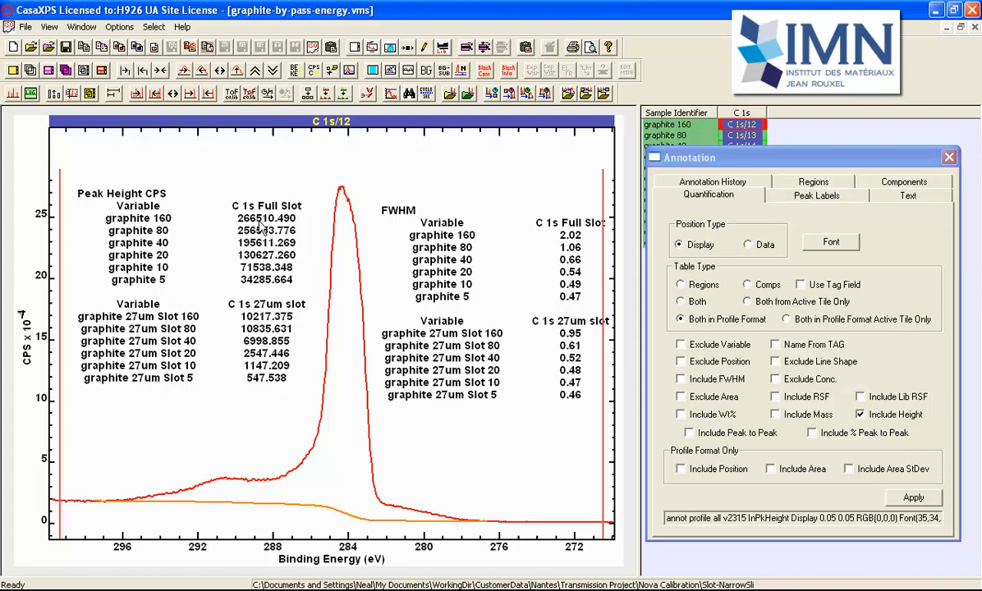
pyautogui.moveTo(180, 228)
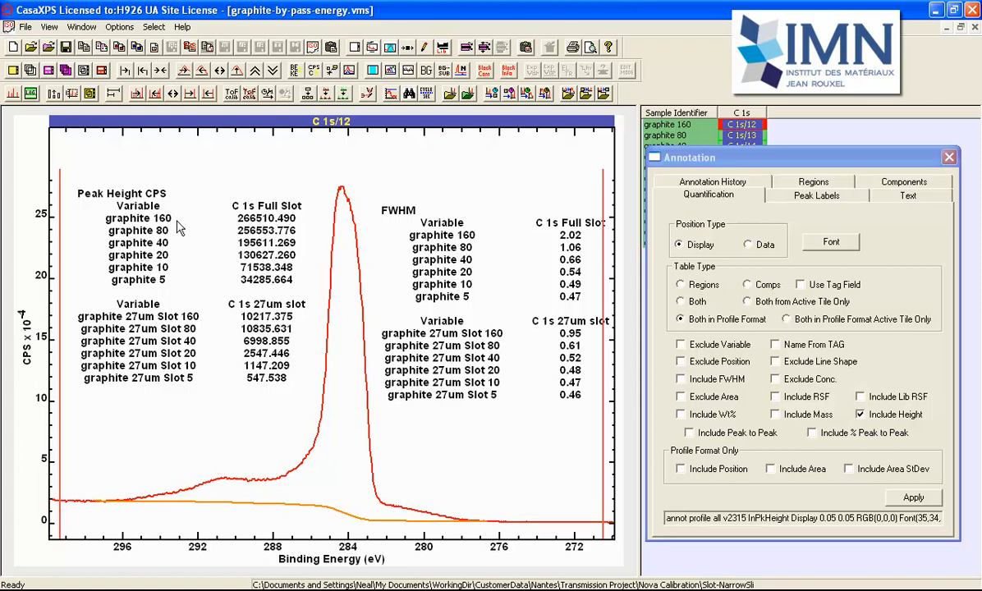
pyautogui.moveTo(785, 131)
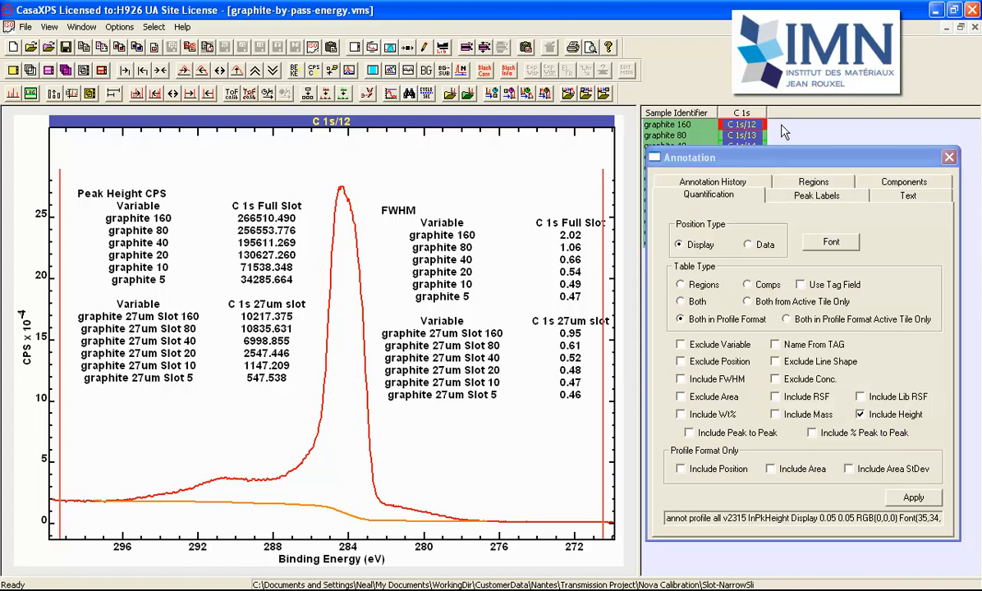
pyautogui.moveTo(947, 157)
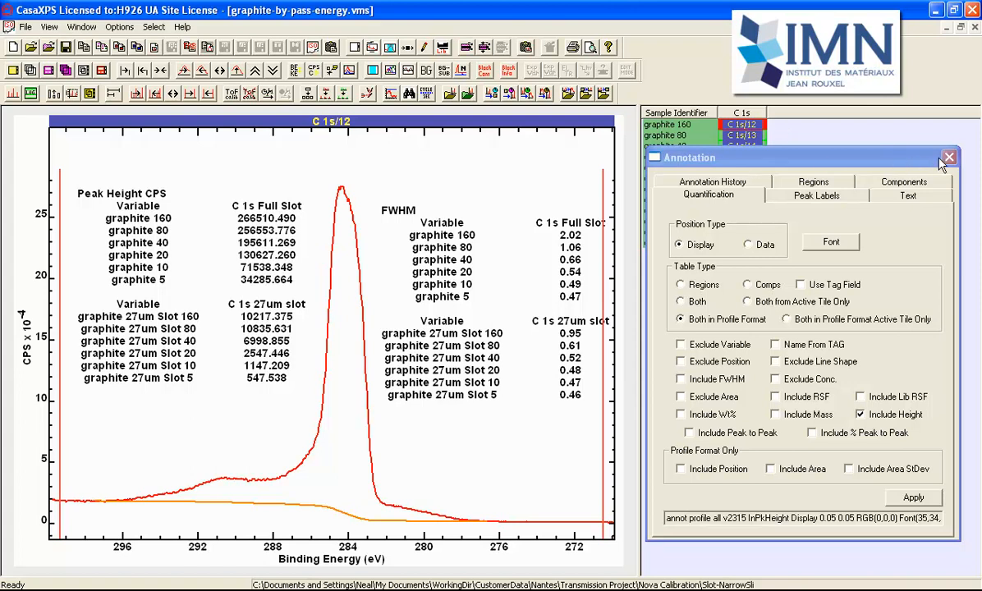
# - Close the annotation settings, leaving the Peak Height CPS and FWHM tables on the tile
pyautogui.click(948, 157)
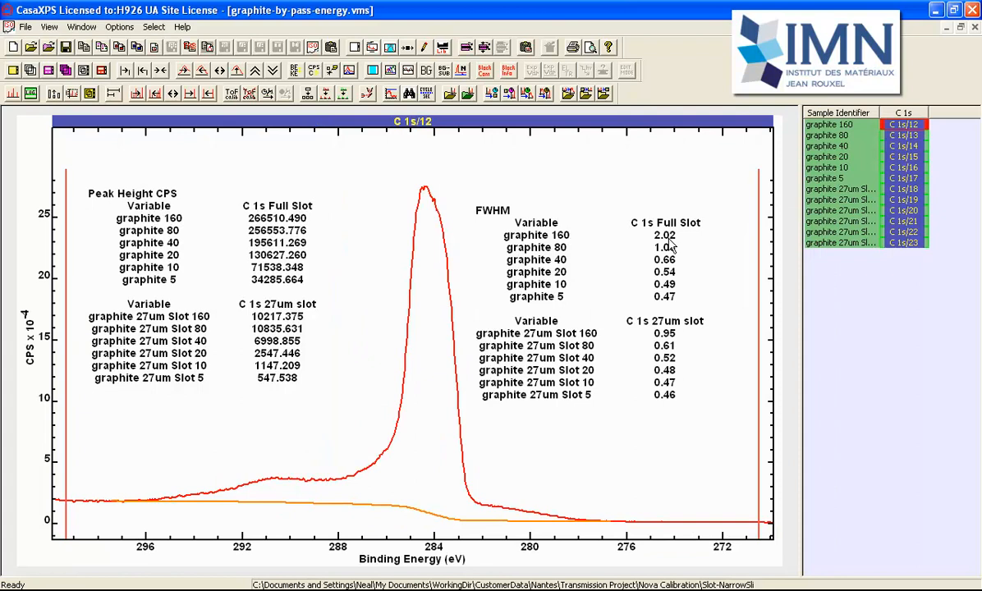
pyautogui.moveTo(375, 236)
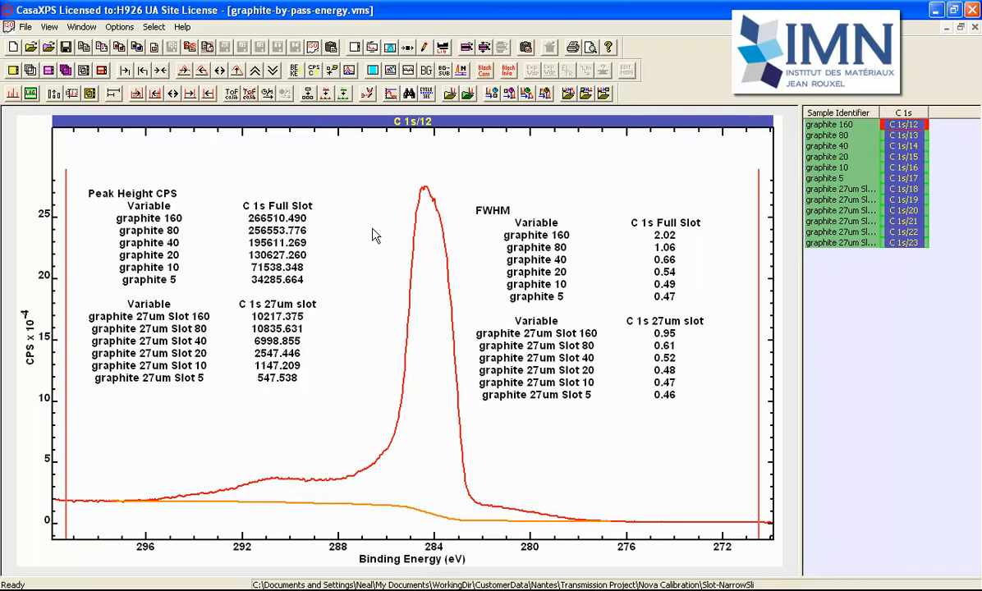
pyautogui.moveTo(306, 227)
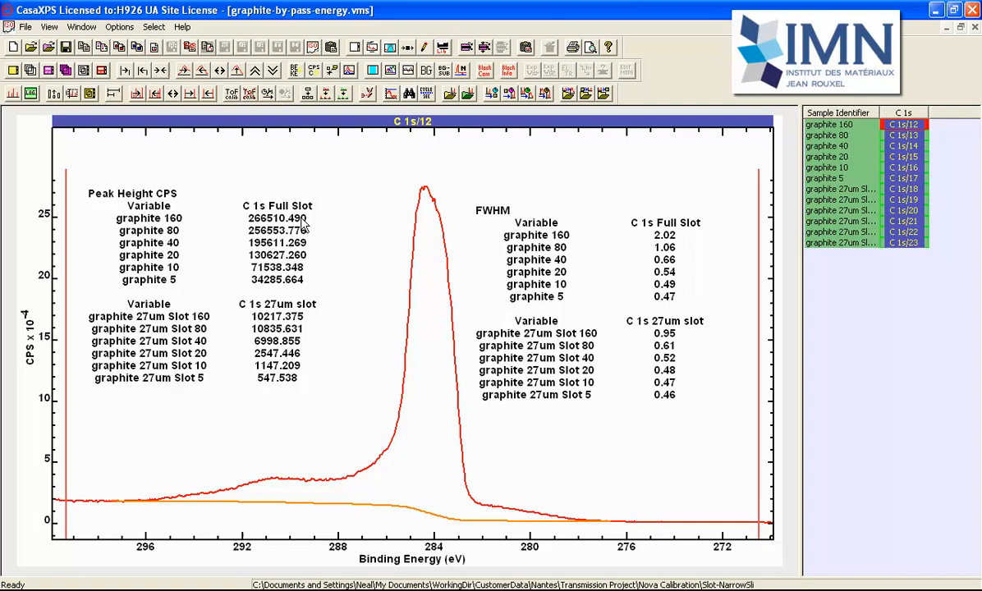
pyautogui.moveTo(309, 257)
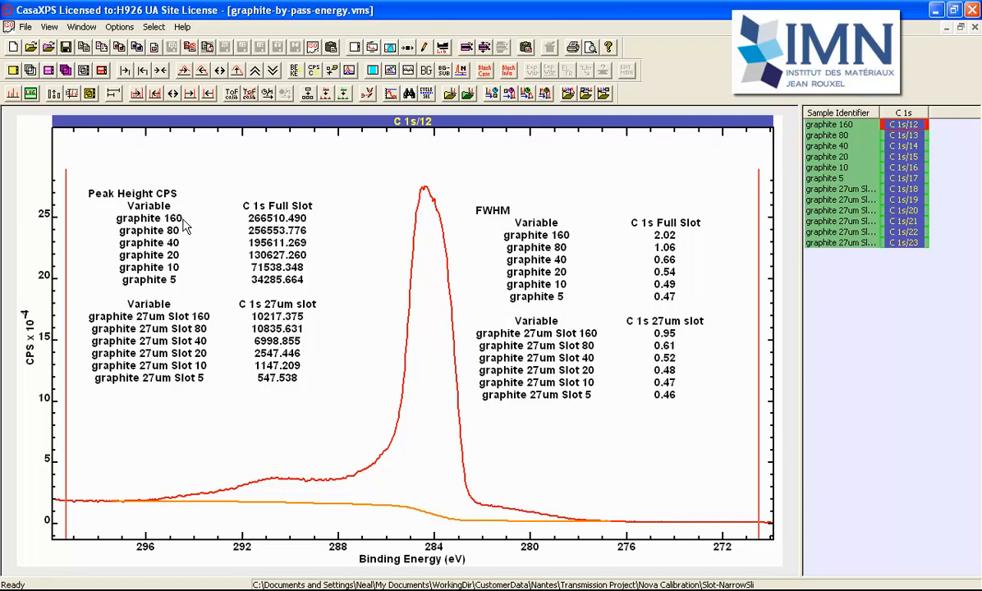
pyautogui.moveTo(185, 243)
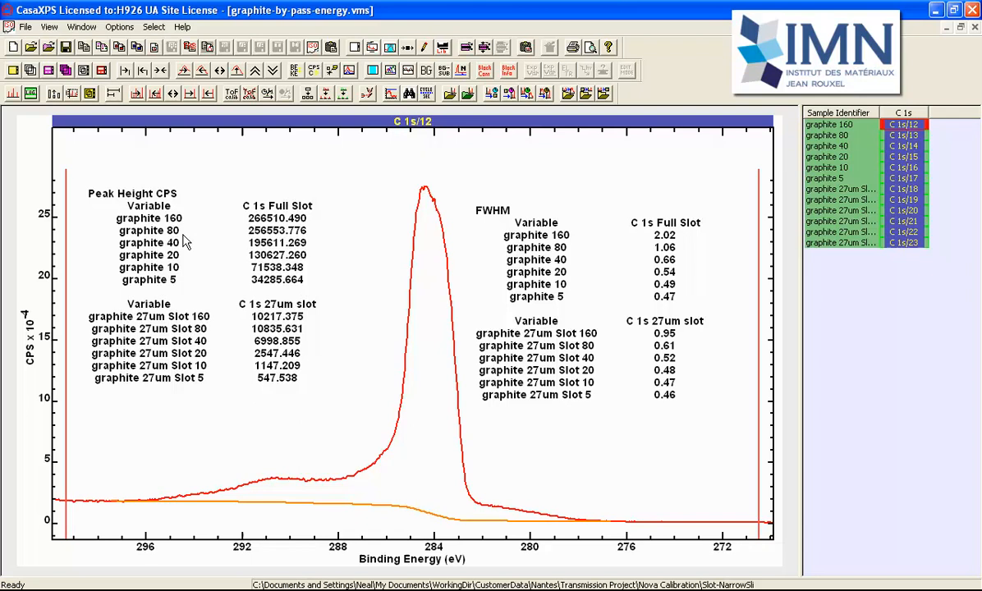
pyautogui.moveTo(611, 271)
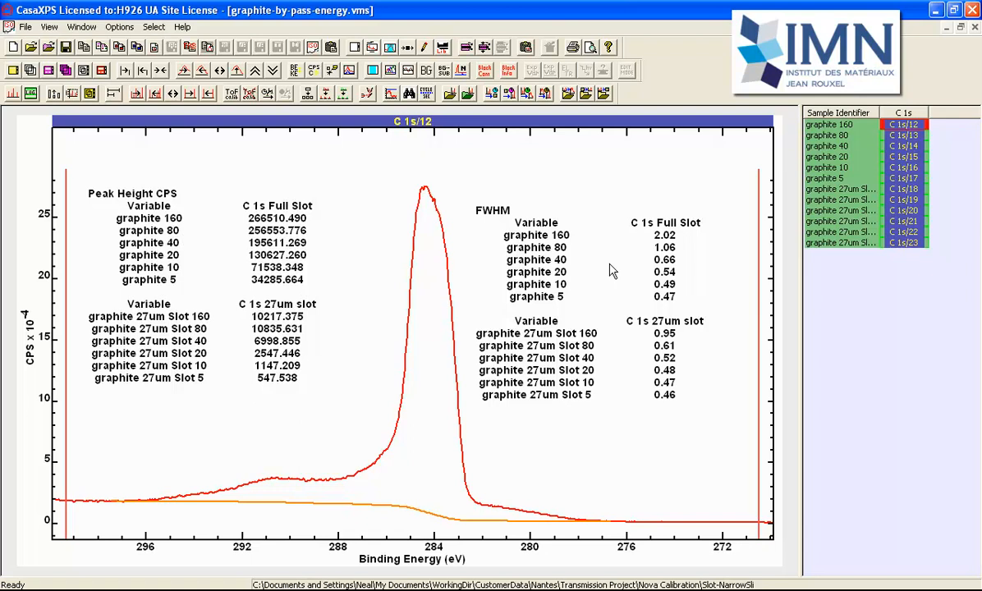
pyautogui.moveTo(659, 248)
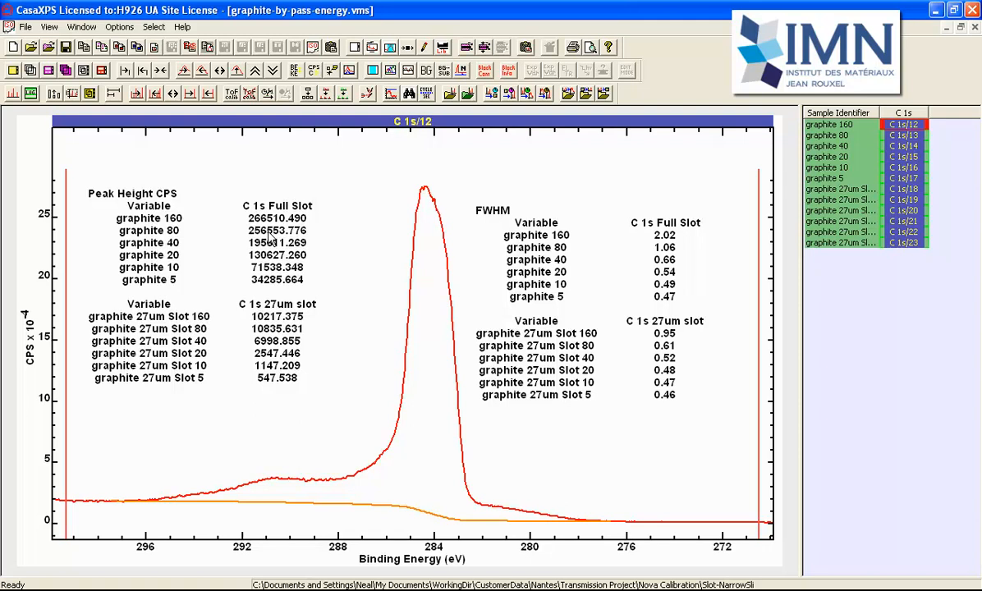
pyautogui.moveTo(184, 240)
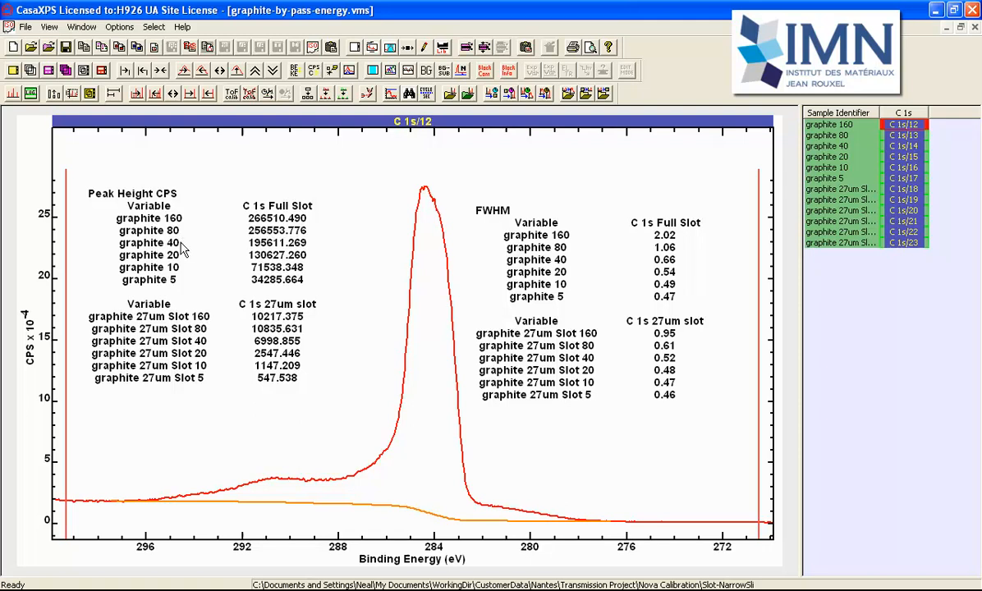
pyautogui.moveTo(279, 255)
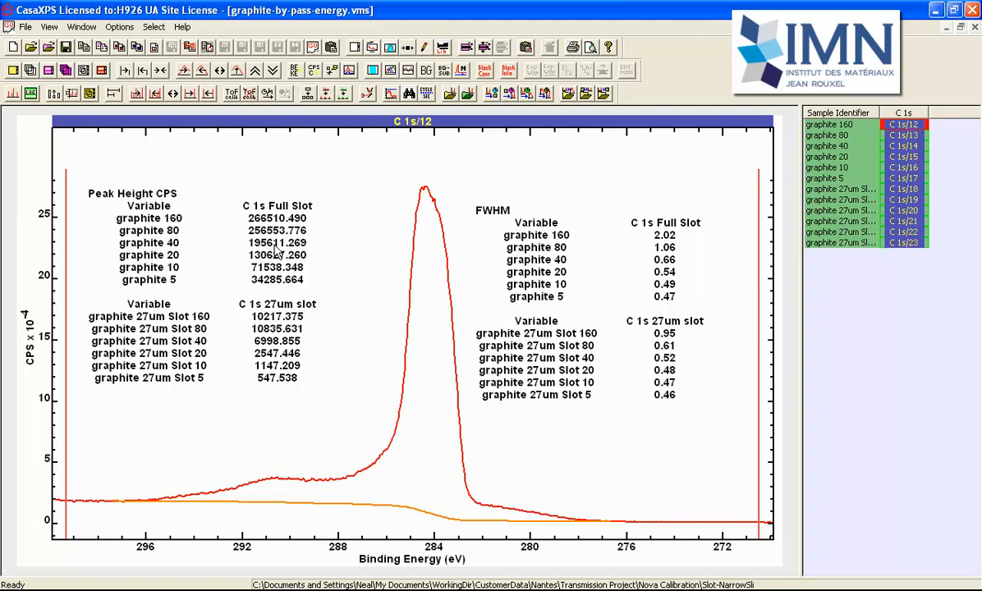
pyautogui.moveTo(261, 256)
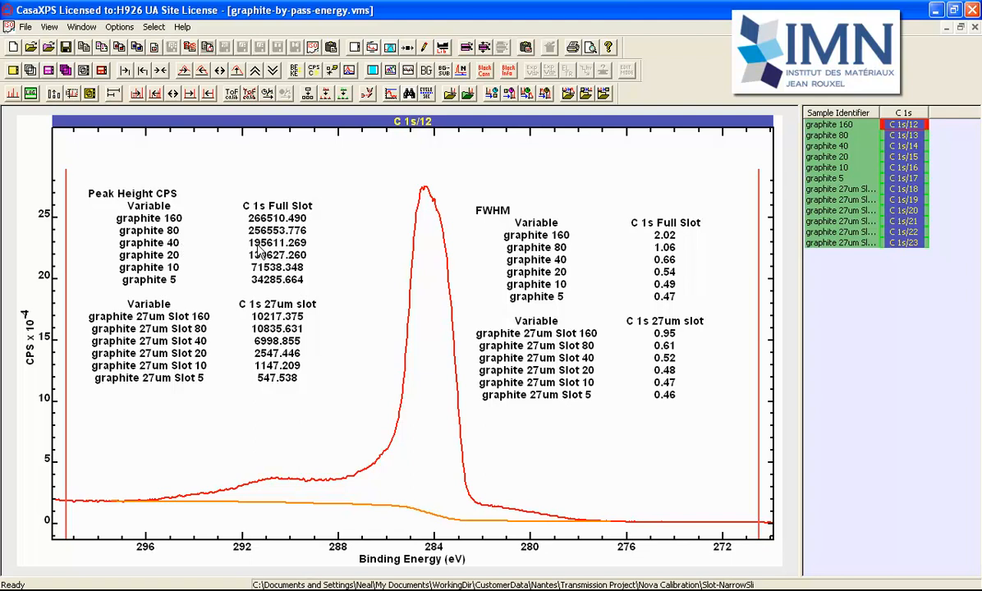
pyautogui.moveTo(261, 243)
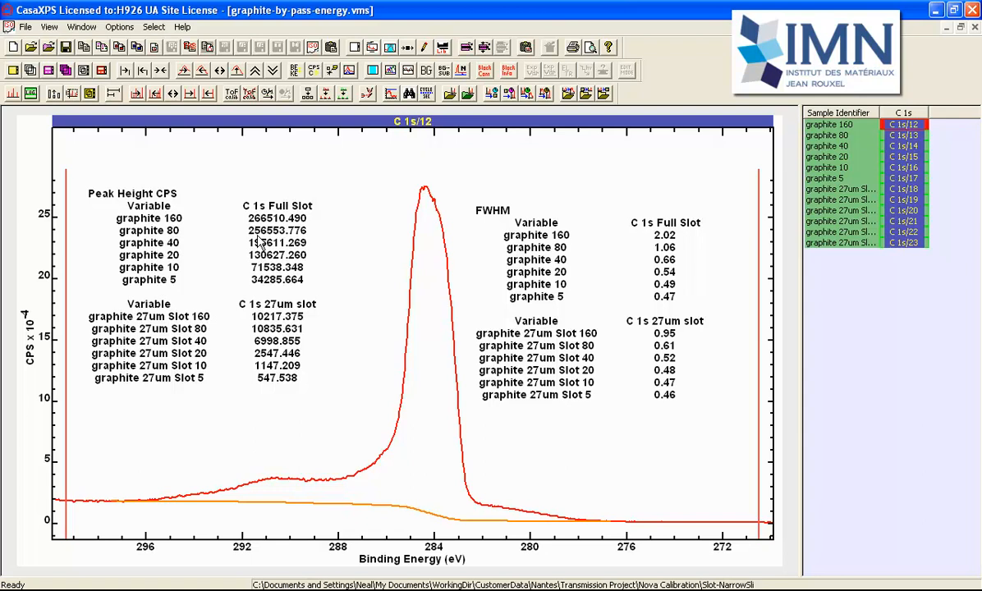
pyautogui.moveTo(261, 250)
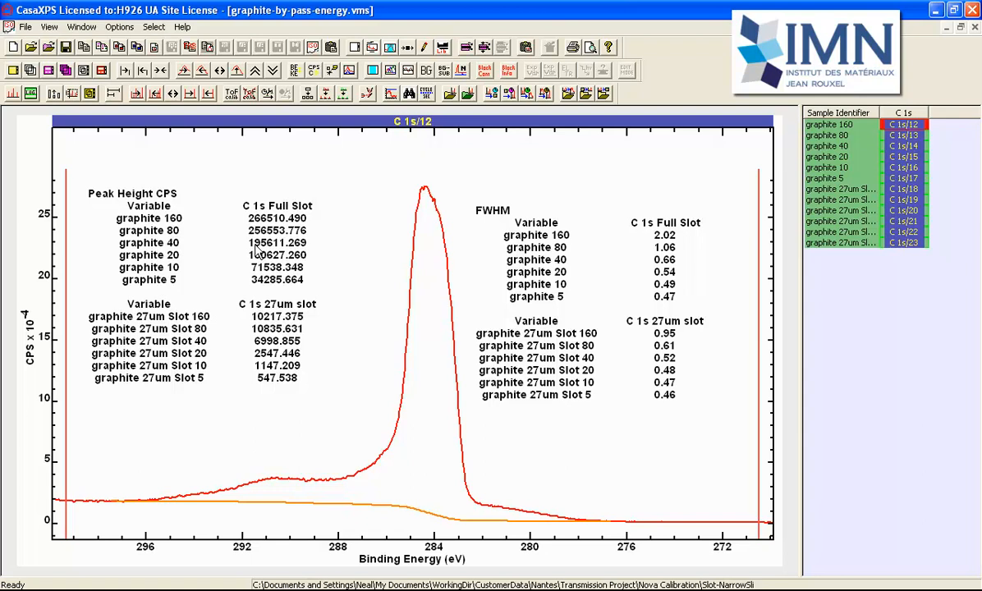
pyautogui.moveTo(675, 271)
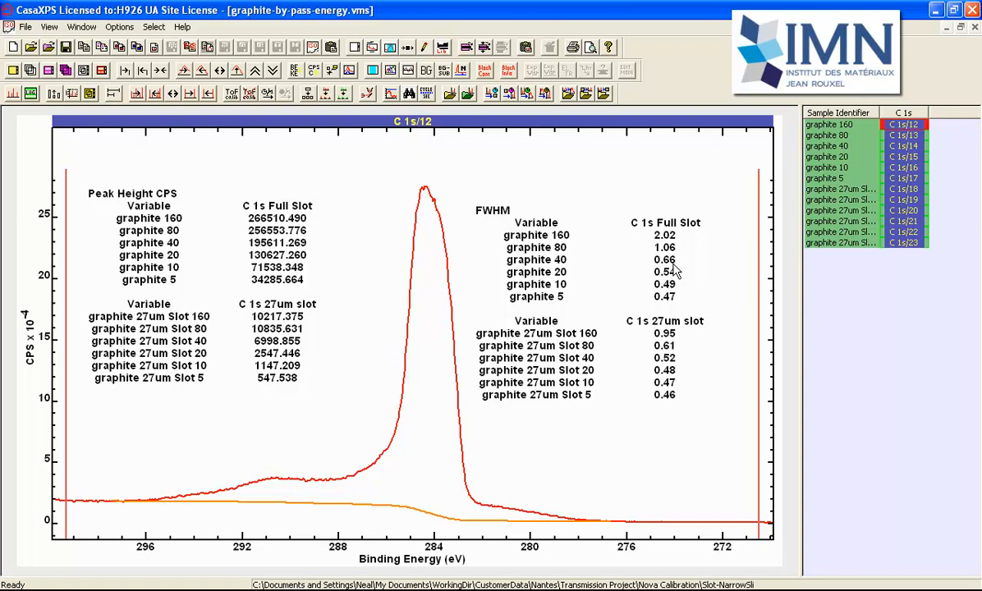
pyautogui.moveTo(332, 266)
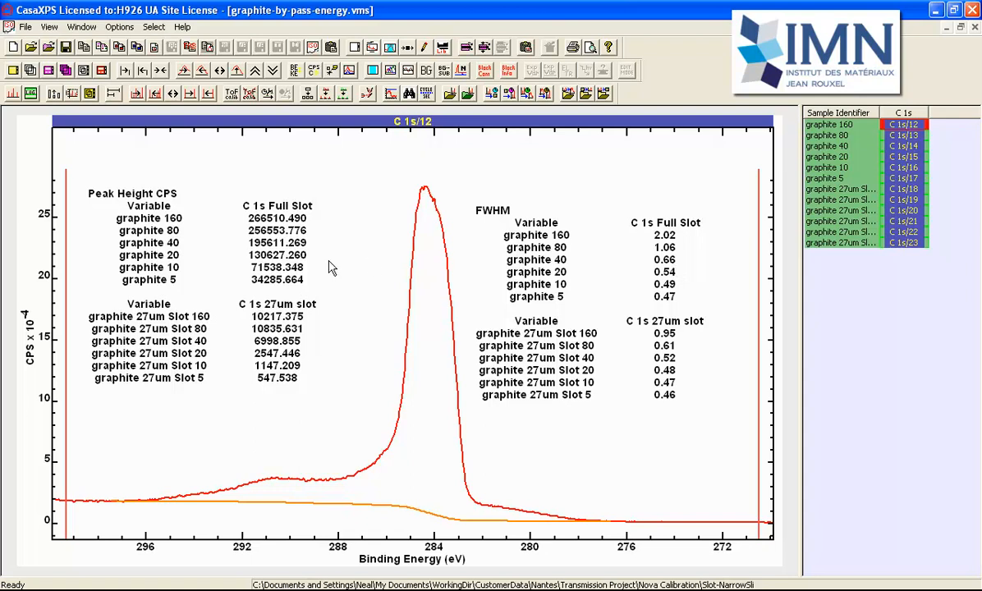
pyautogui.moveTo(174, 273)
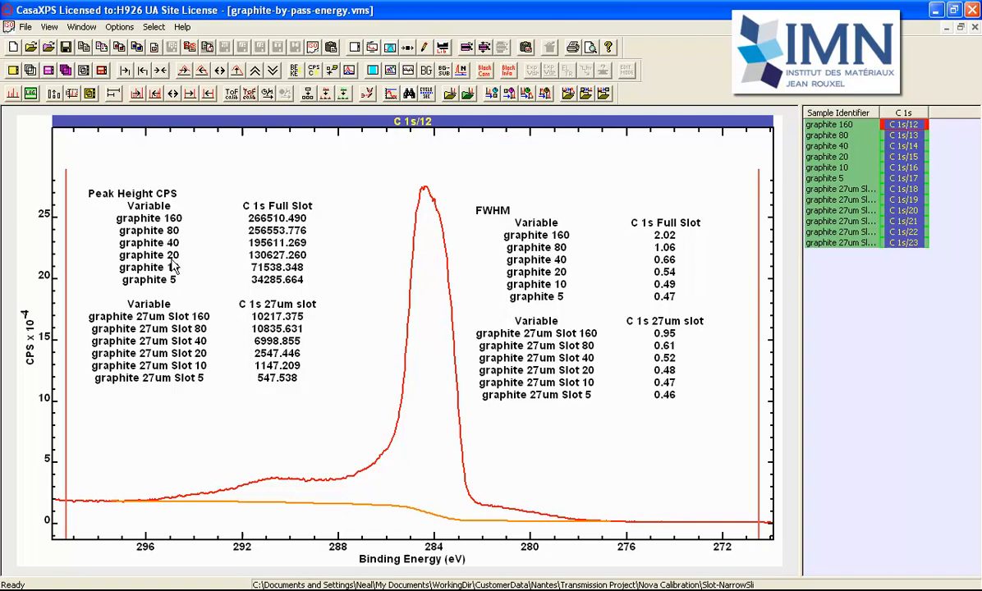
pyautogui.moveTo(273, 279)
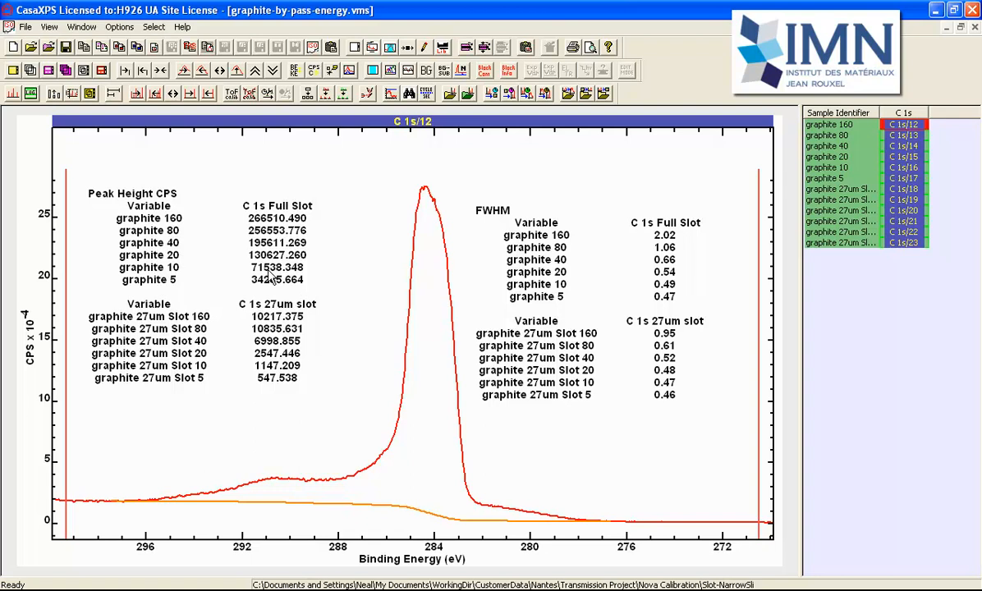
pyautogui.moveTo(256, 266)
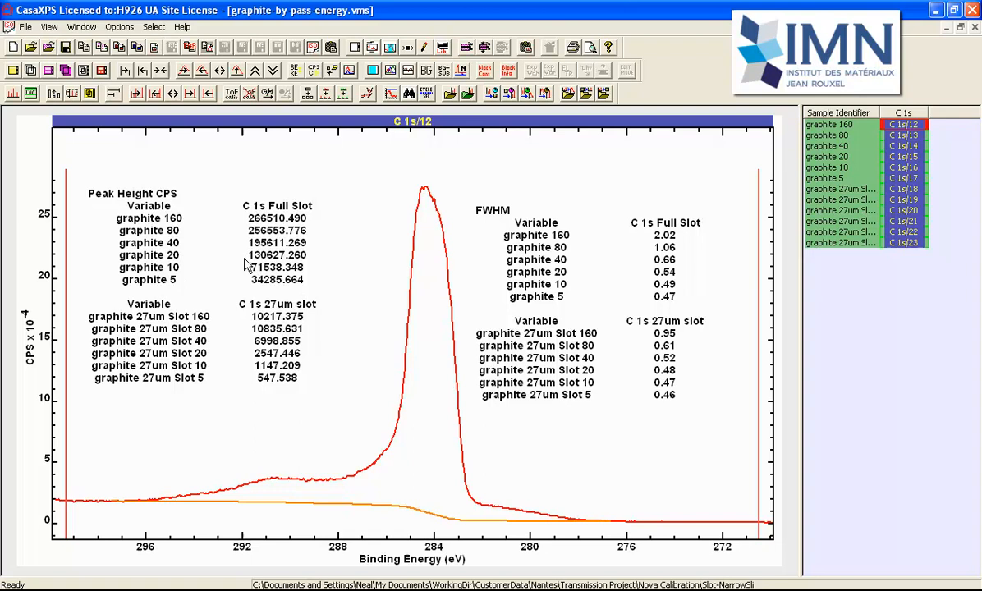
pyautogui.moveTo(269, 272)
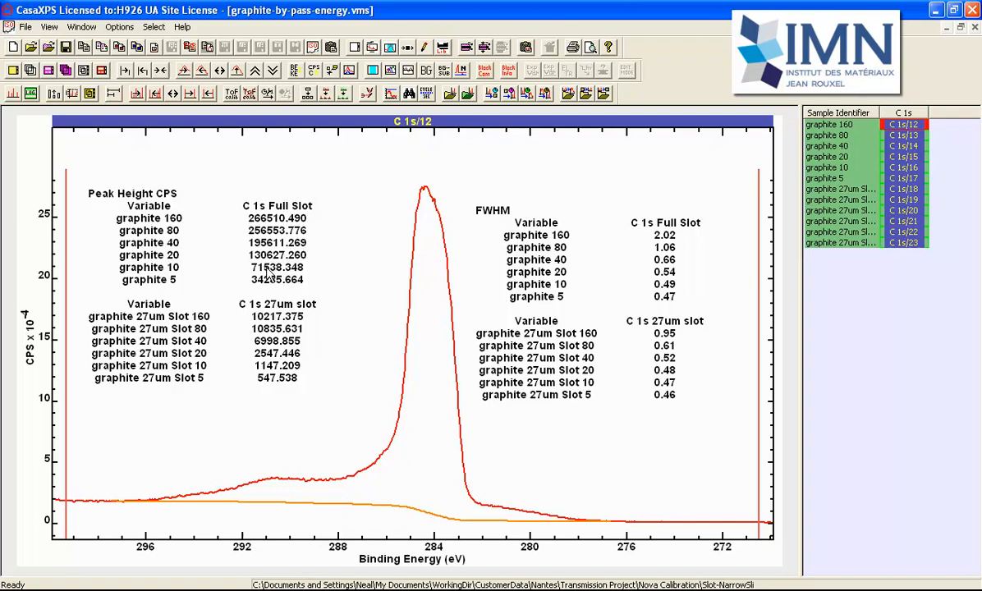
pyautogui.moveTo(273, 266)
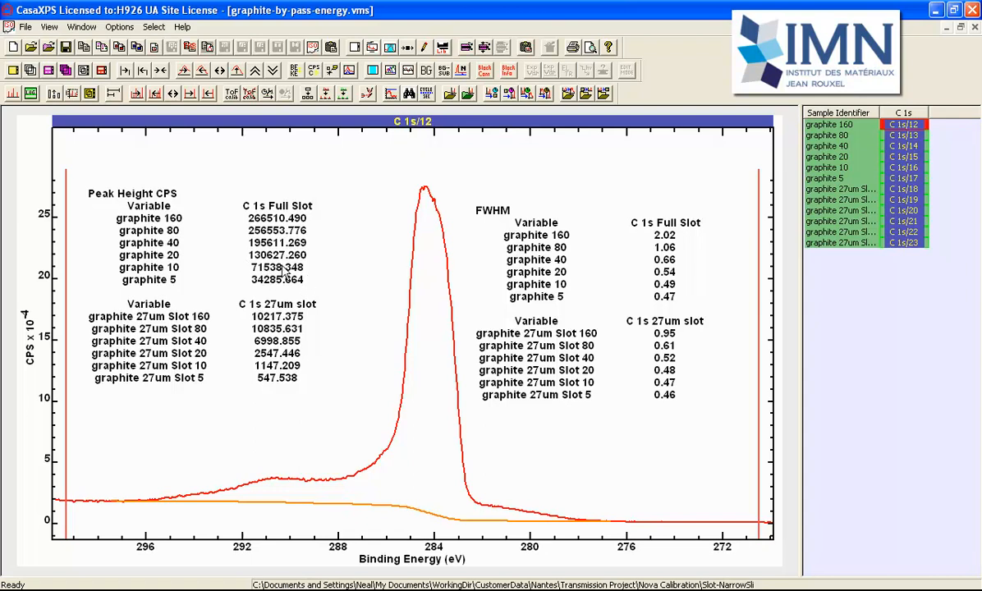
pyautogui.moveTo(282, 276)
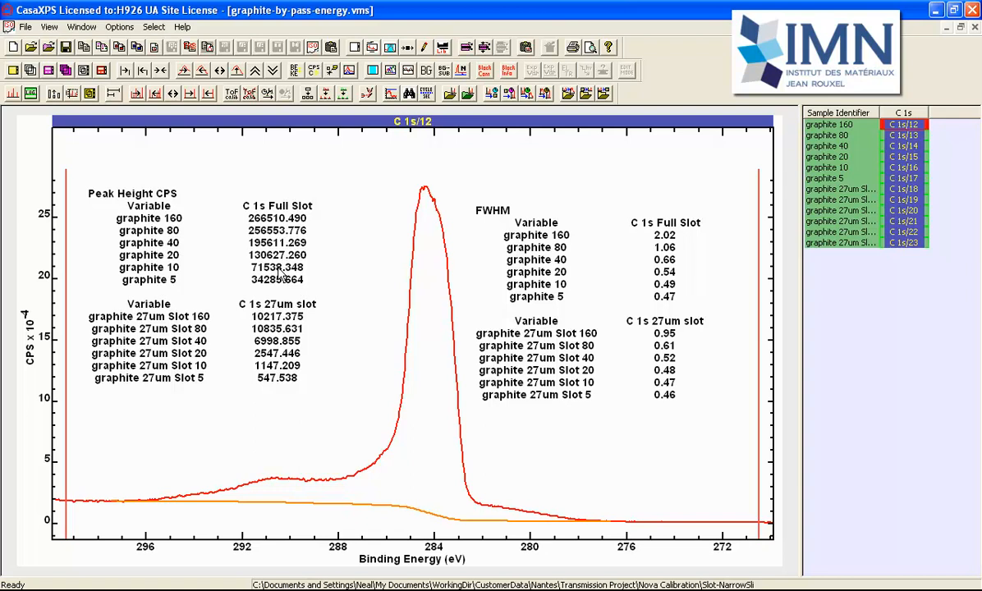
pyautogui.moveTo(688, 292)
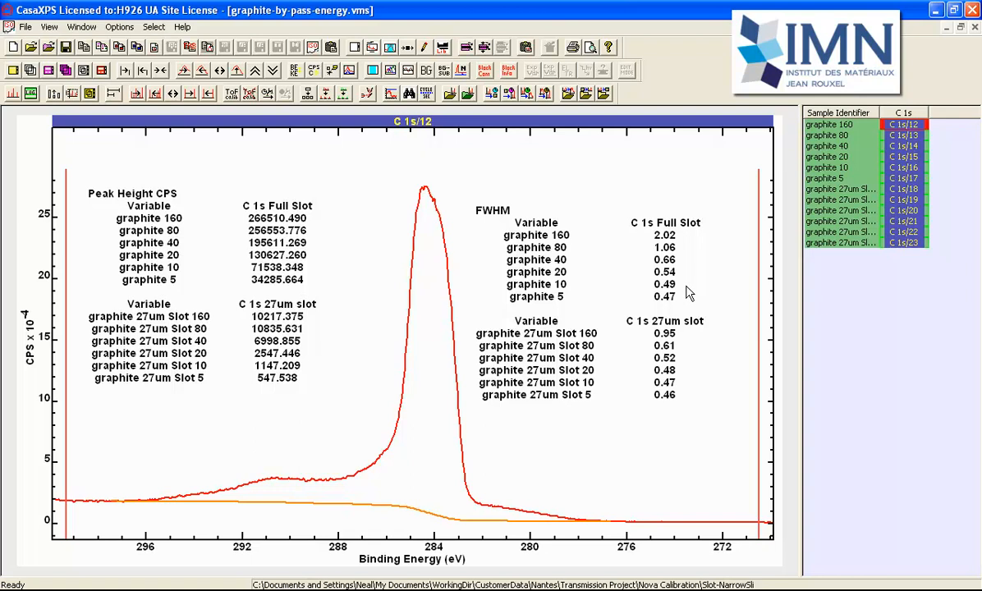
pyautogui.moveTo(676, 279)
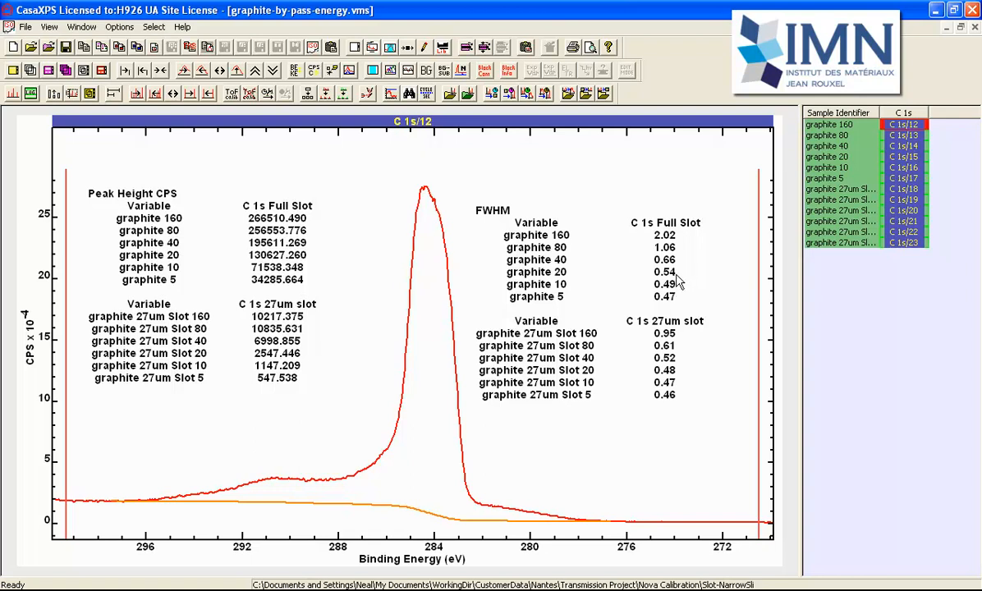
pyautogui.moveTo(568, 279)
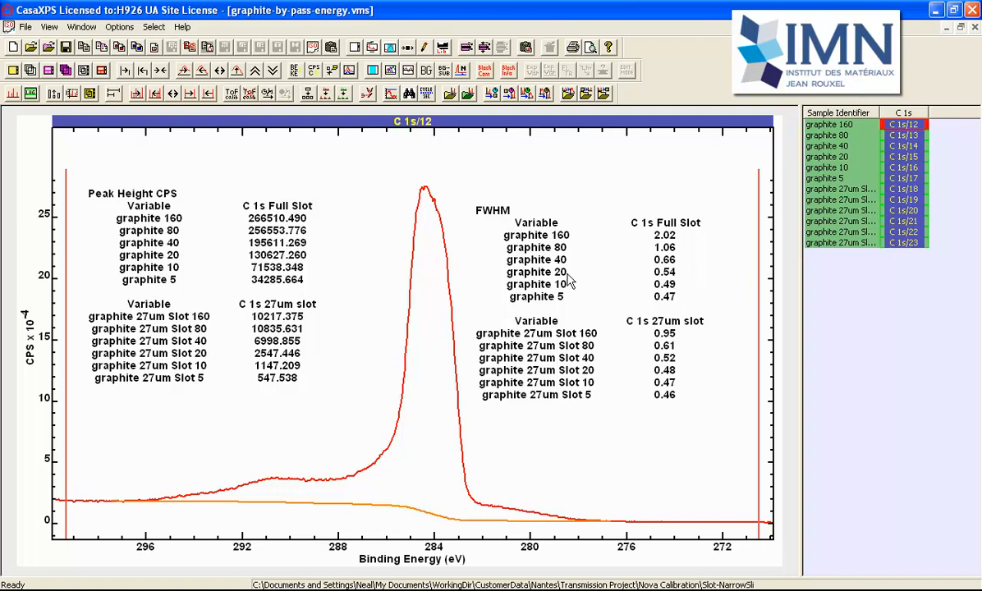
pyautogui.moveTo(670, 295)
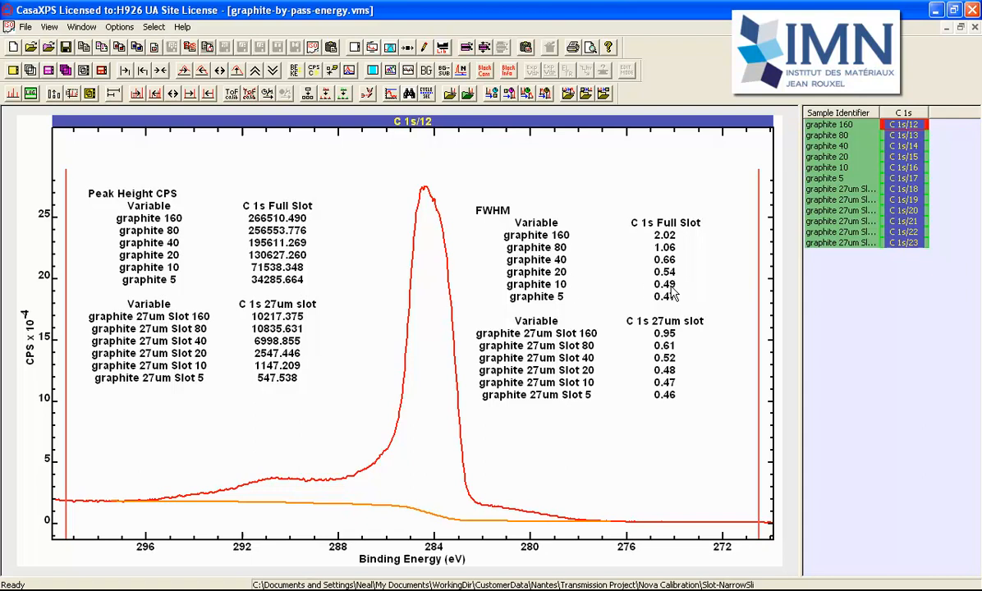
pyautogui.moveTo(568, 295)
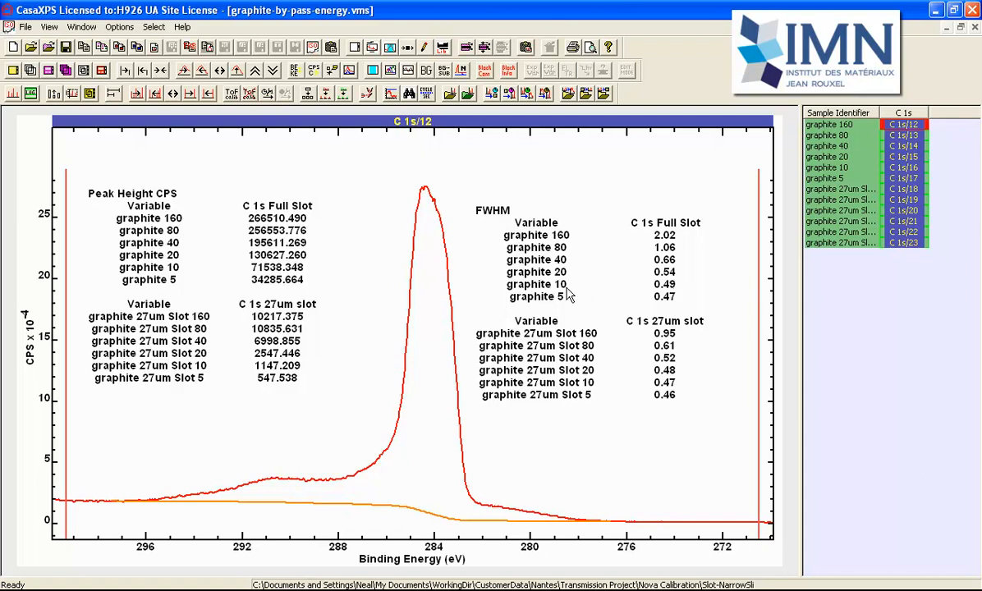
pyautogui.moveTo(677, 299)
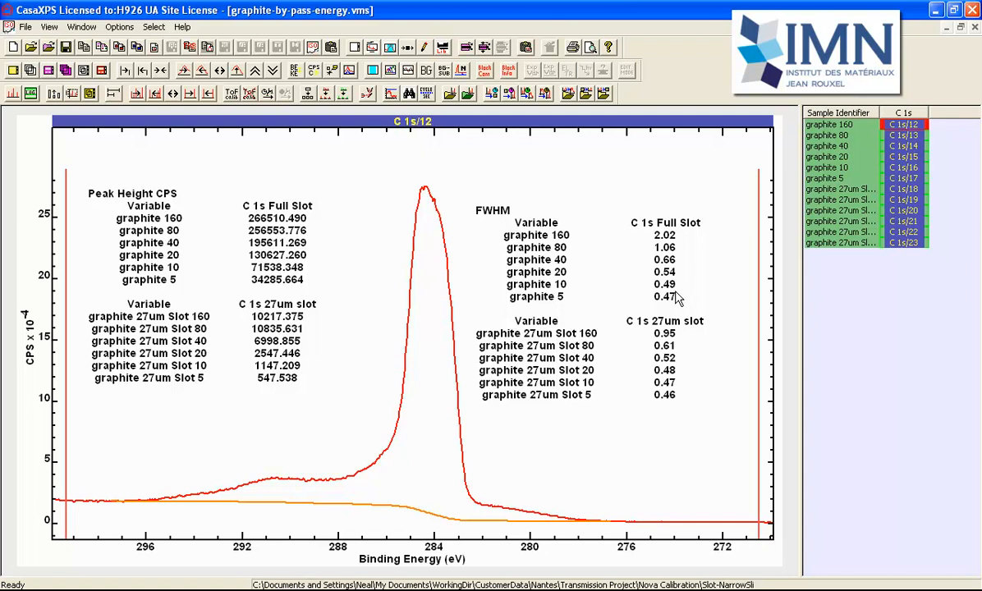
pyautogui.moveTo(675, 348)
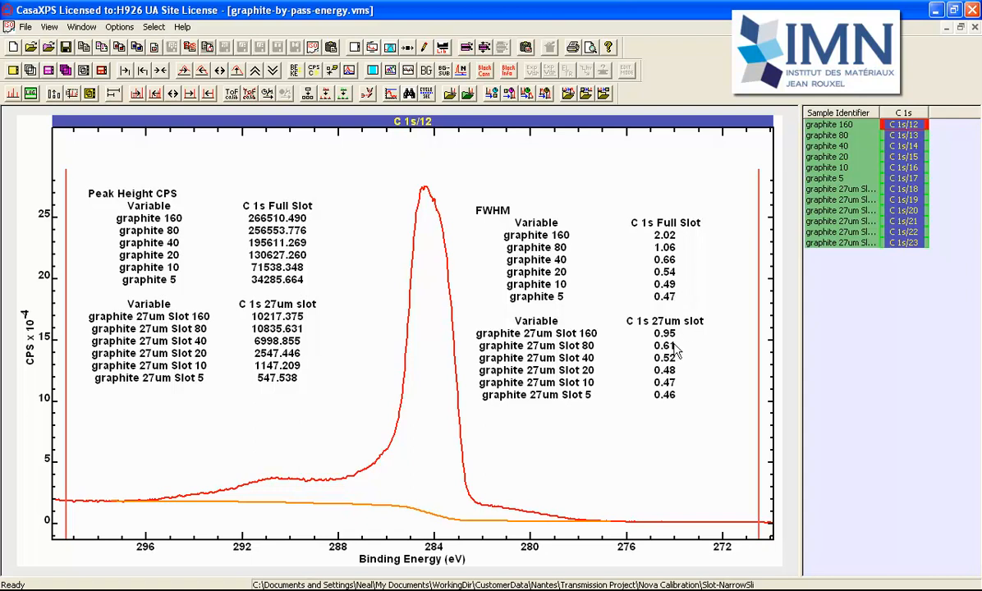
pyautogui.moveTo(683, 337)
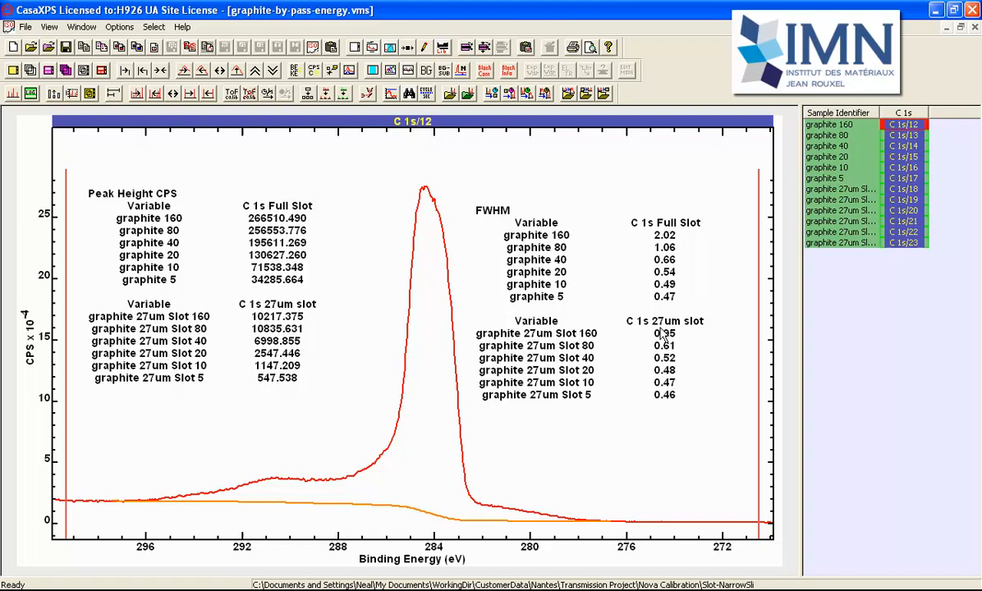
pyautogui.moveTo(680, 338)
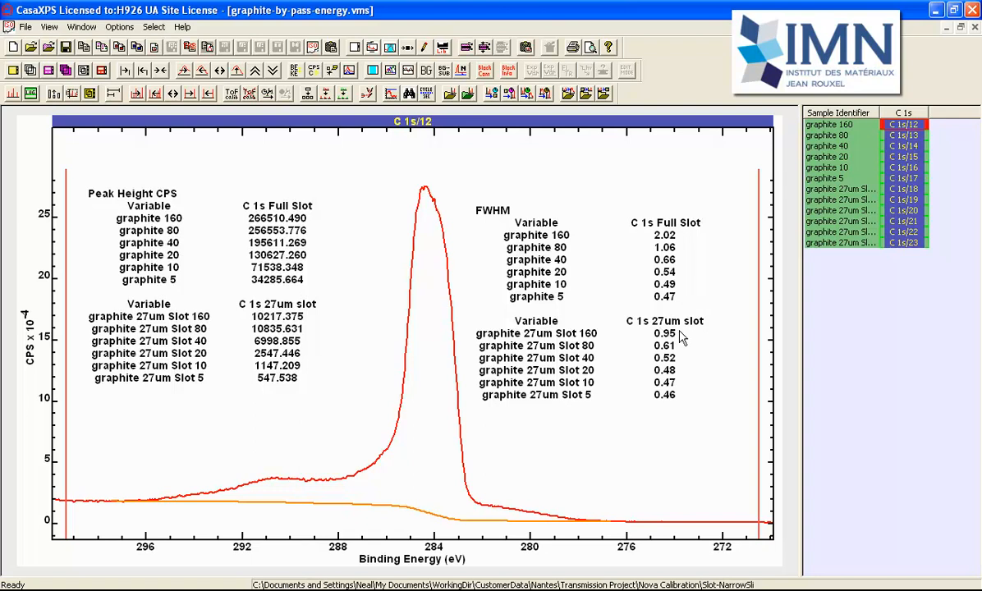
pyautogui.moveTo(686, 399)
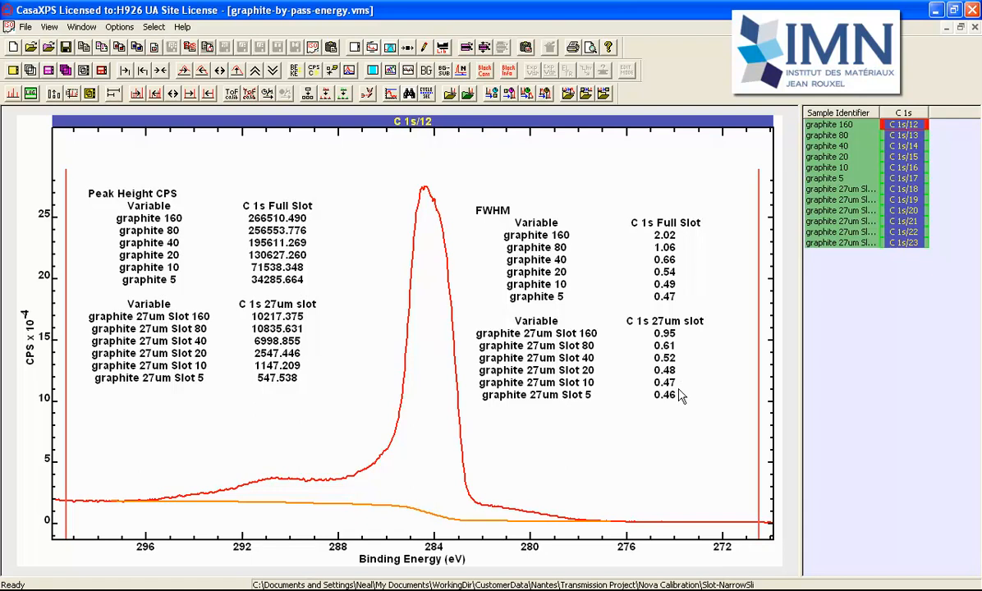
pyautogui.moveTo(676, 374)
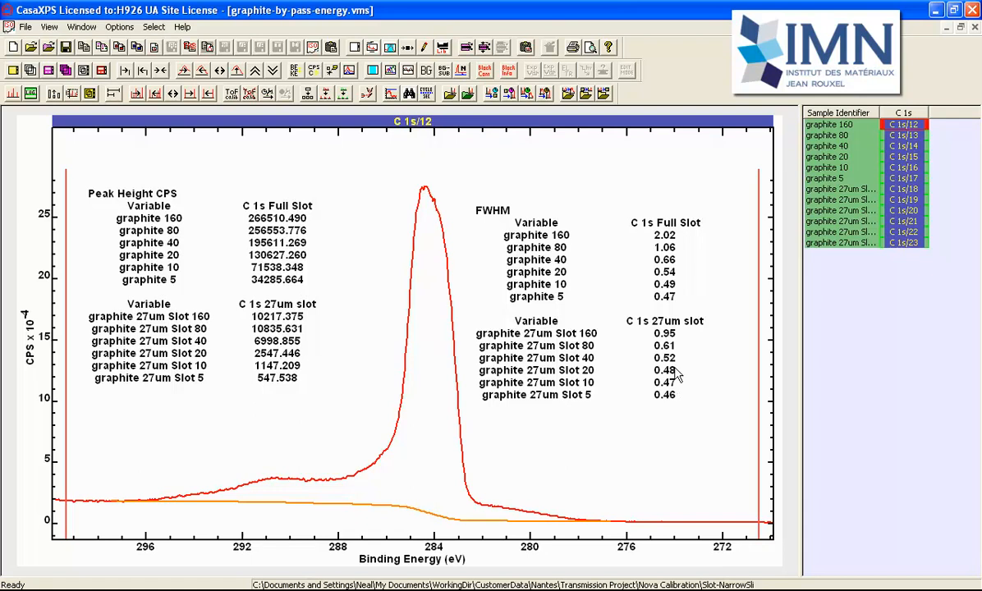
pyautogui.moveTo(677, 402)
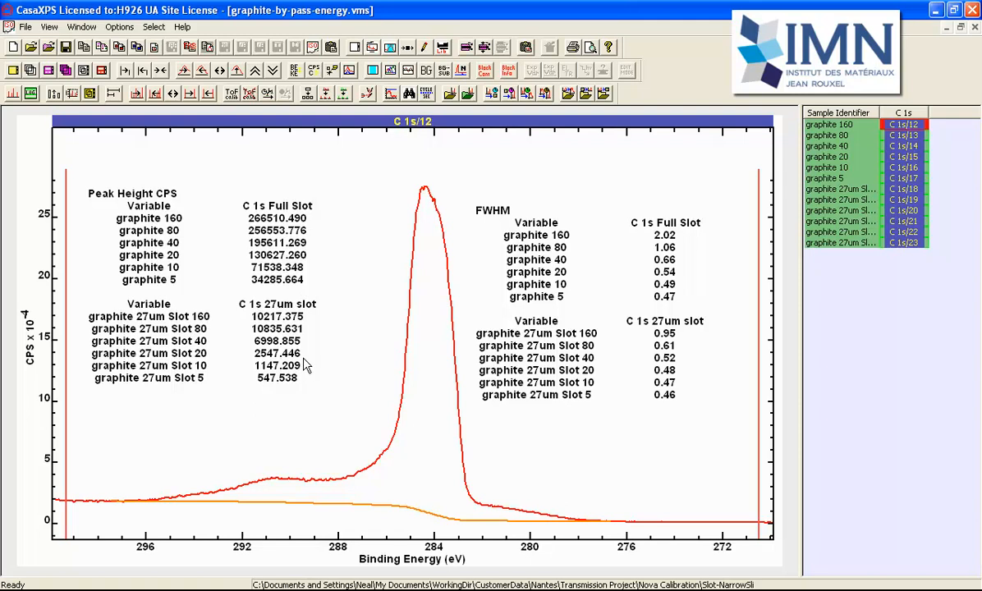
pyautogui.moveTo(311, 388)
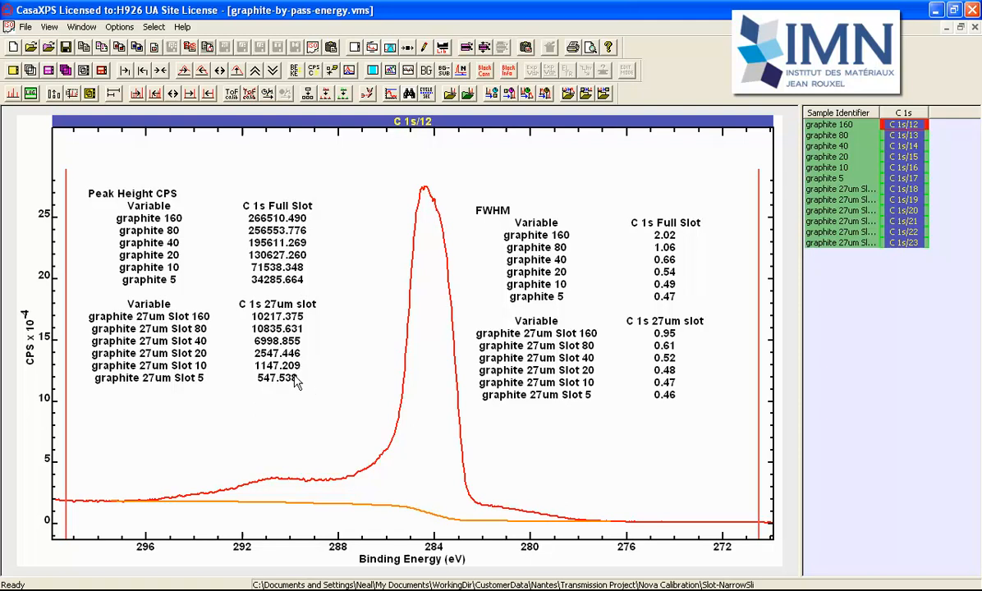
pyautogui.moveTo(207, 358)
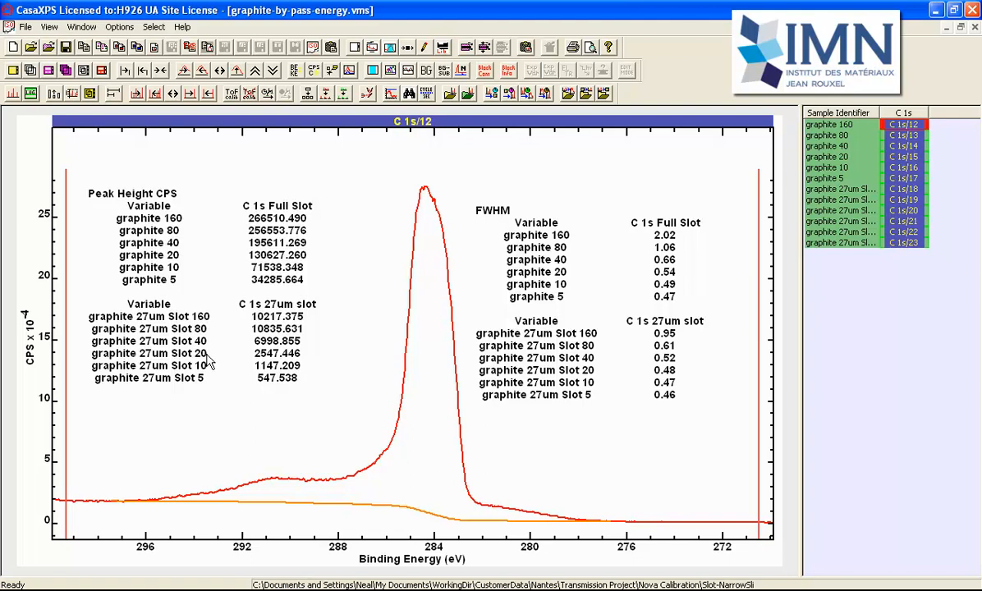
pyautogui.moveTo(412, 354)
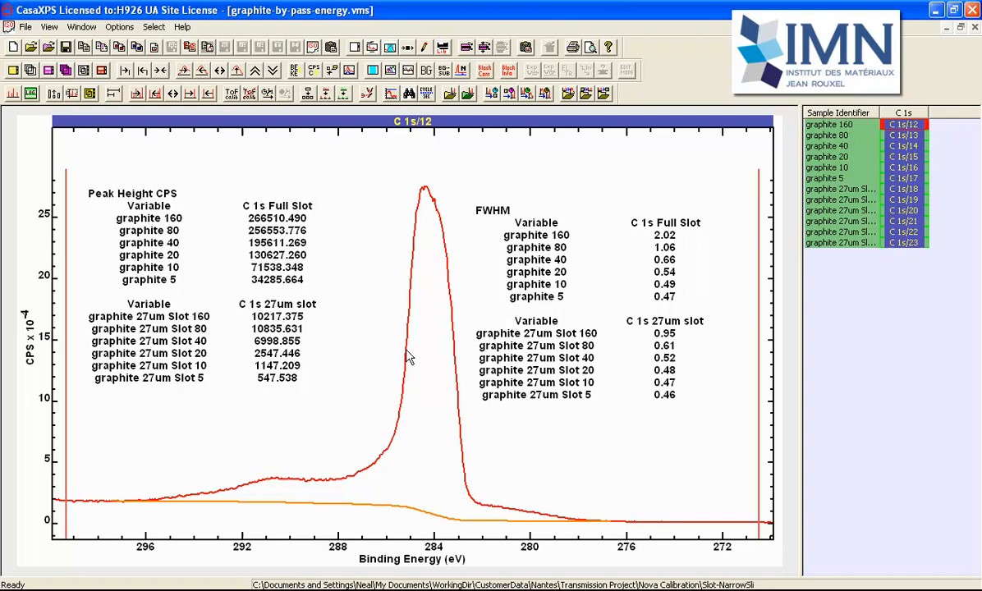
pyautogui.moveTo(404, 353)
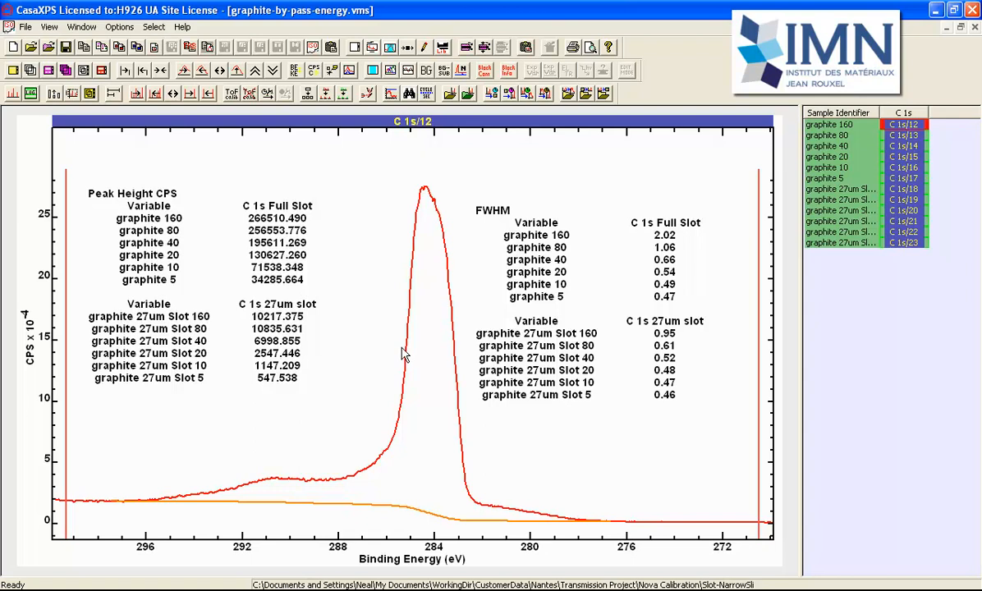
pyautogui.moveTo(203, 339)
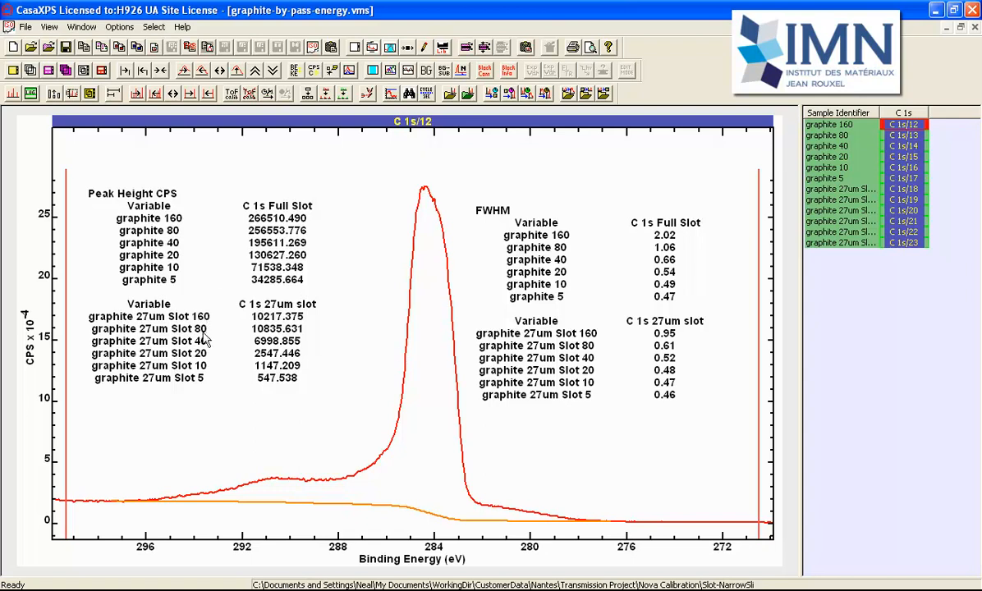
pyautogui.moveTo(170, 345)
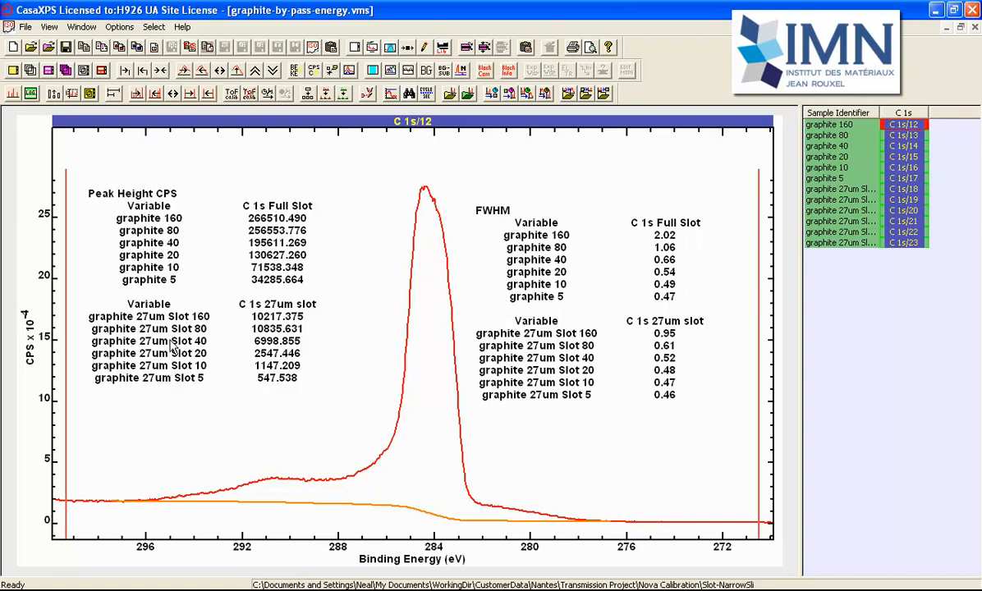
pyautogui.moveTo(185, 259)
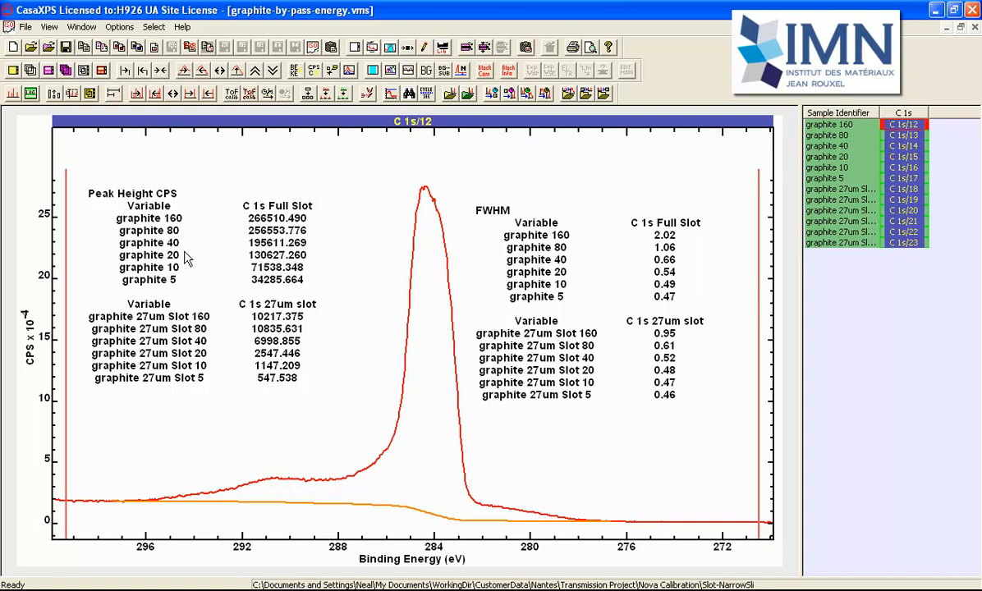
pyautogui.moveTo(345, 300)
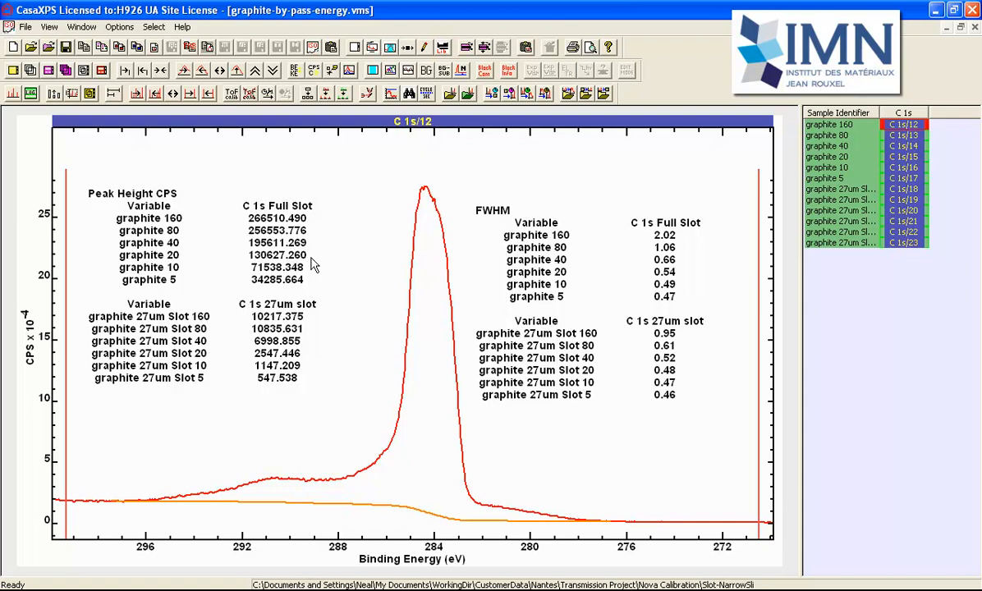
pyautogui.moveTo(469, 347)
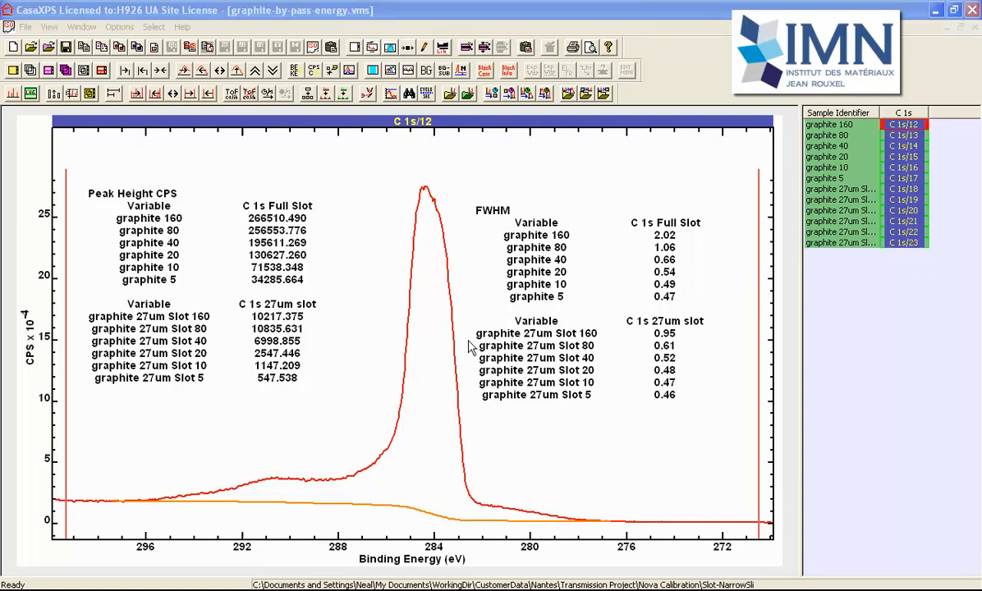
pyautogui.moveTo(906, 134)
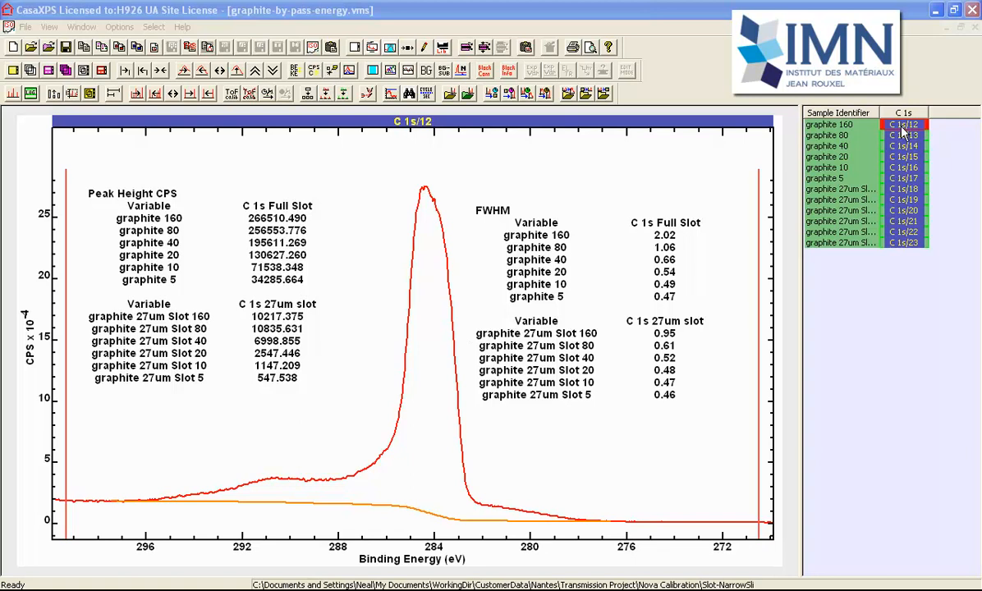
pyautogui.moveTo(366, 447)
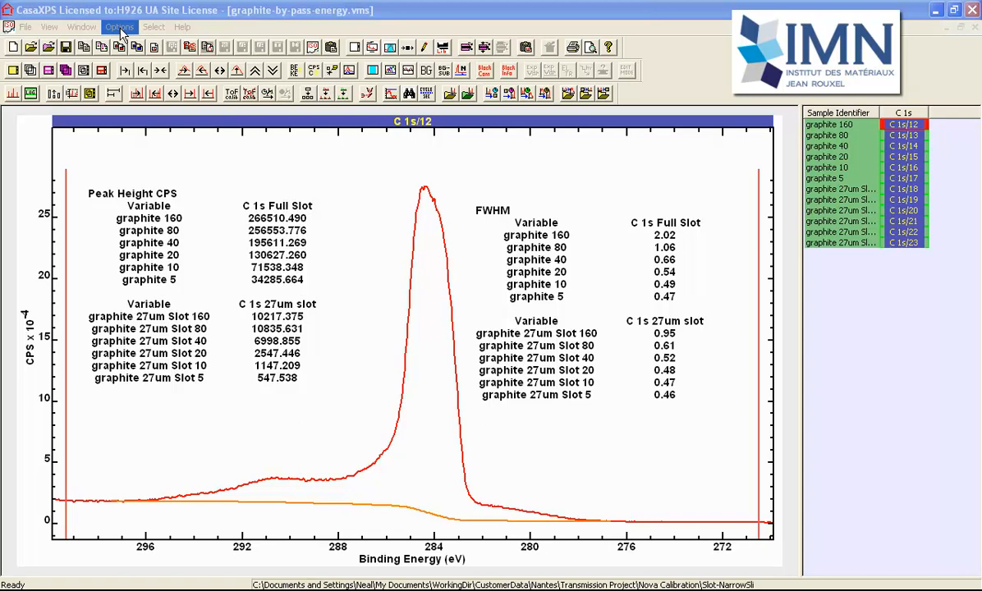
# - Switch to the tartaric-acid Doubtful Peak Model file and set quantification to active-tile components only
pyautogui.click(72, 26)
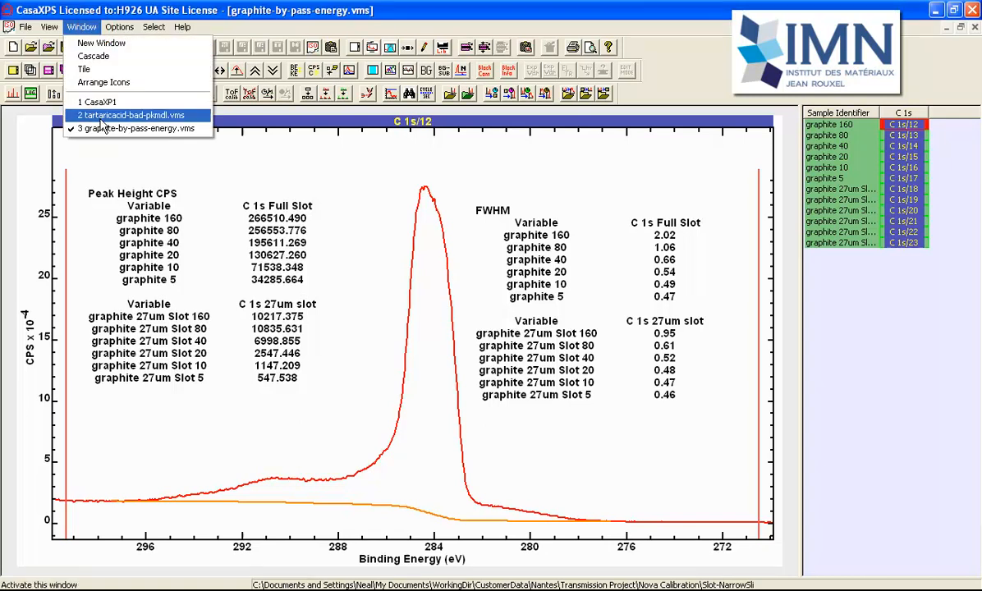
pyautogui.click(132, 115)
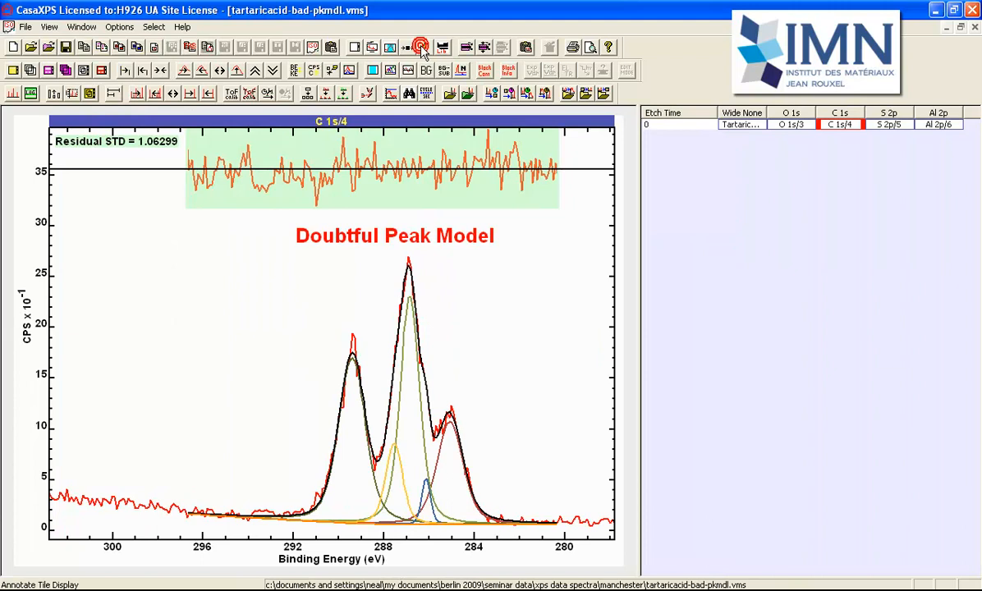
pyautogui.click(417, 46)
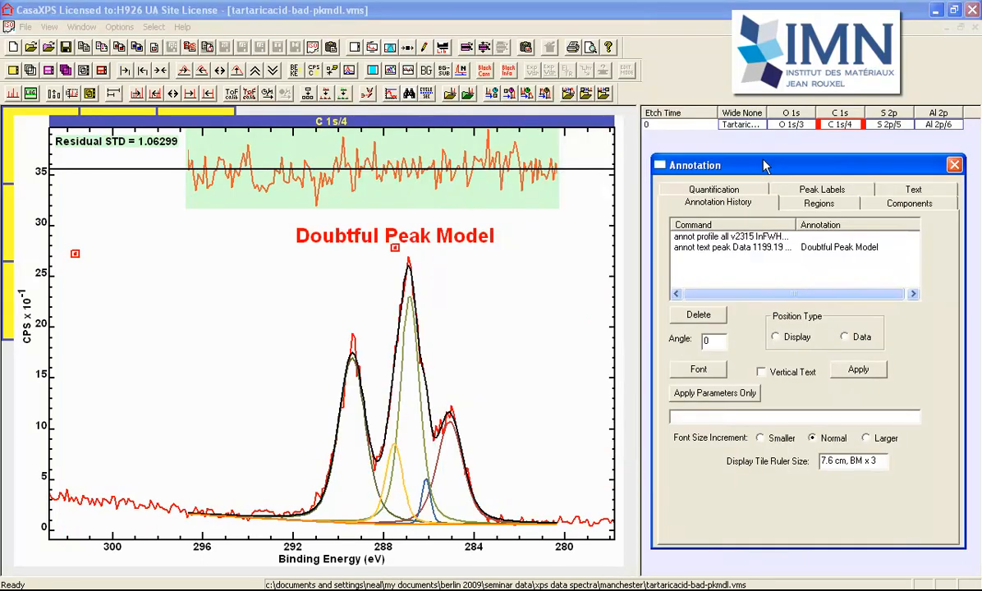
pyautogui.click(712, 188)
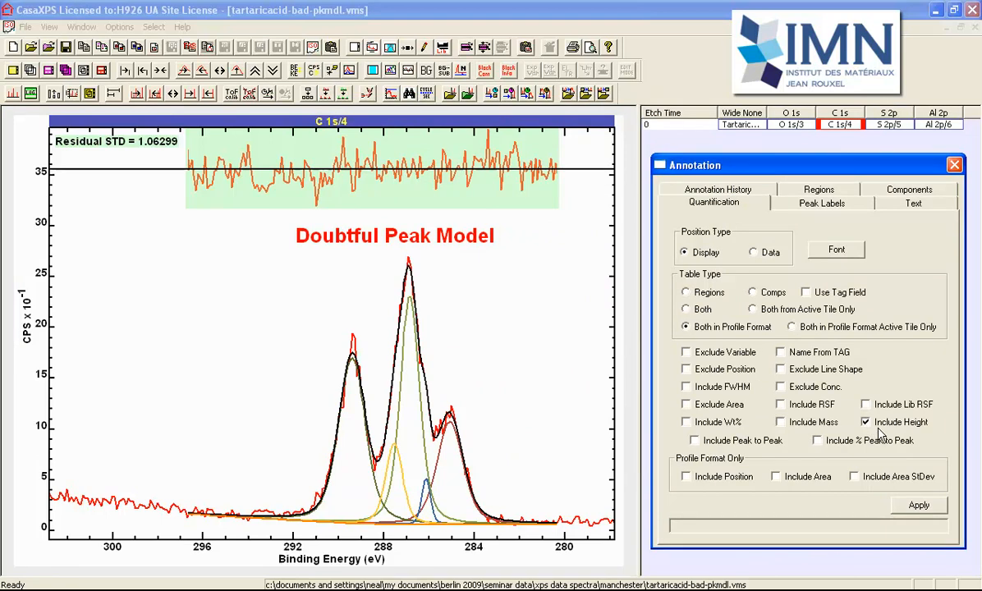
pyautogui.moveTo(883, 430)
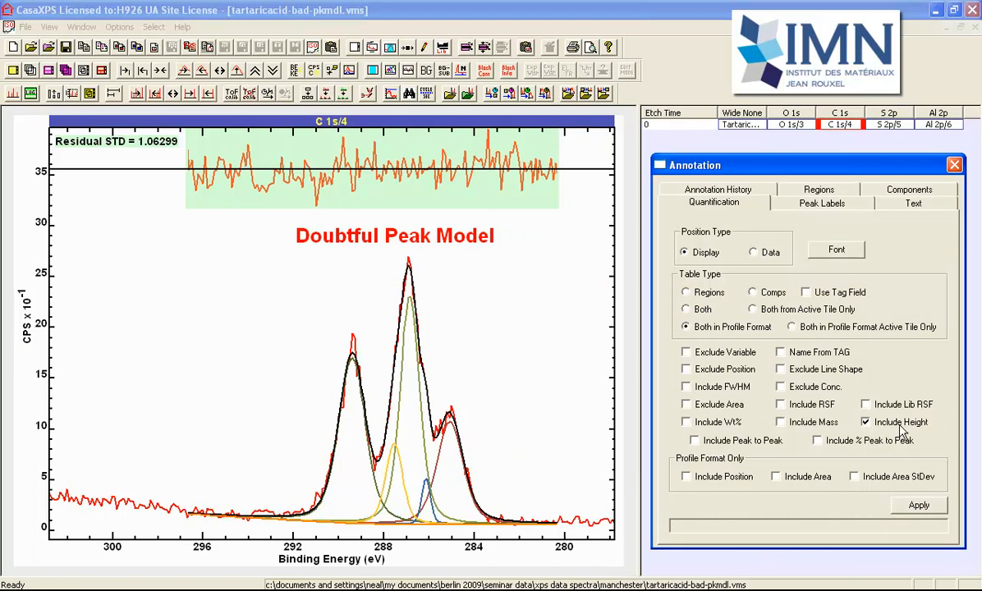
pyautogui.click(793, 329)
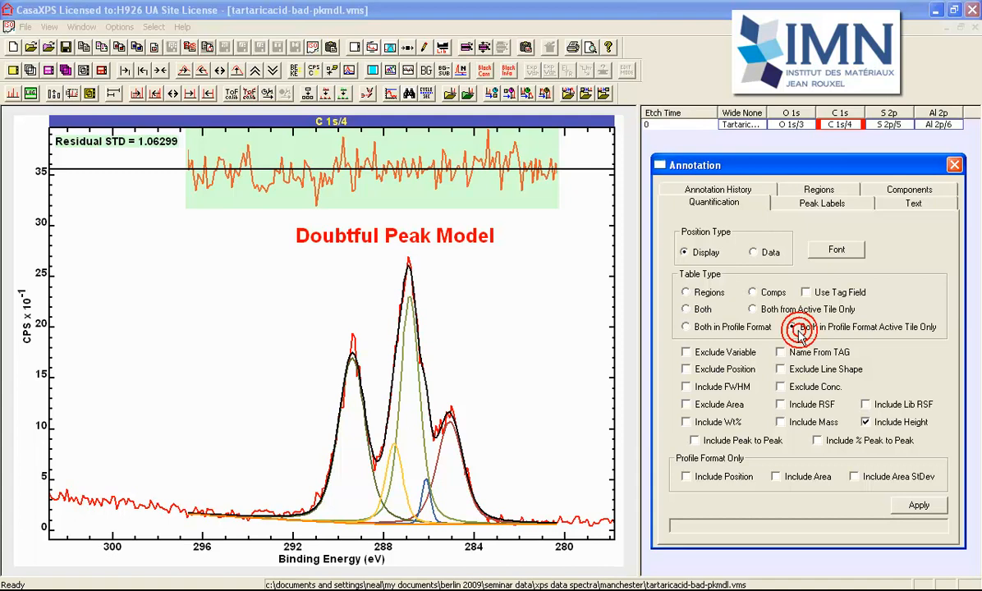
pyautogui.click(791, 328)
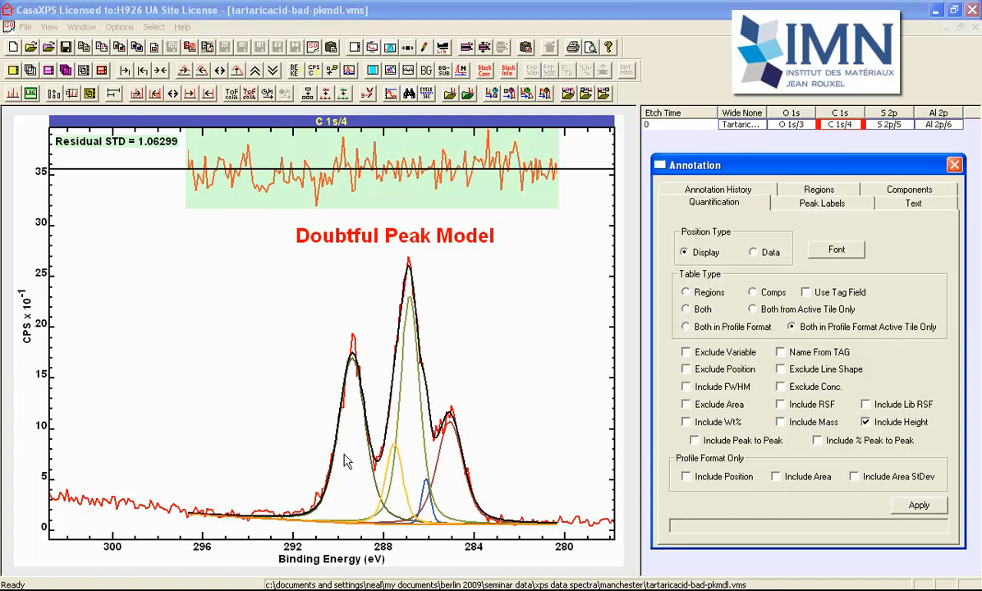
pyautogui.moveTo(528, 455)
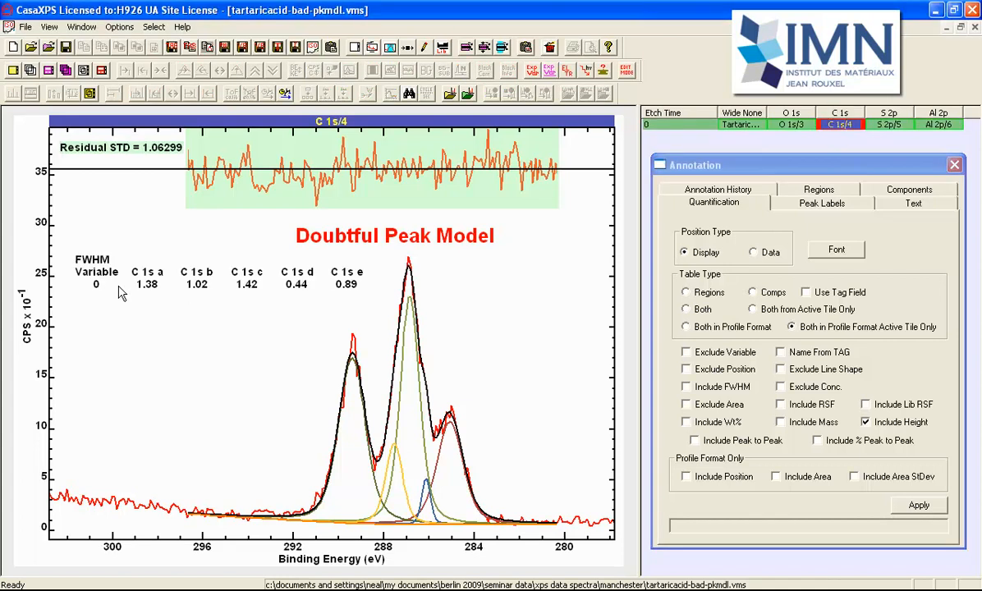
pyautogui.moveTo(705, 328)
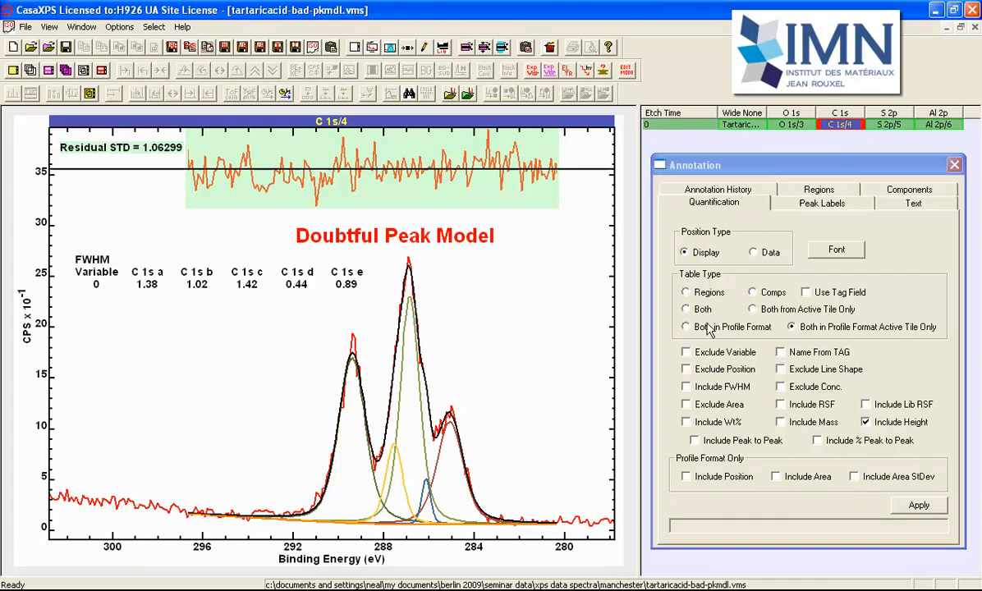
pyautogui.moveTo(714, 331)
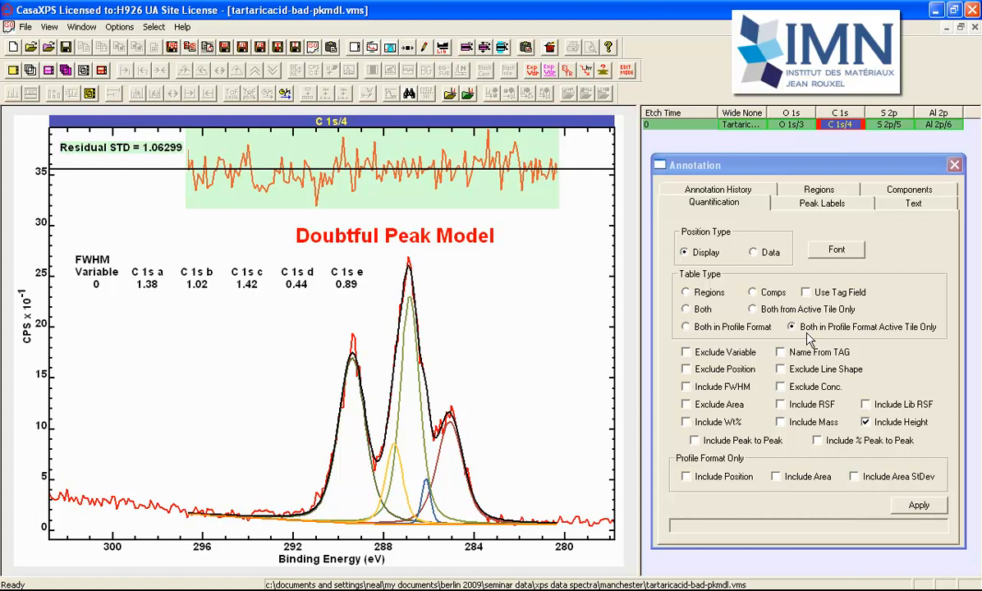
pyautogui.moveTo(856, 322)
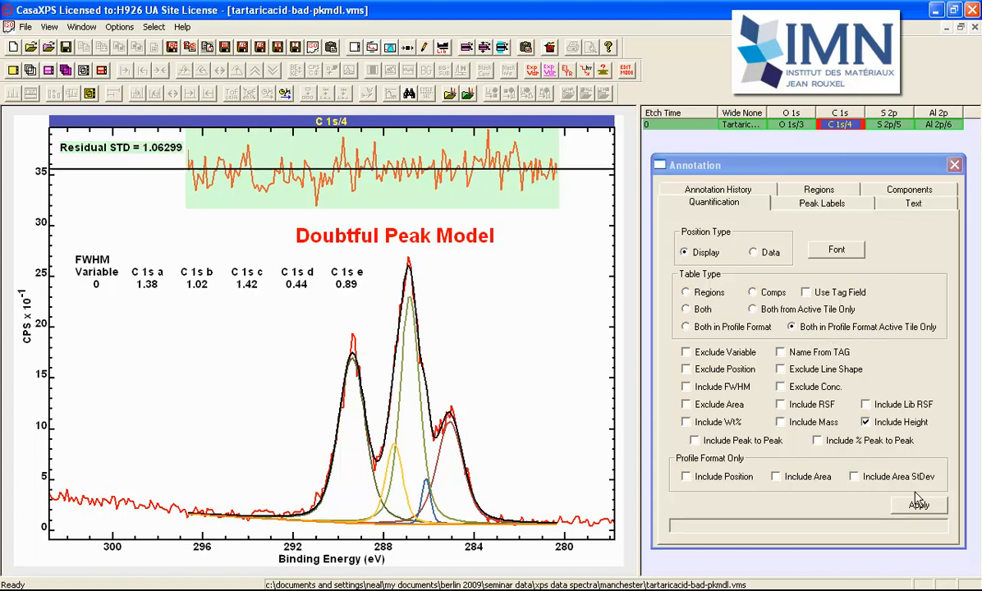
# - Add a Peak Height CPS table for the five C 1s components to the tile
pyautogui.click(919, 502)
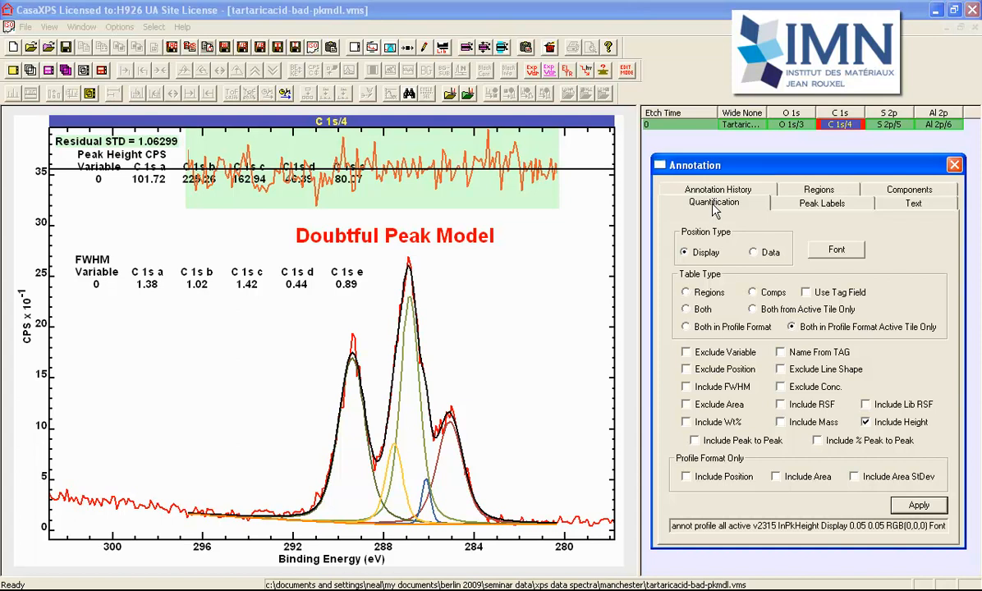
pyautogui.click(716, 203)
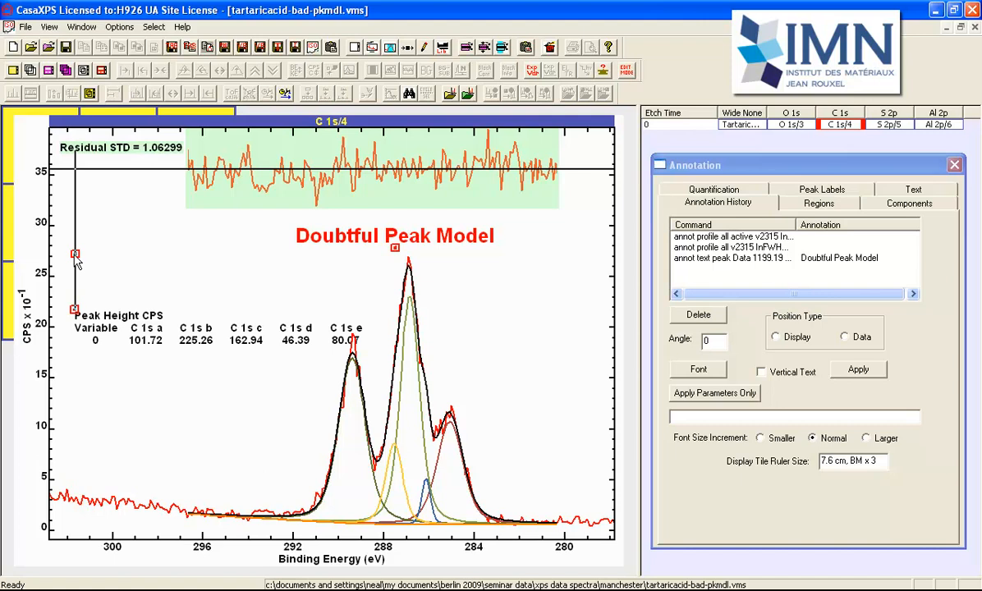
pyautogui.click(712, 187)
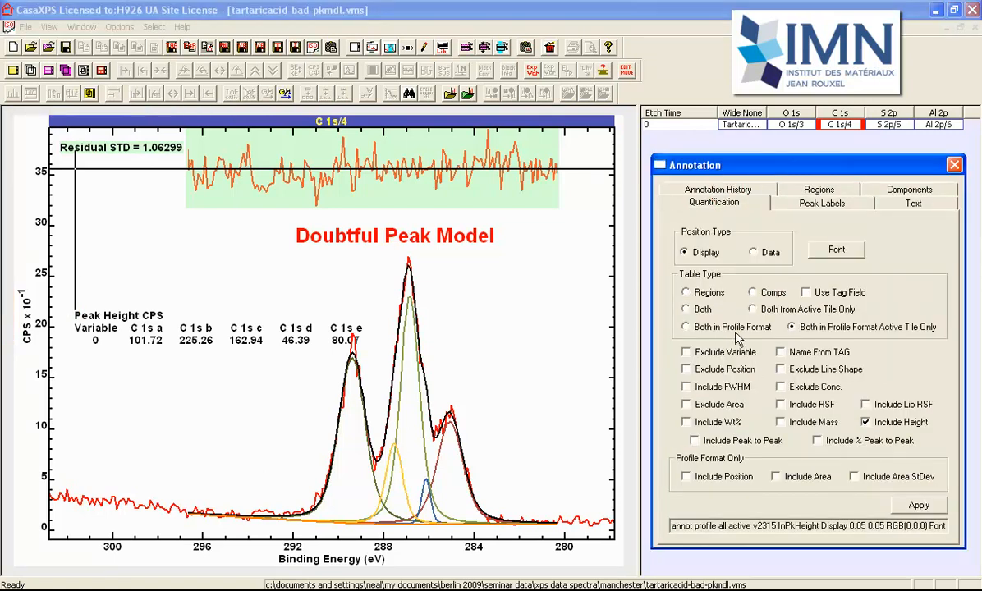
pyautogui.moveTo(414, 315)
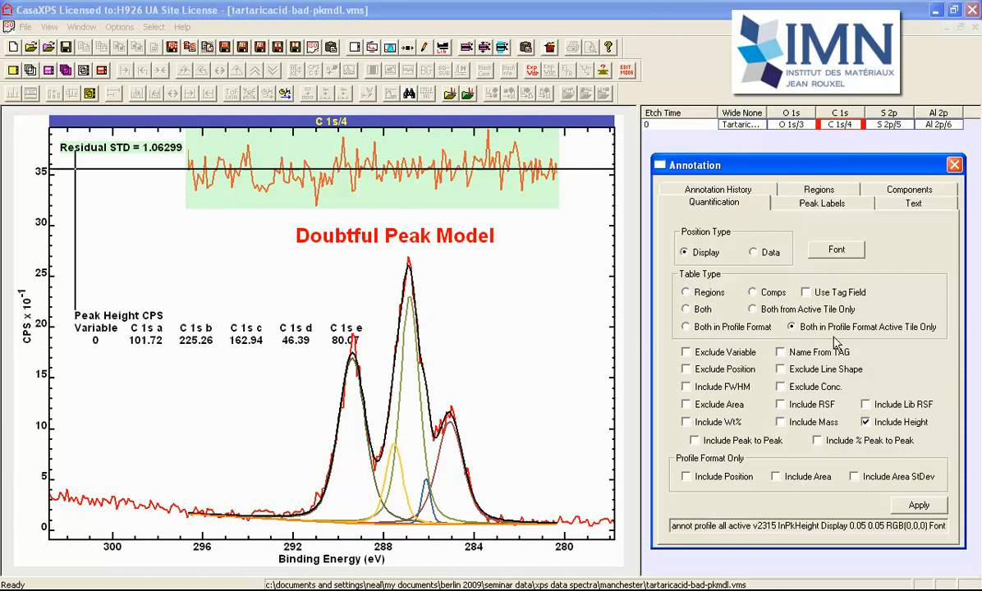
pyautogui.moveTo(220, 307)
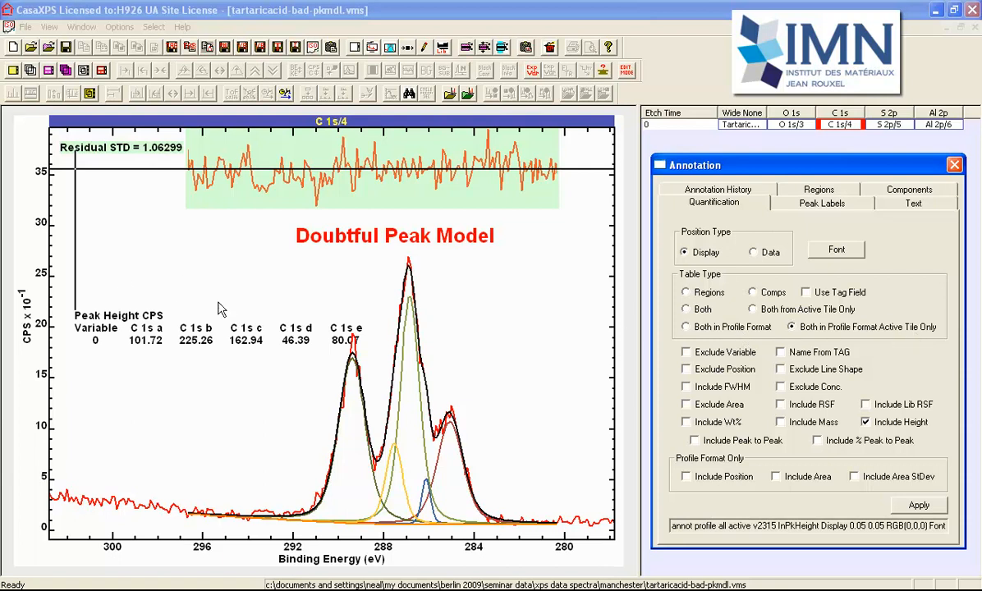
pyautogui.moveTo(146, 343)
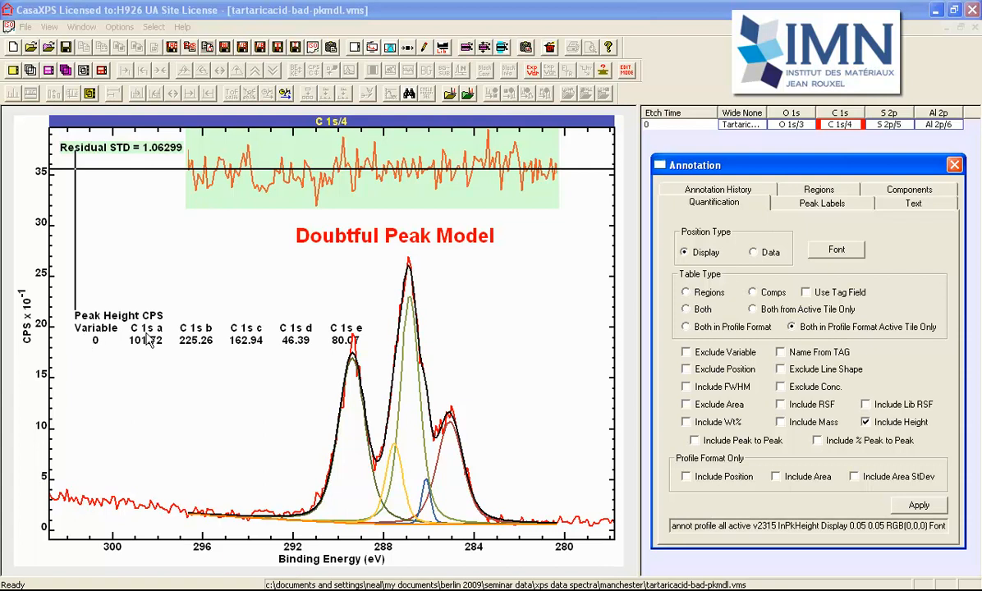
pyautogui.moveTo(365, 289)
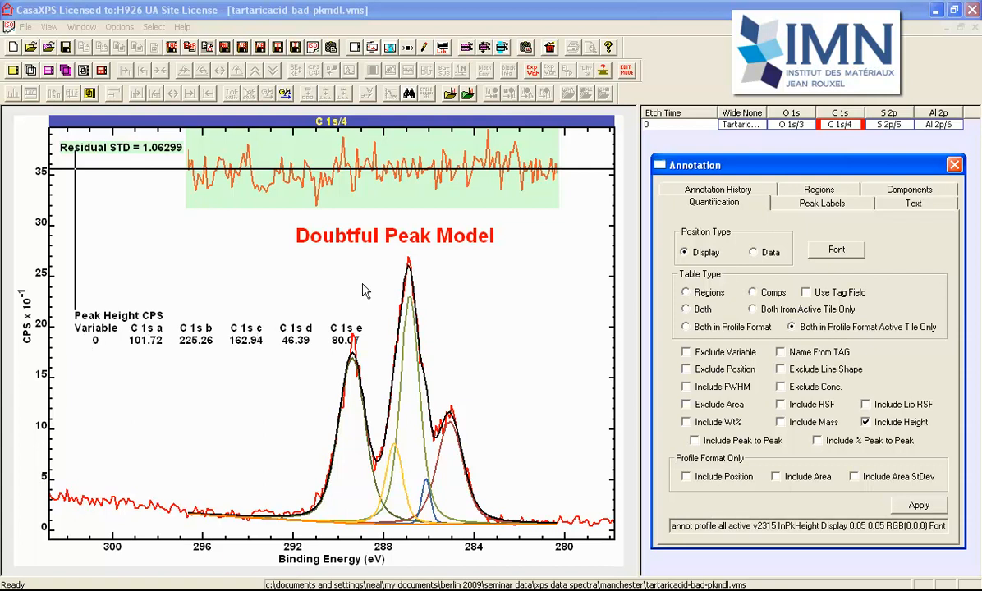
pyautogui.moveTo(370, 282)
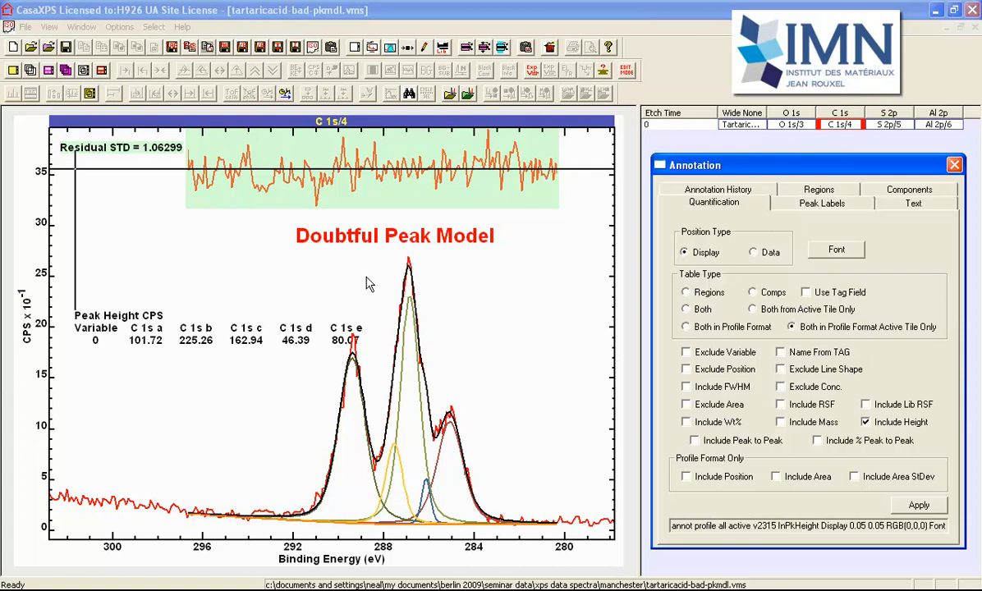